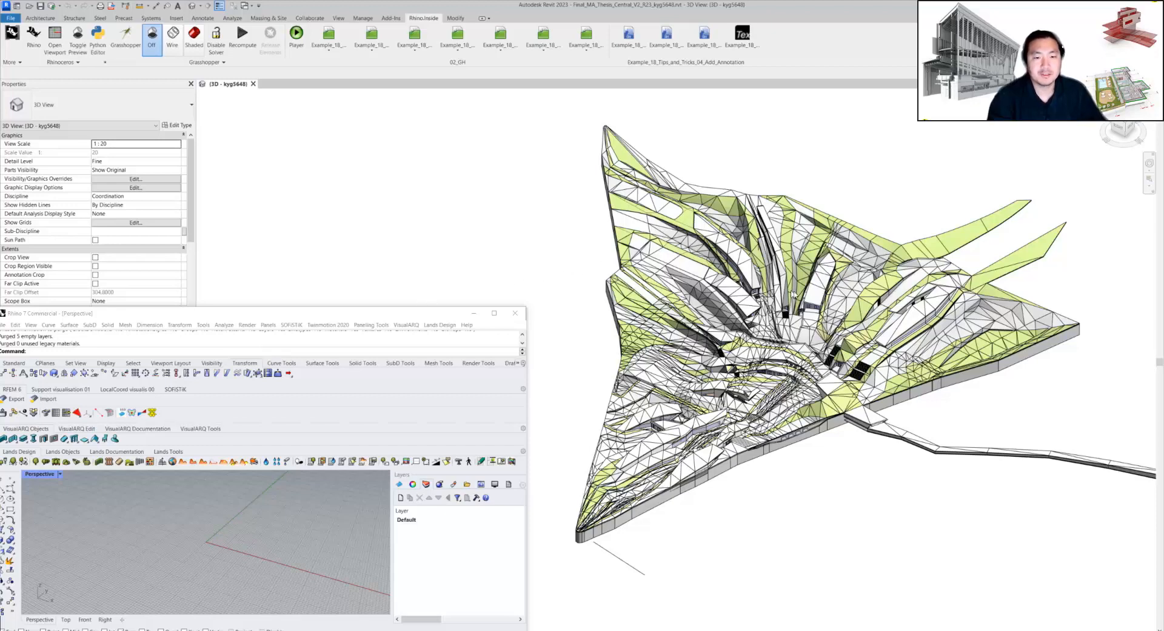
mouse_move(587, 256)
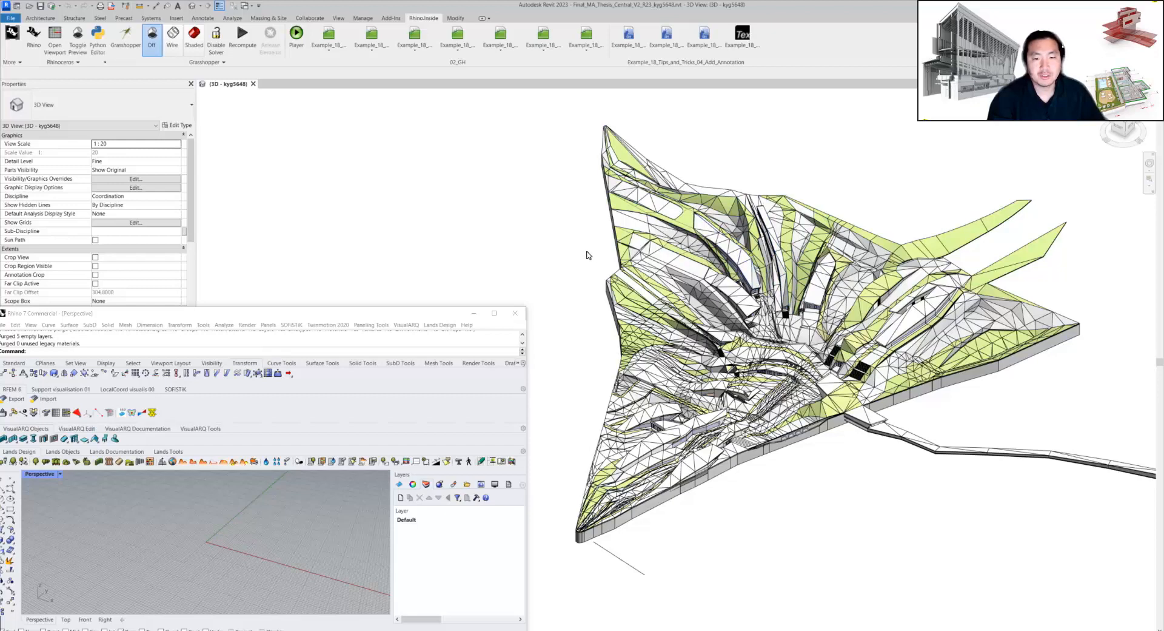
mouse_move(585, 255)
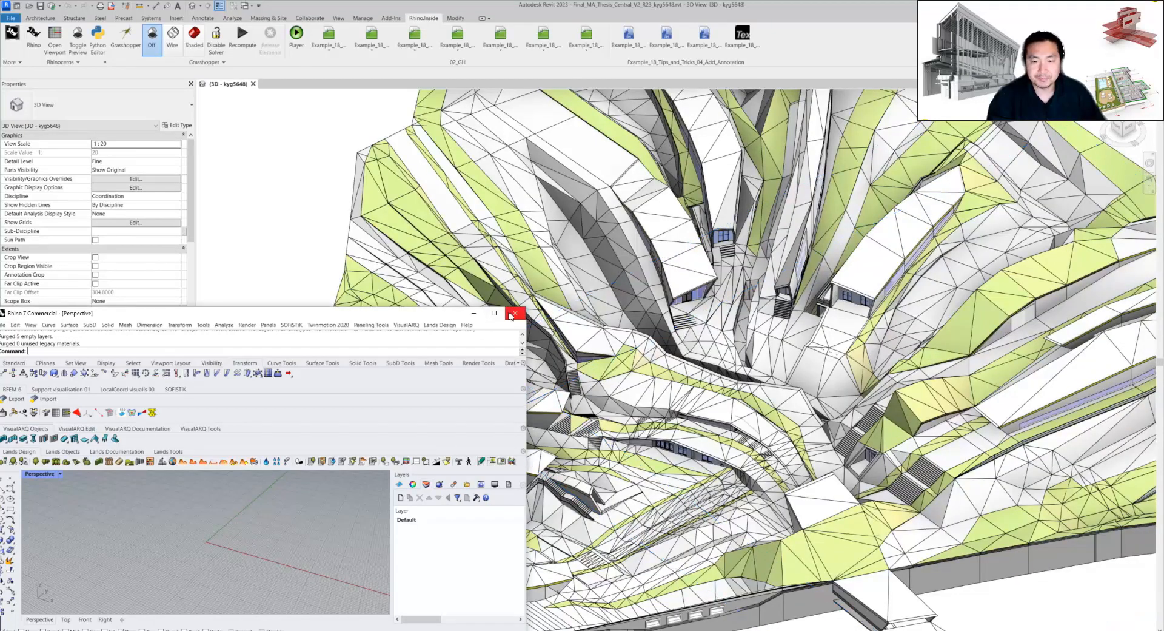
Step: Put away the Rhino 7 window so Revit's 3D terrain view is fully visible
click(514, 312)
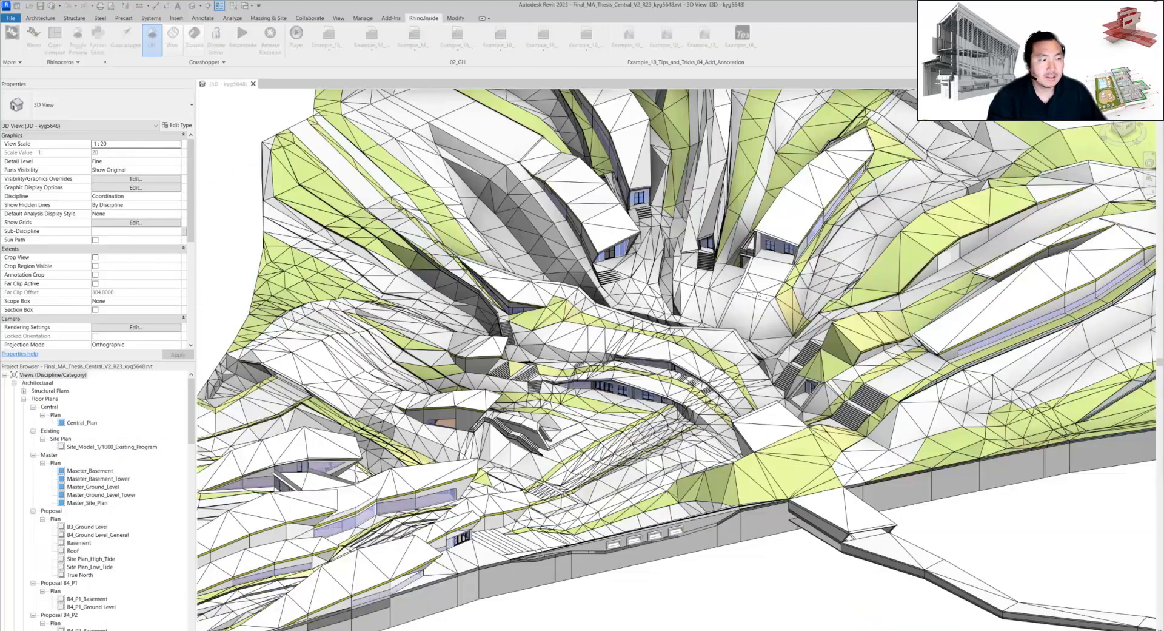
Step: Review the five linked MA_Thesis_ARCH models in Visibility/Graphic Overrides' Revit Links and close it
click(134, 178)
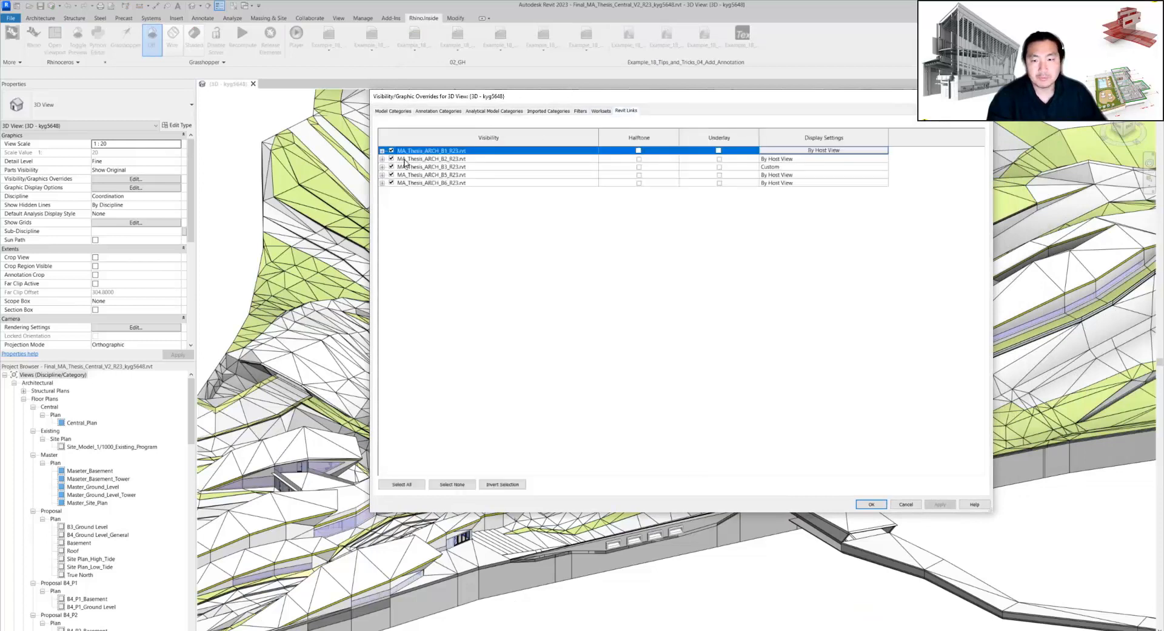
mouse_move(485, 196)
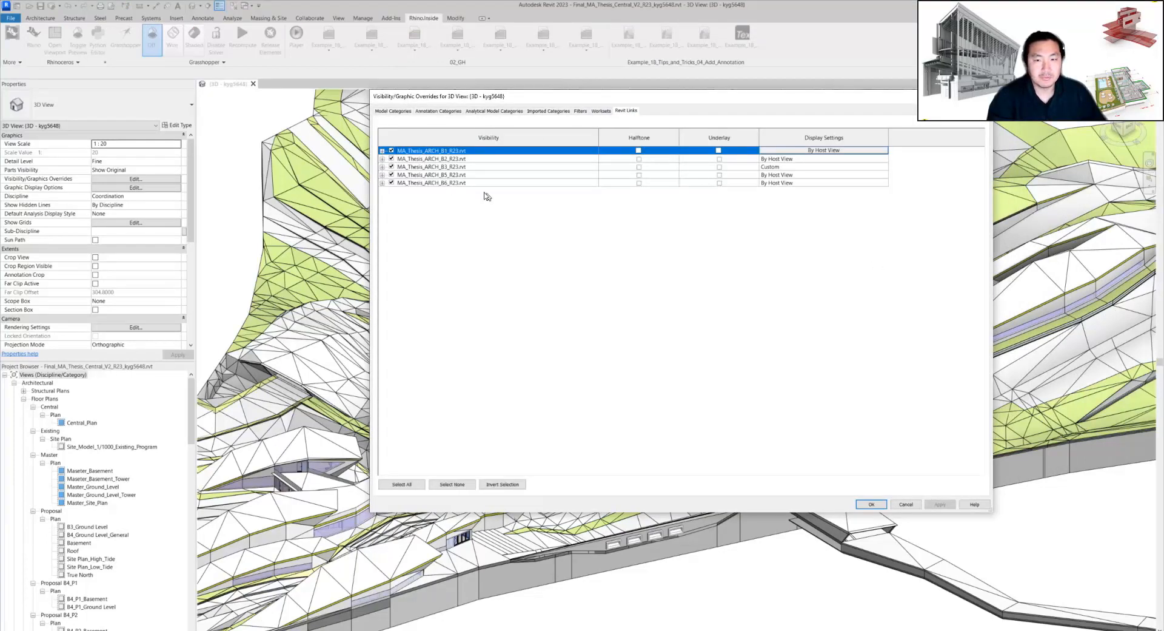
click(401, 483)
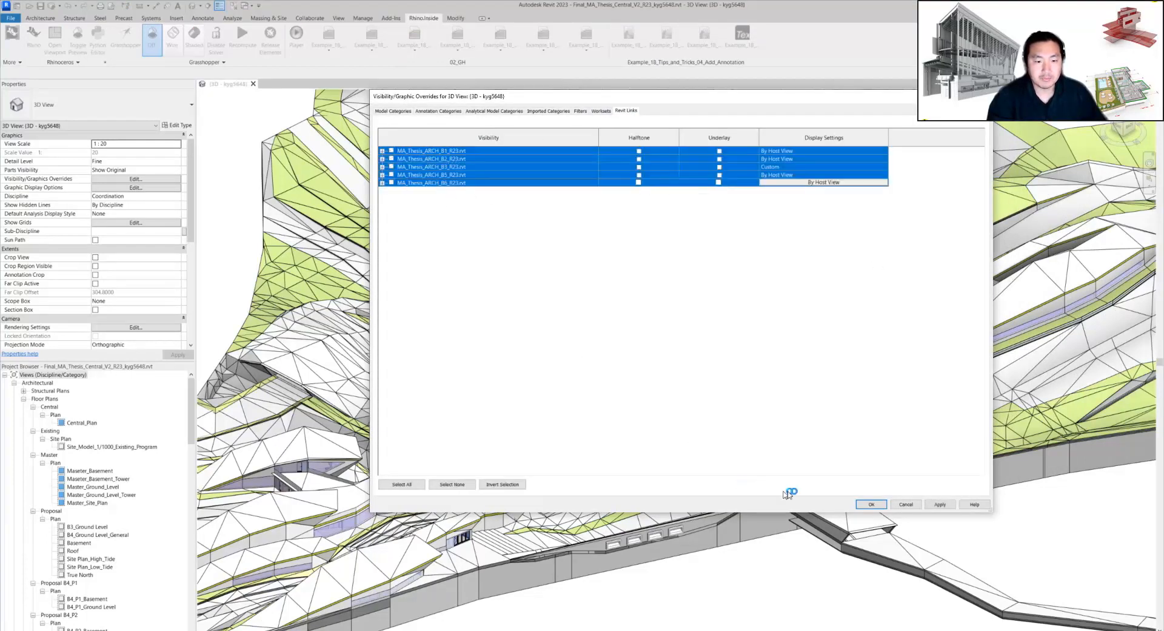
click(871, 504)
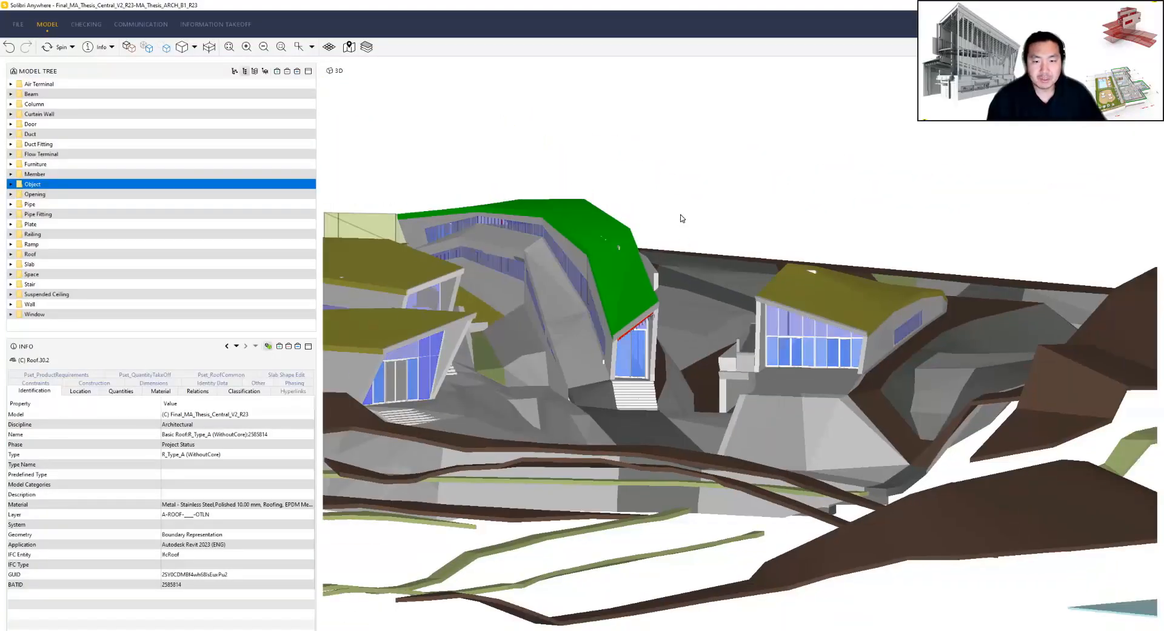
Step: Orbit the Revit-exported IFC model in Solibri to look around the roofs
drag(682, 218, 520, 219)
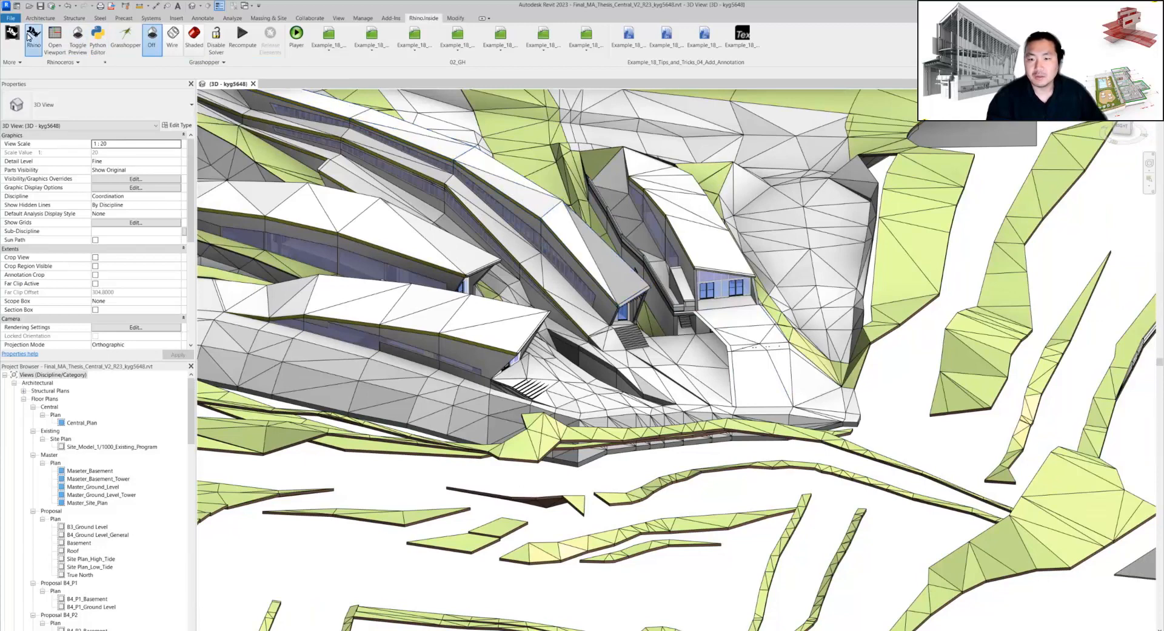
Step: Launch Grasshopper from Rhino.Inside and bring the Documents panel of five linked thesis files into view
click(33, 37)
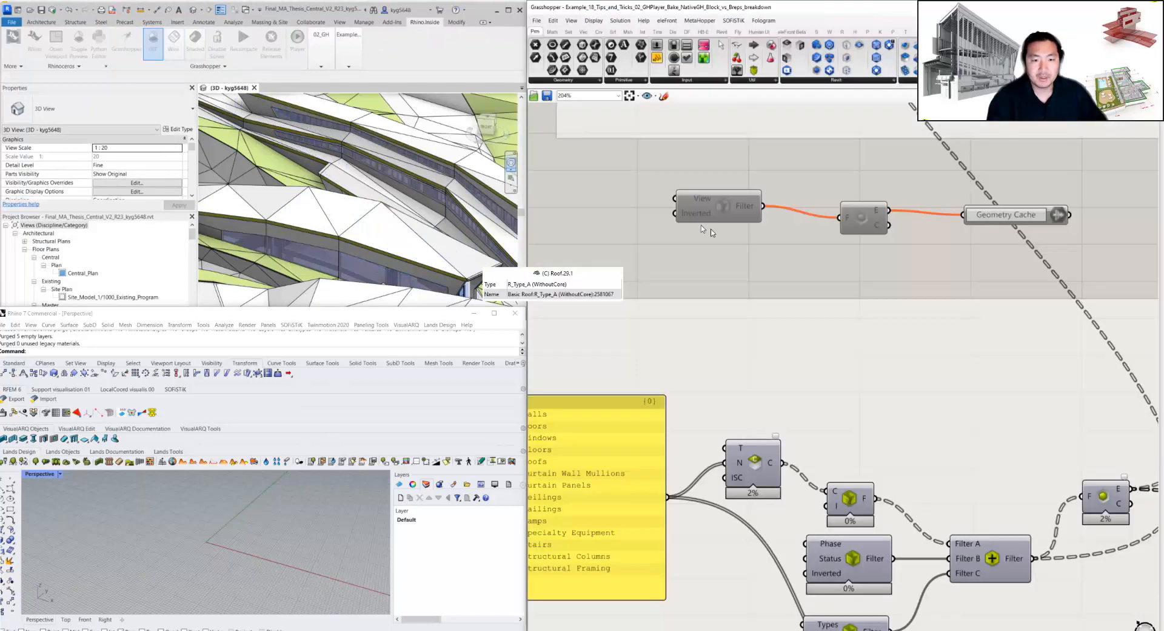
scroll(down, 3)
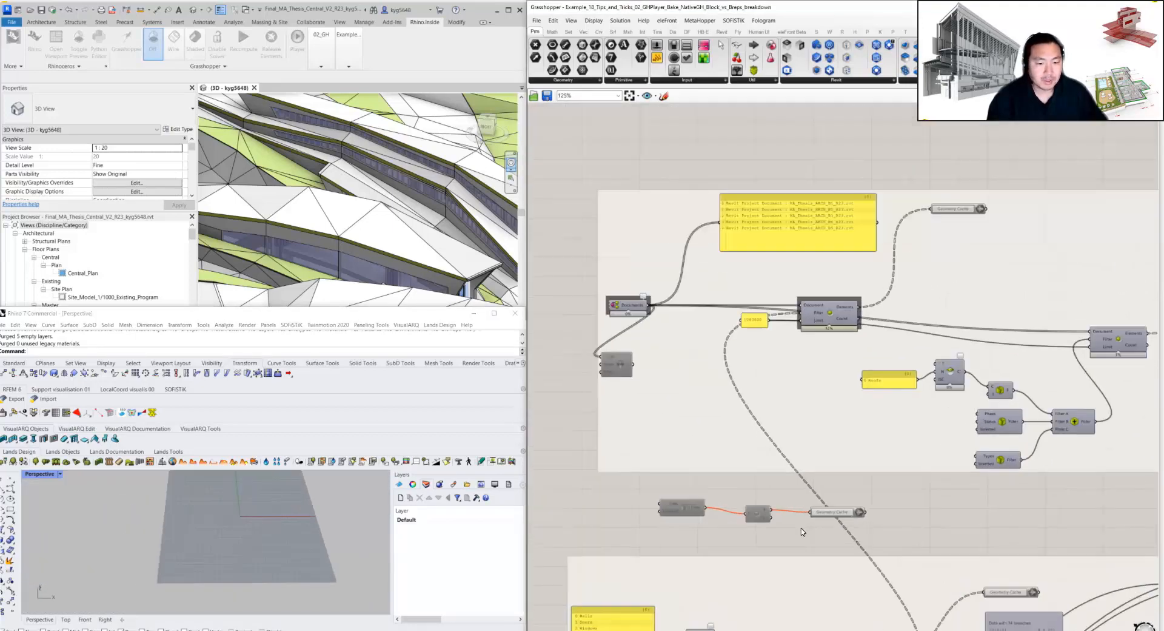
scroll(down, 3)
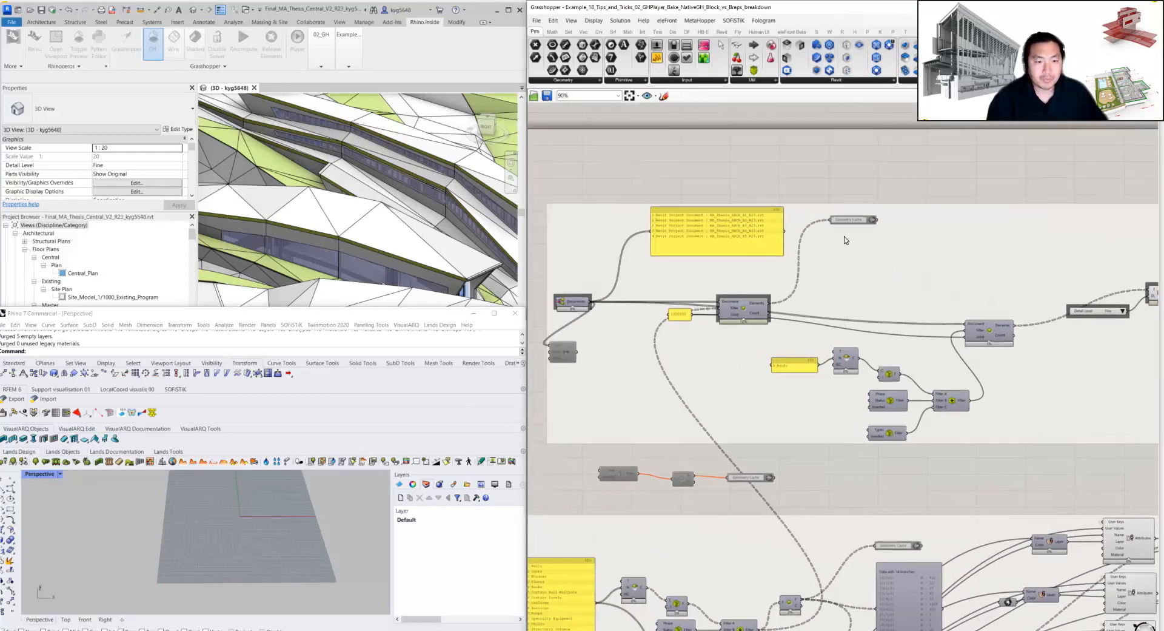
click(571, 303)
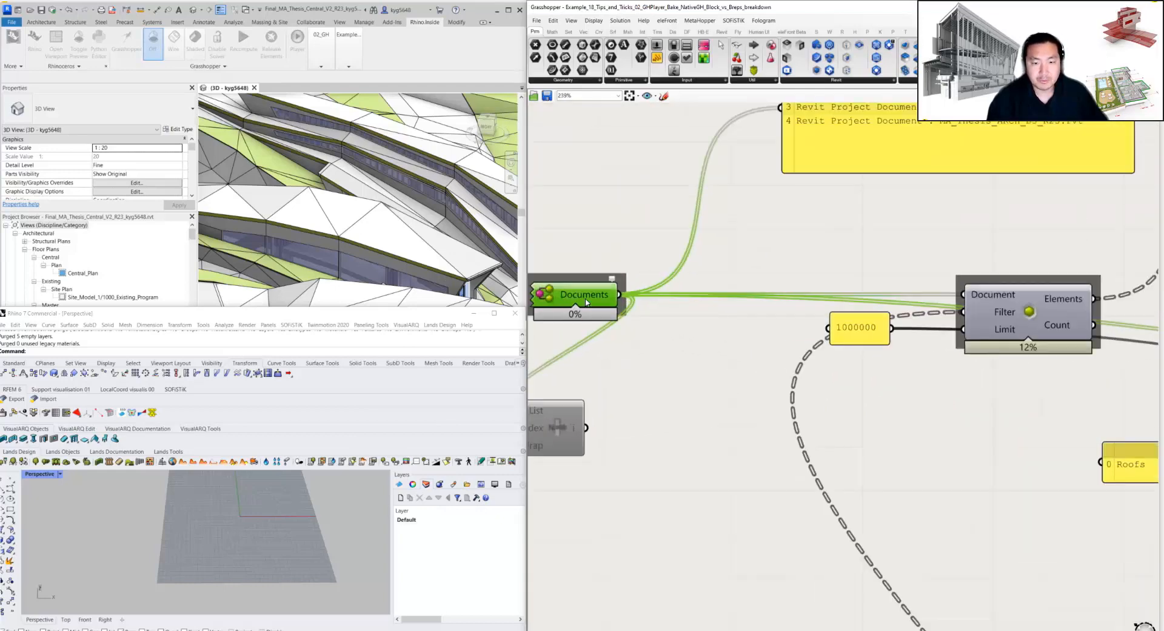
drag(574, 295, 622, 295)
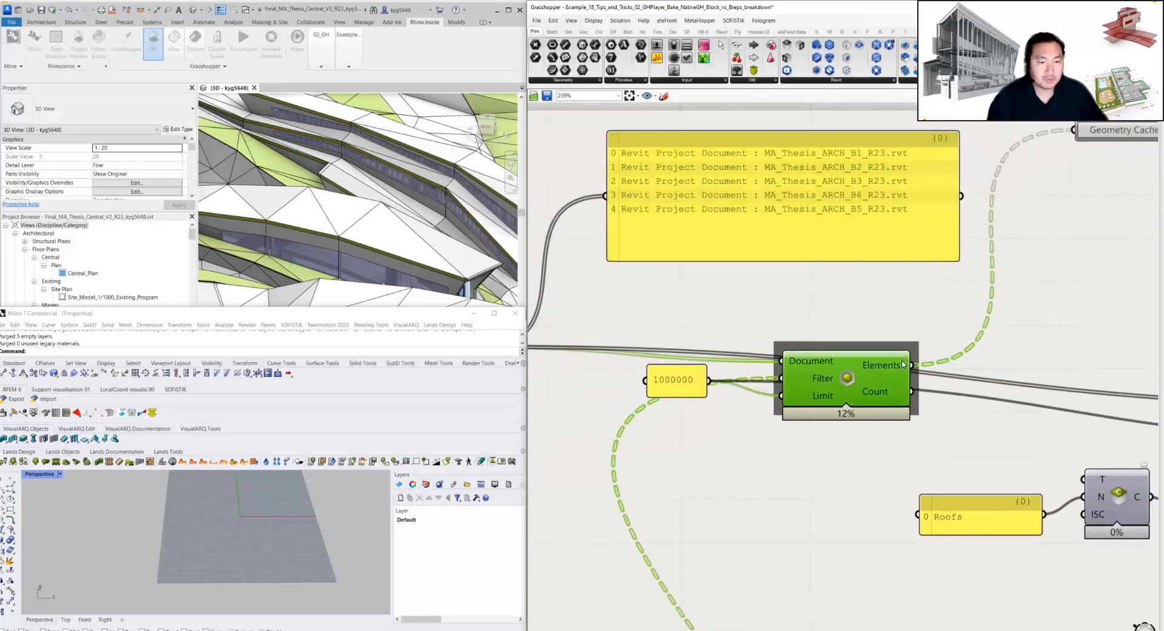
Step: Scroll the canvas to review the fourteen category panels feeding the filters
scroll(down, 3)
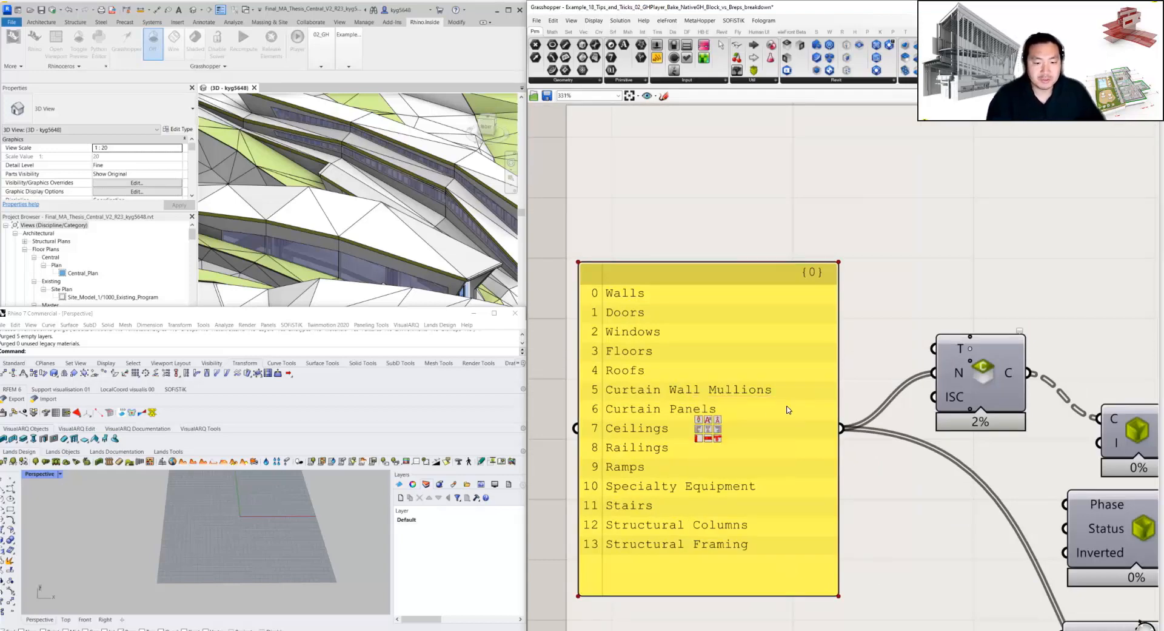
scroll(down, 3)
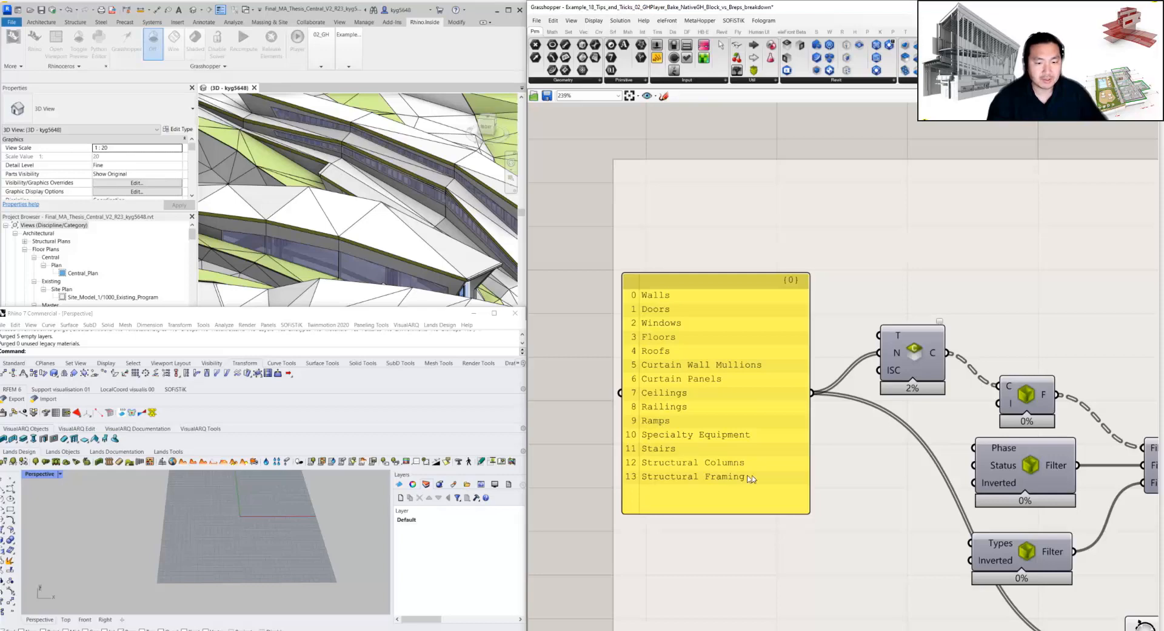
scroll(up, 3)
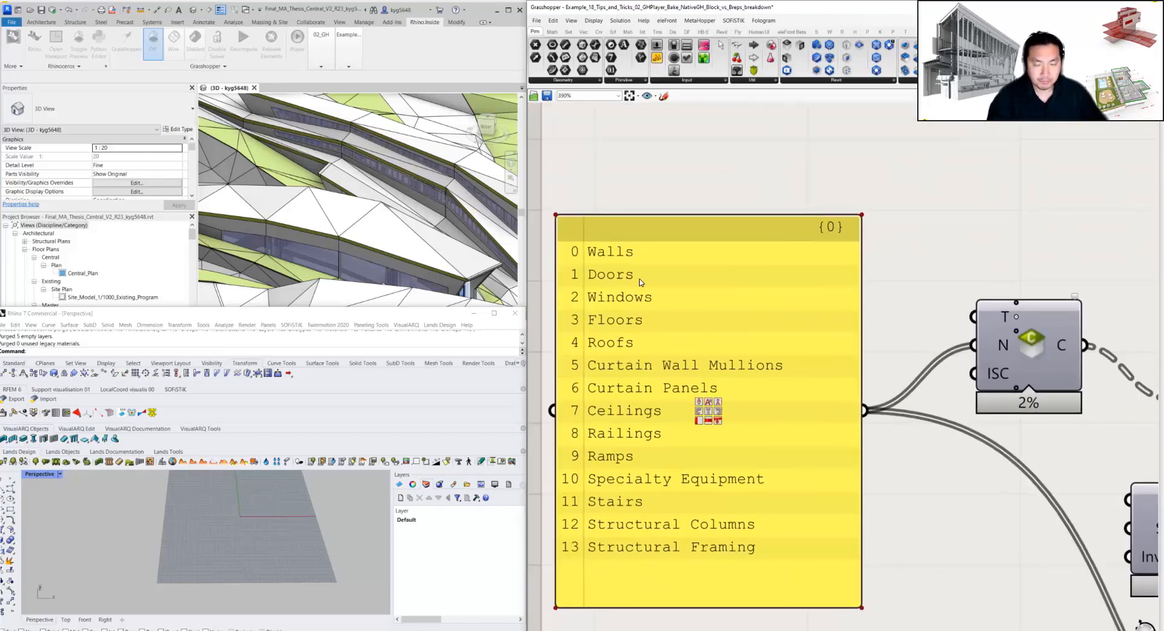
scroll(down, 3)
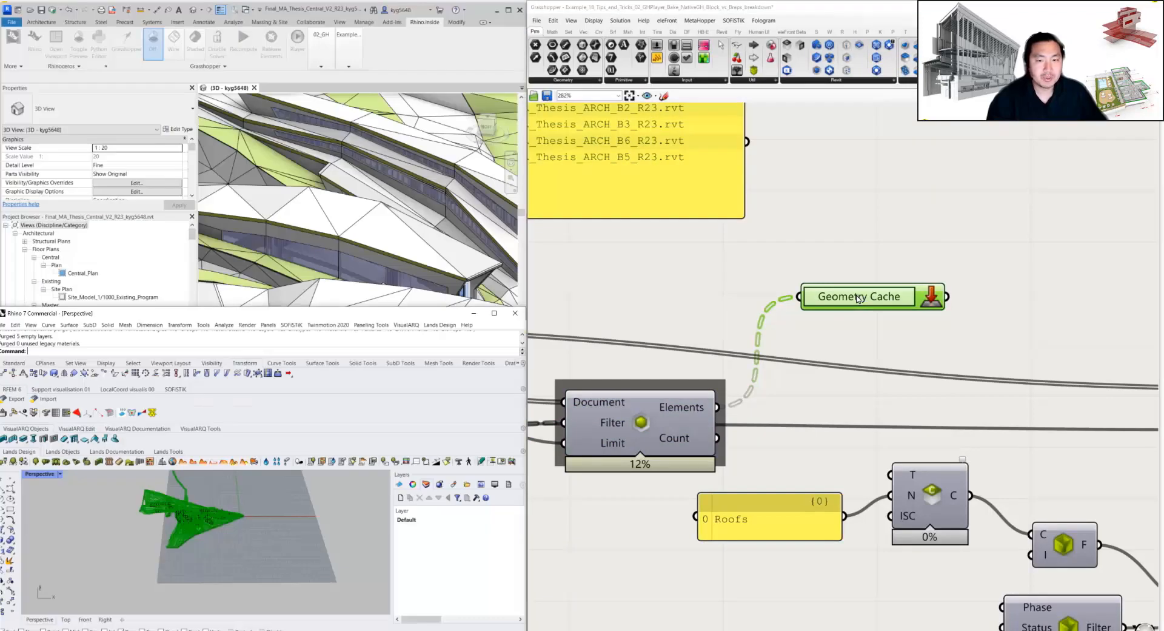
mouse_move(932, 297)
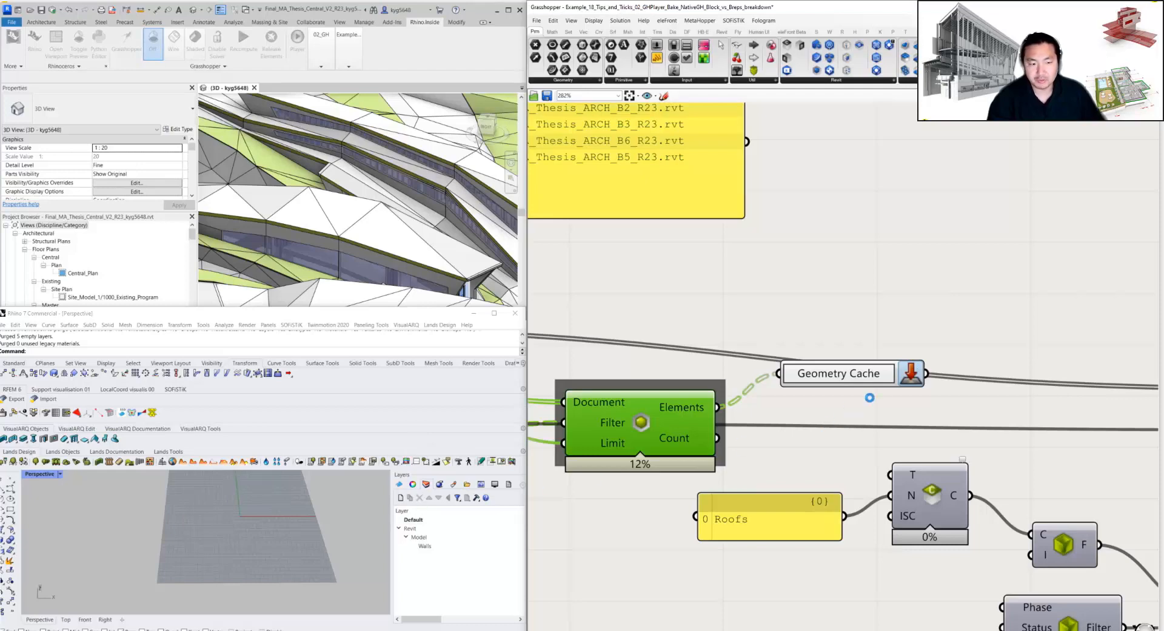
Step: Bake the Geometry Cache into Rhino and expand the resulting Revit > Model layer tree
click(406, 536)
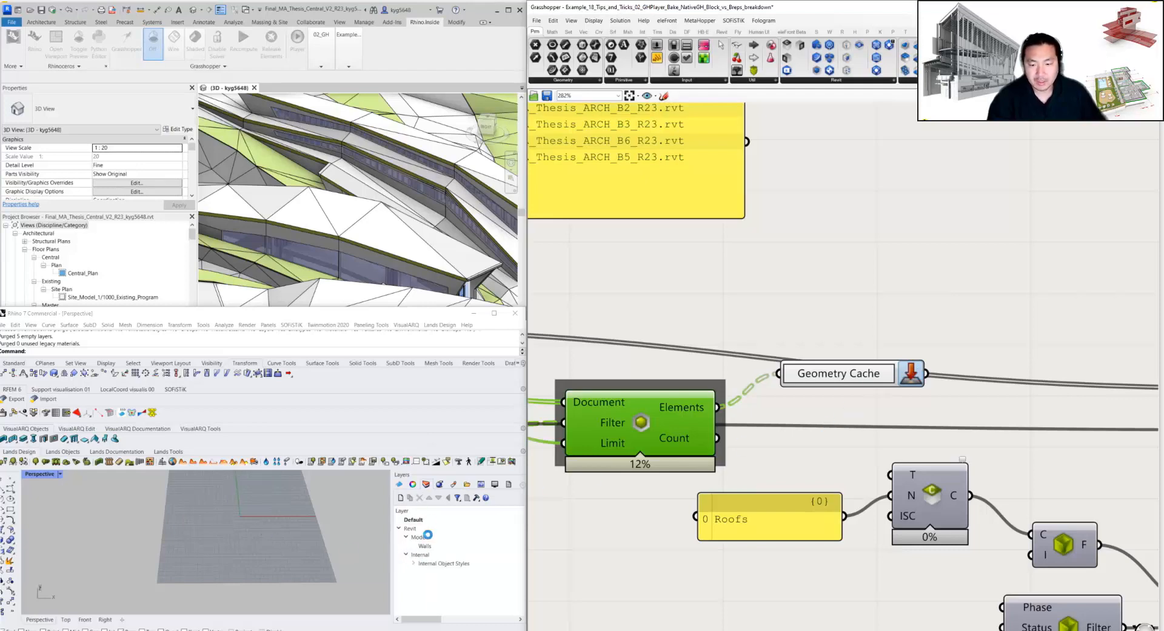
click(406, 536)
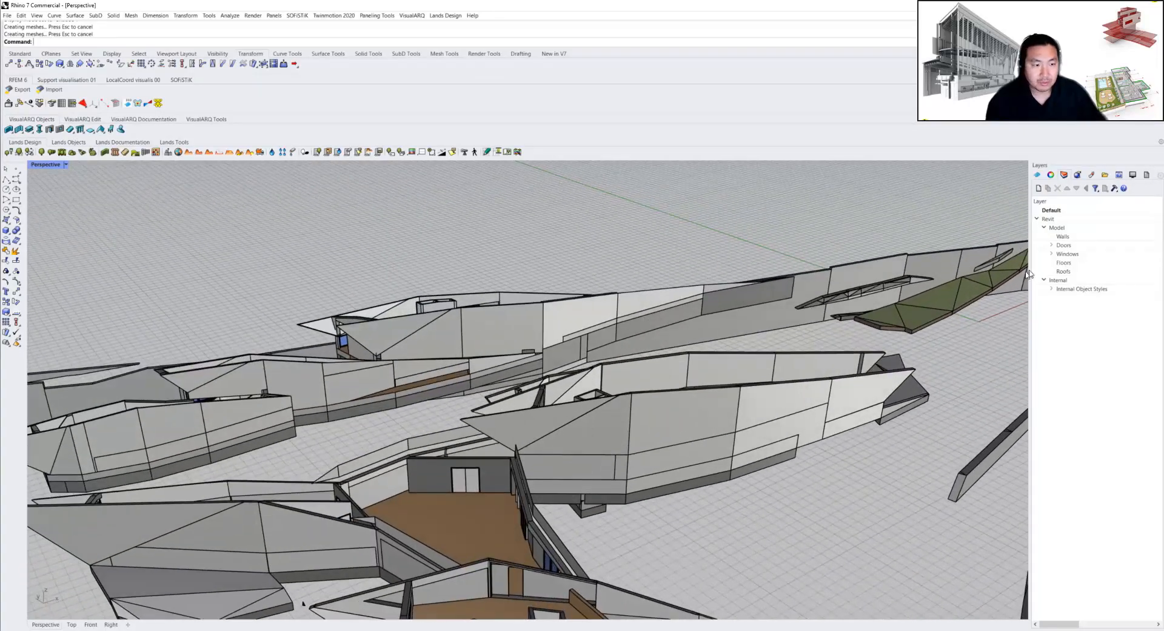
mouse_move(930, 272)
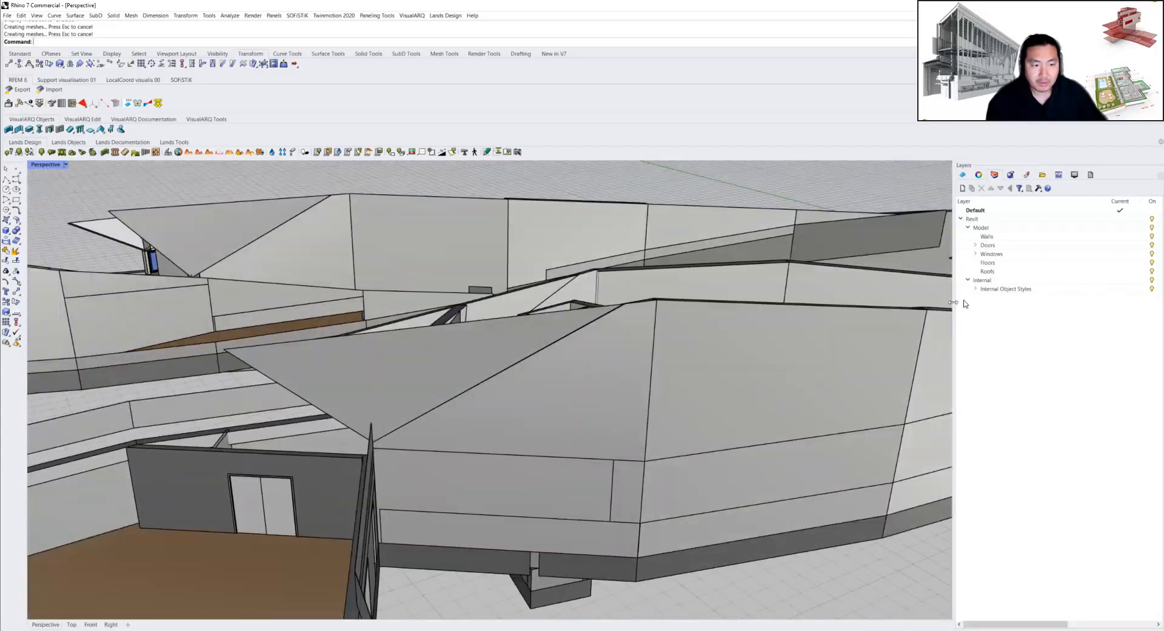
Step: Restore the Rhino window to sit beside the Grasshopper definition
click(987, 245)
text(Grasshopper)
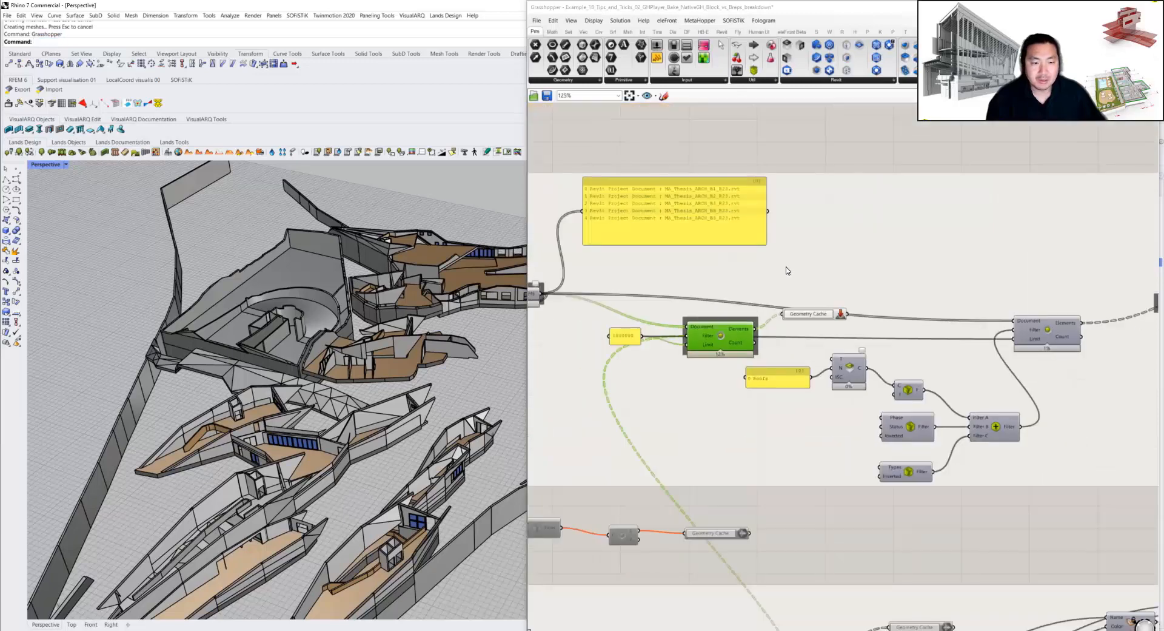
scroll(down, 3)
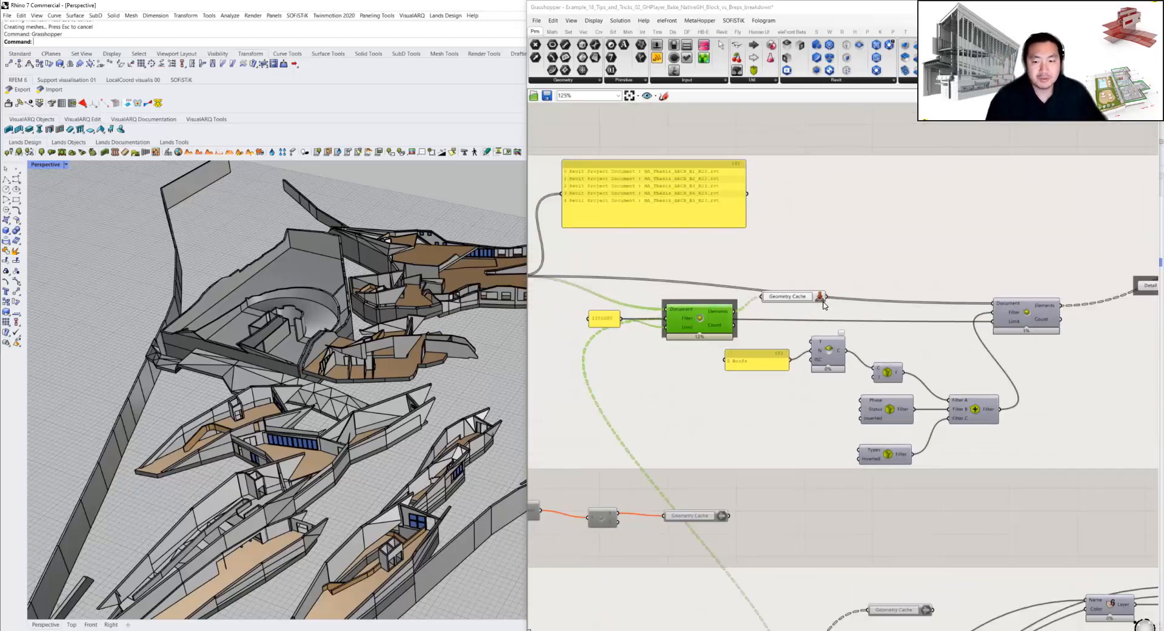
scroll(down, 3)
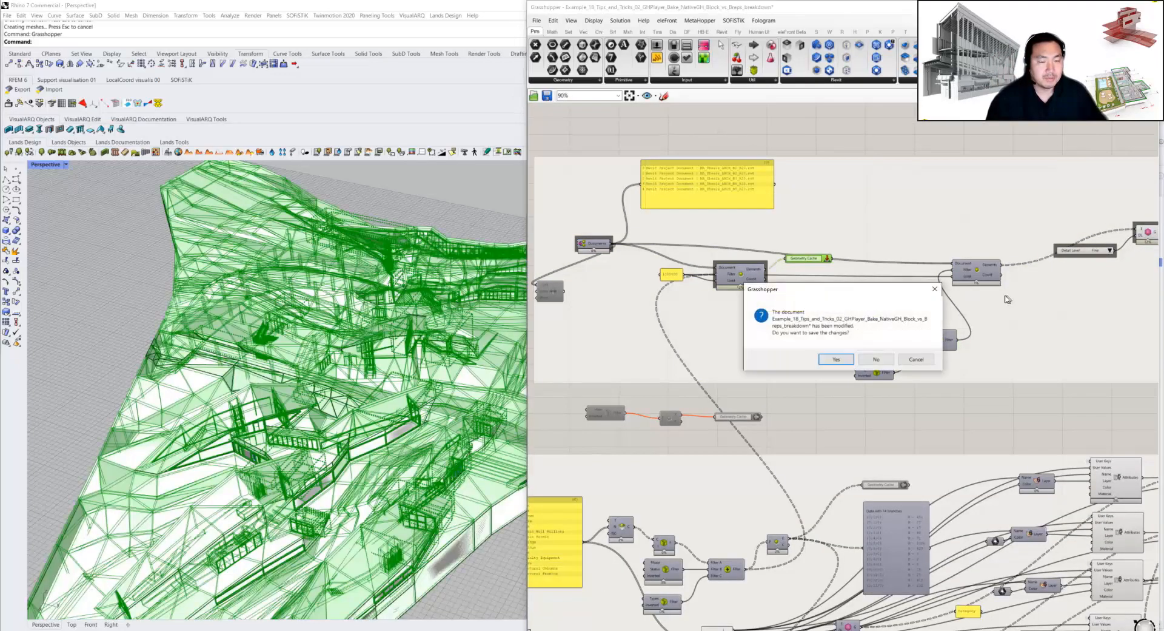
click(876, 359)
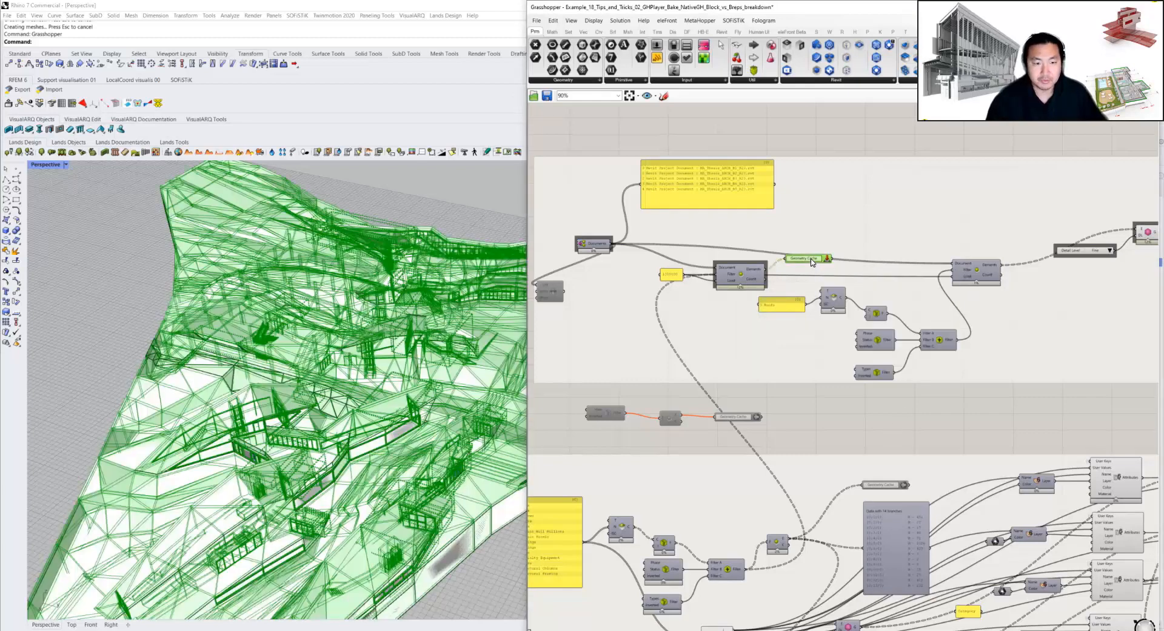
click(809, 258)
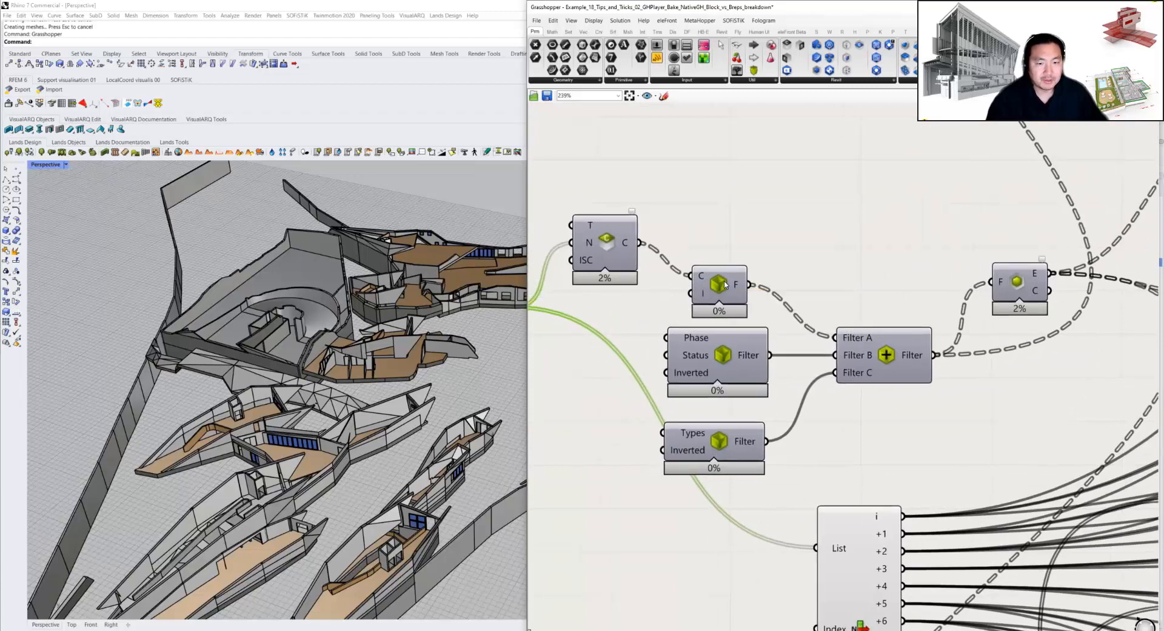
click(717, 360)
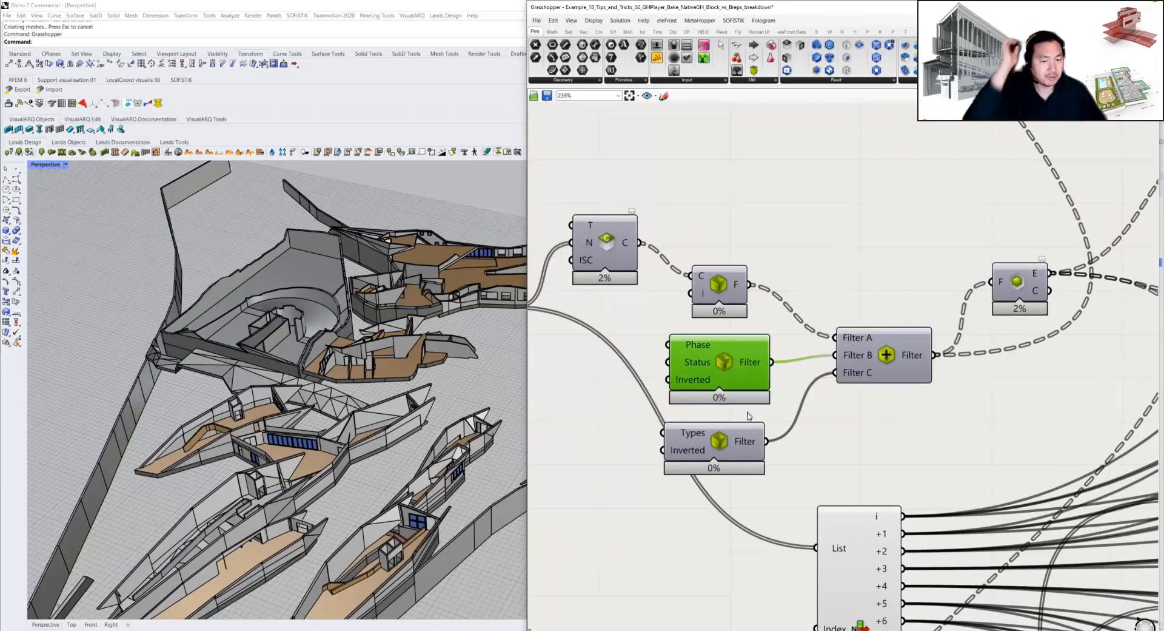
click(702, 440)
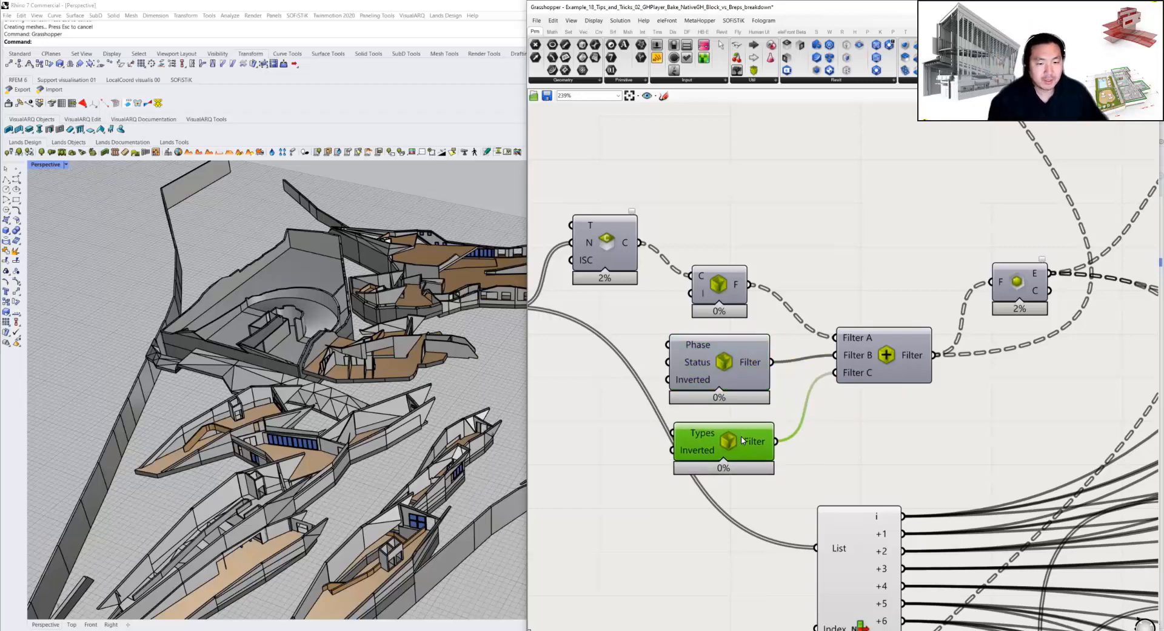
scroll(up, 3)
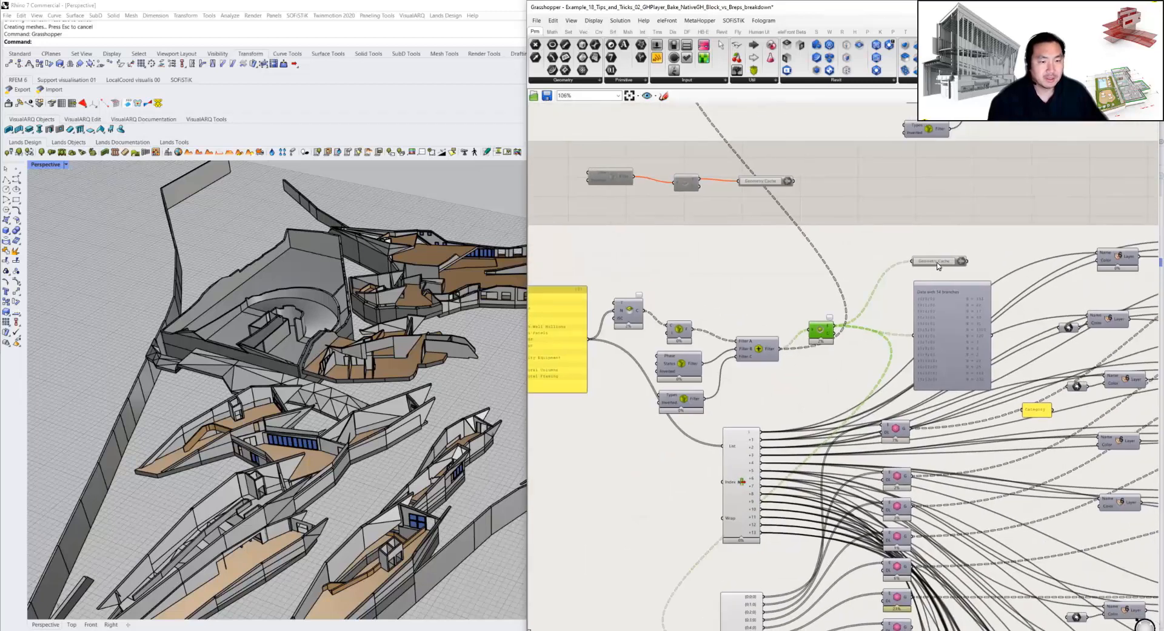
click(939, 260)
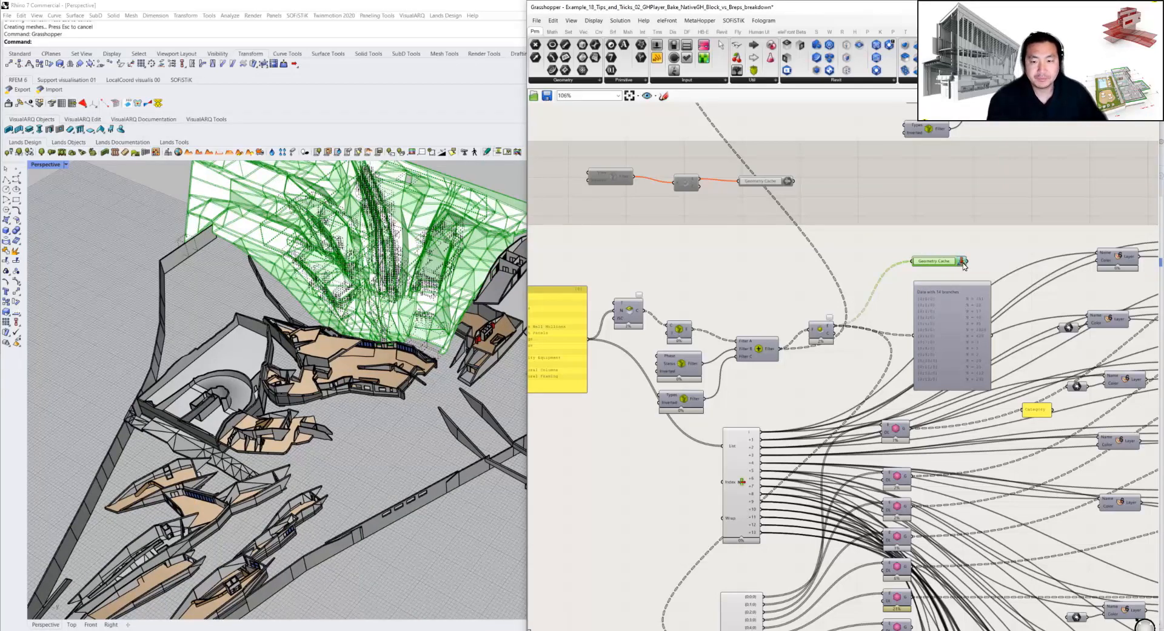
click(964, 260)
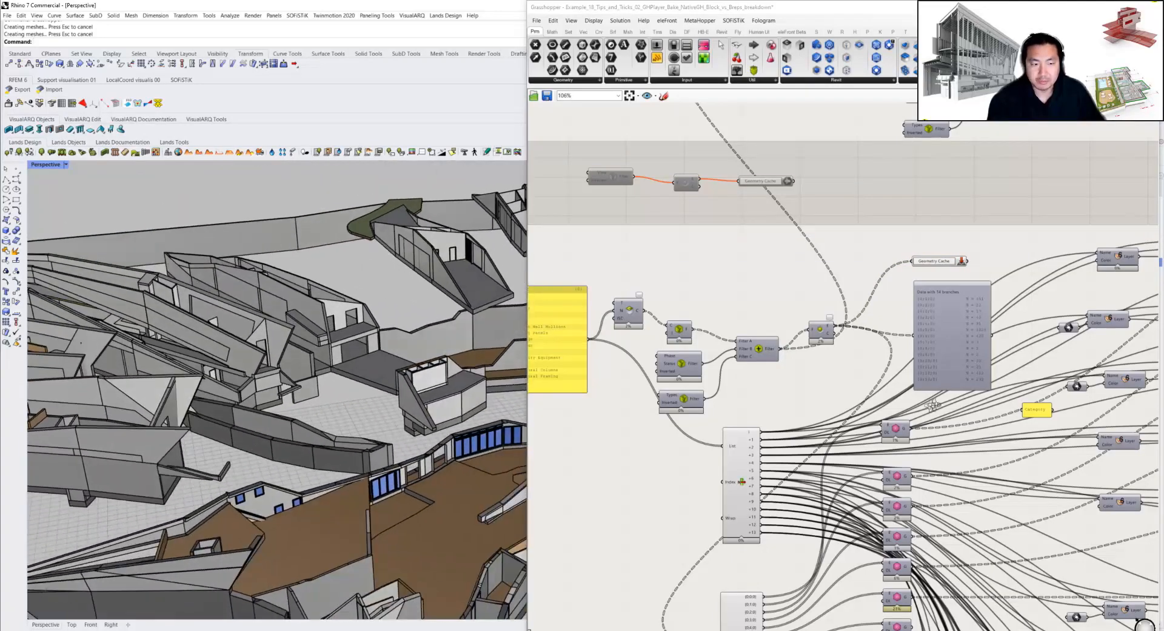
Step: Toggle the Bake button so filtered elements land on Walls, Doors, Windows, Floors and Roofs layers
scroll(down, 3)
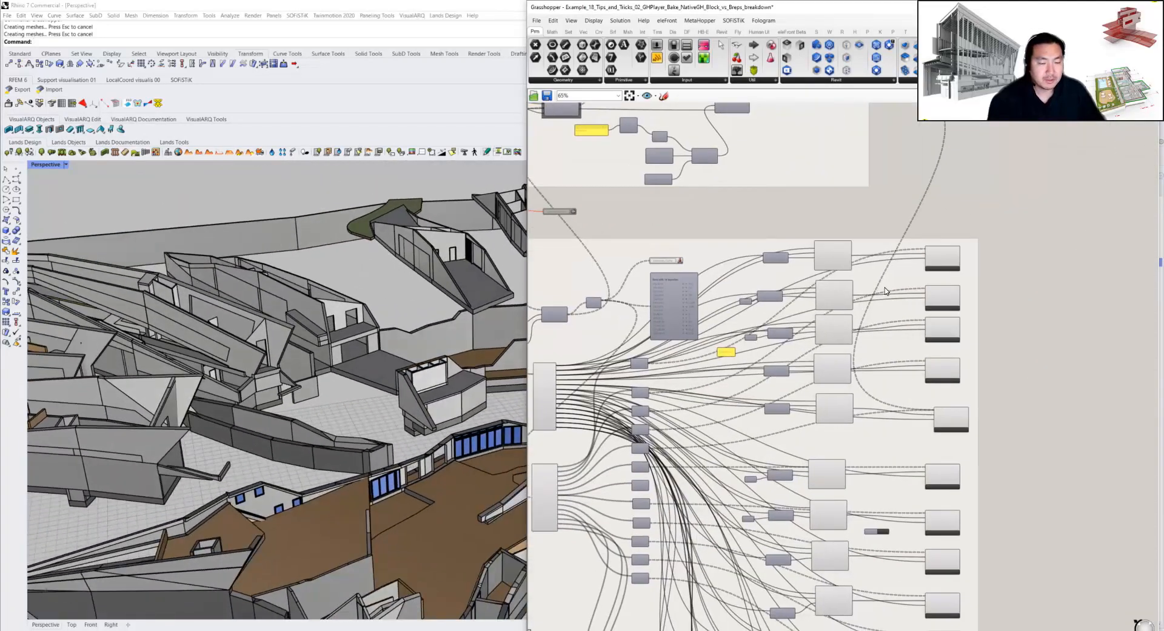
scroll(up, 3)
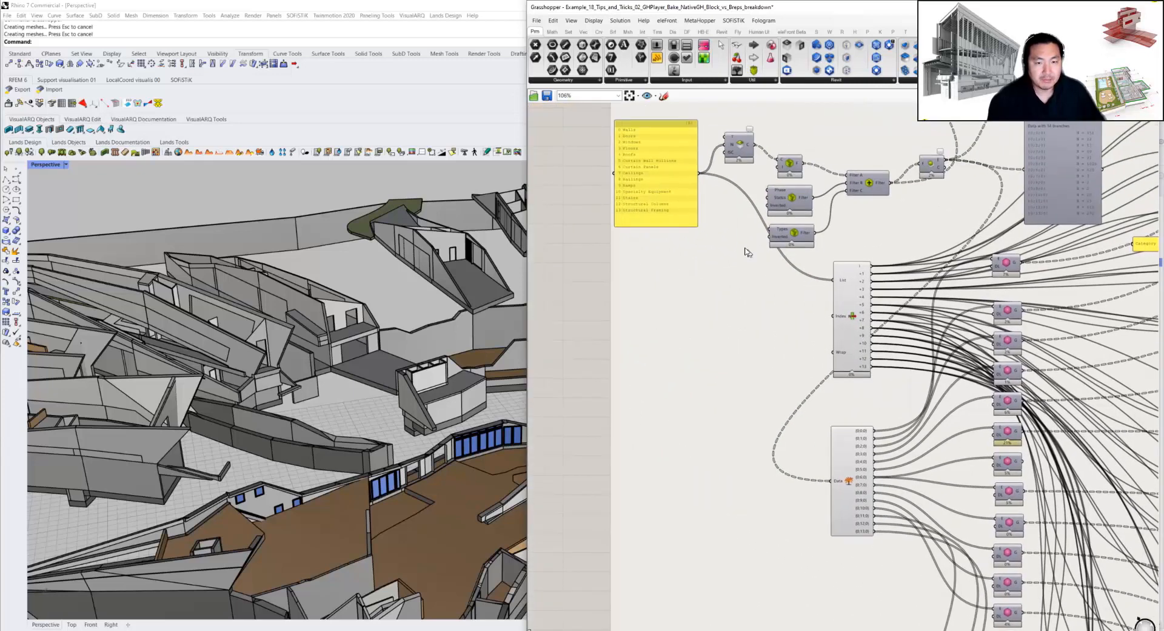
click(853, 335)
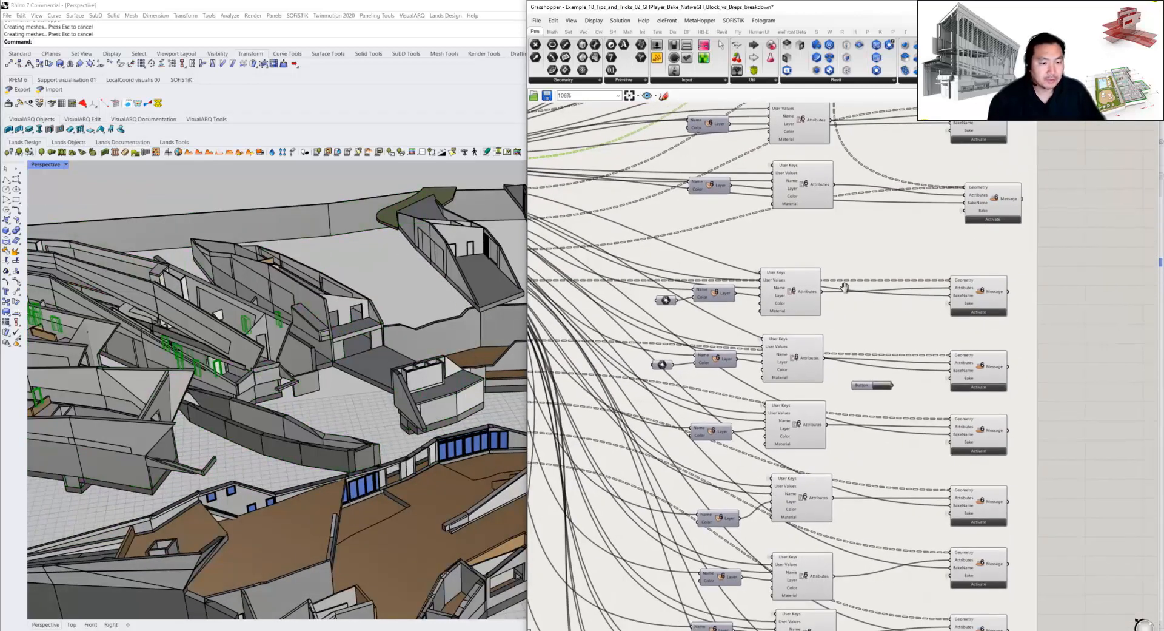
mouse_move(872, 384)
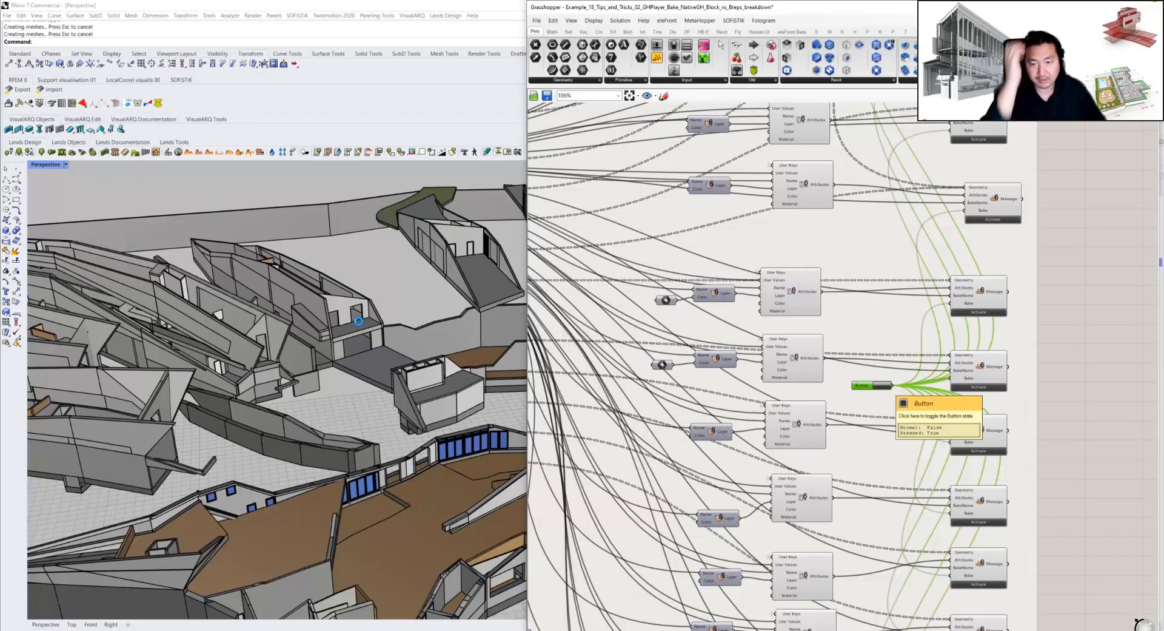
click(872, 384)
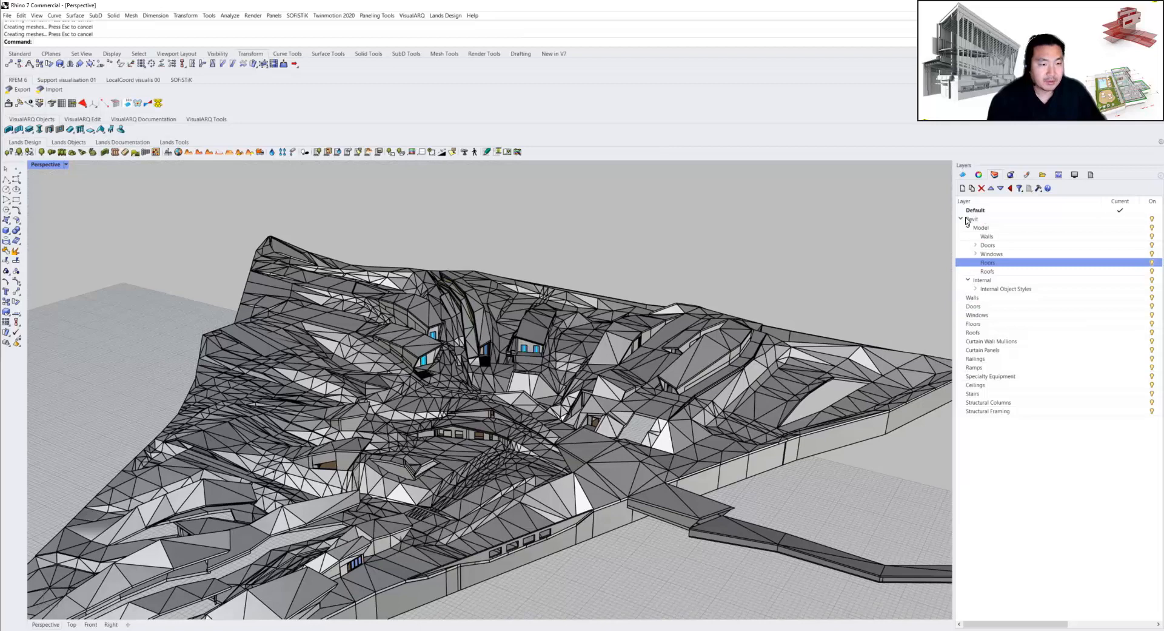
Step: Set the Roofs layer to One Layer On, leaving only the ramp and tower, and orbit around them
click(977, 218)
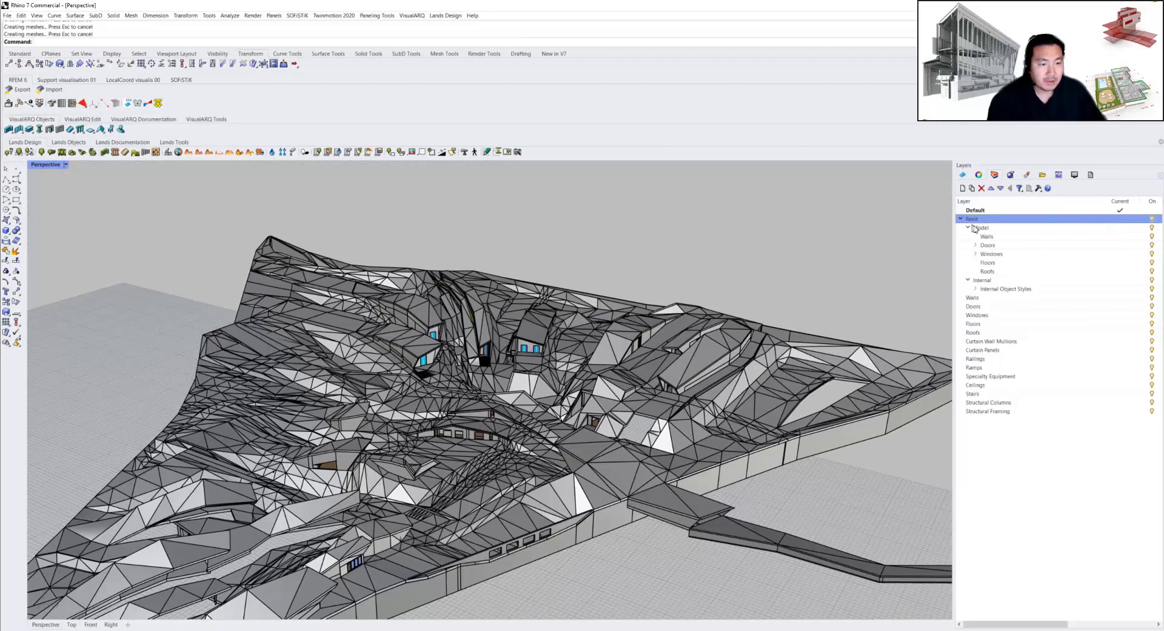
click(969, 228)
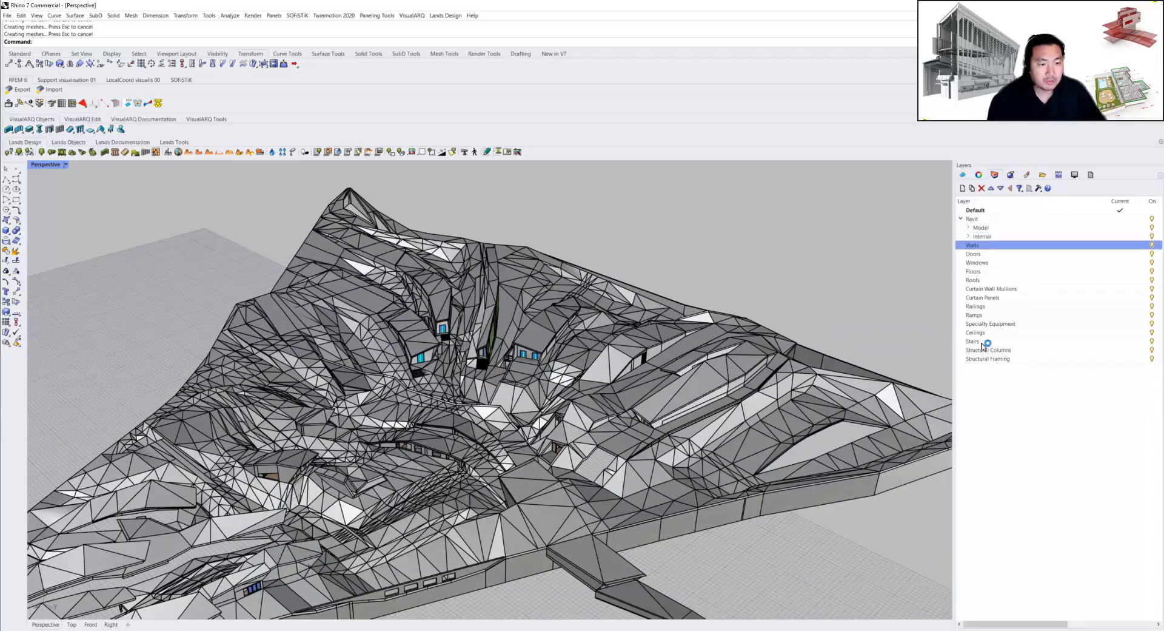
click(987, 359)
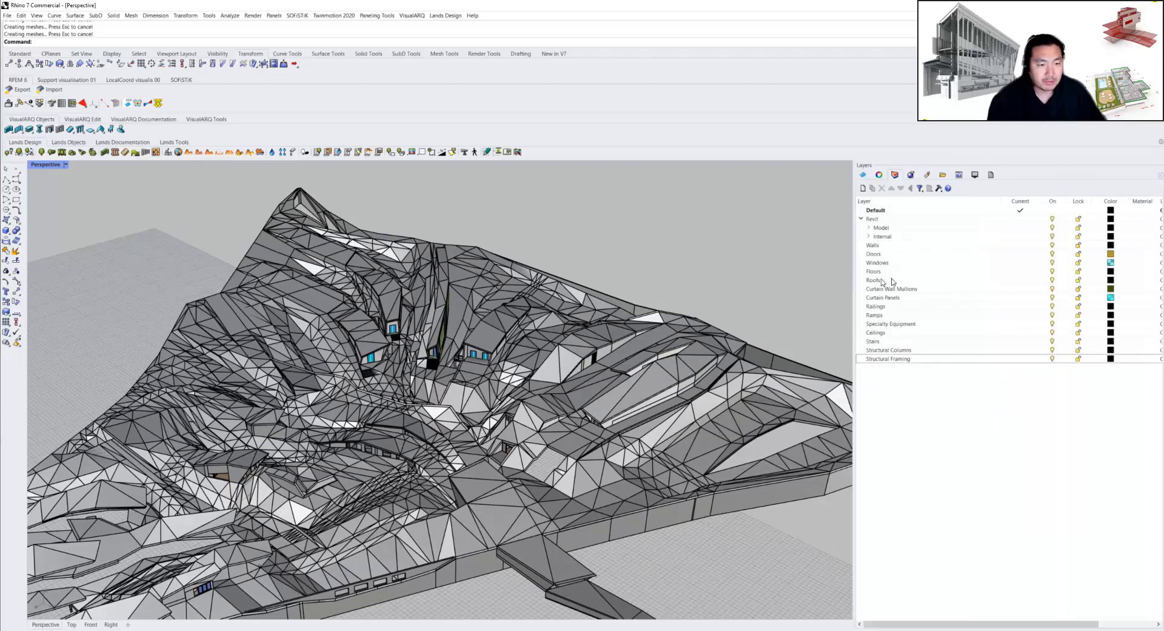
mouse_move(907, 297)
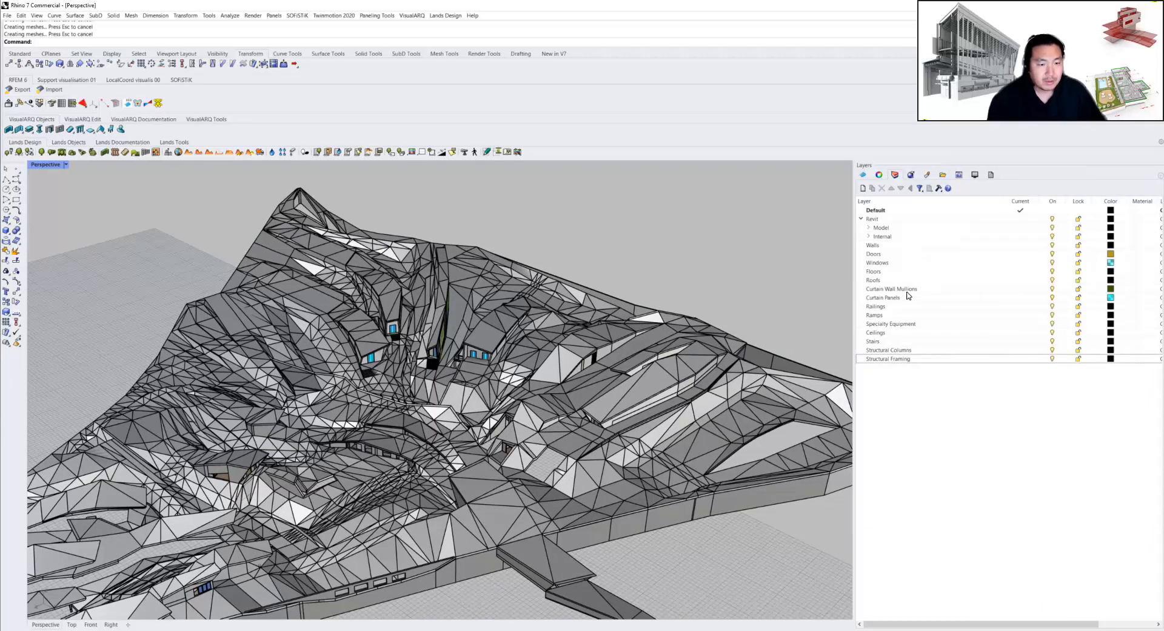
click(875, 306)
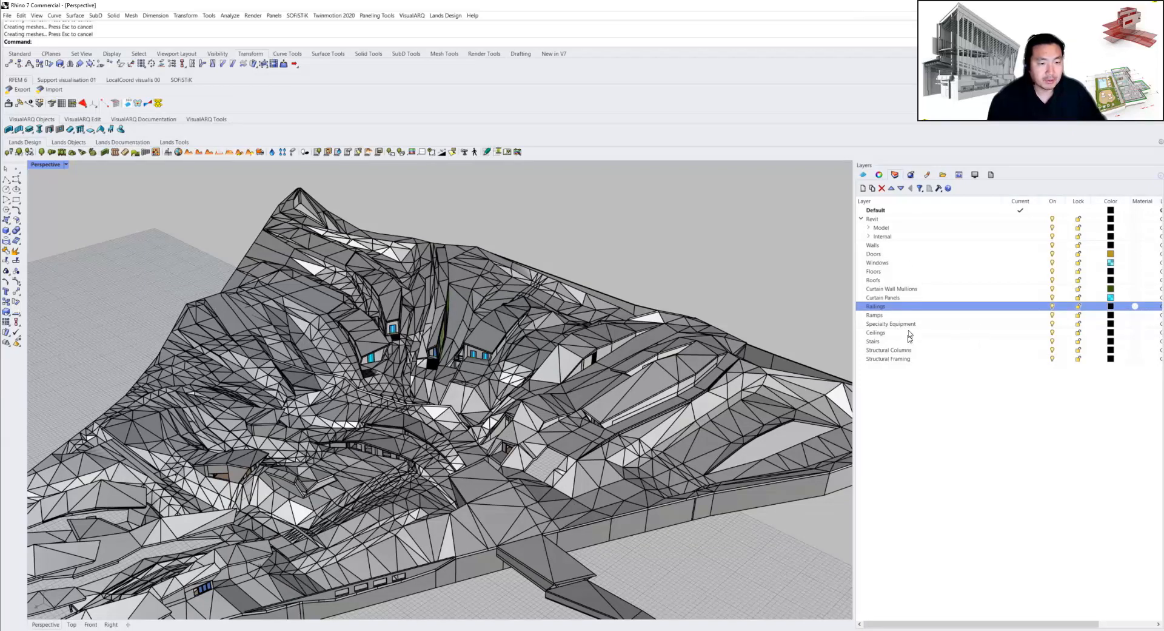
right_click(873, 280)
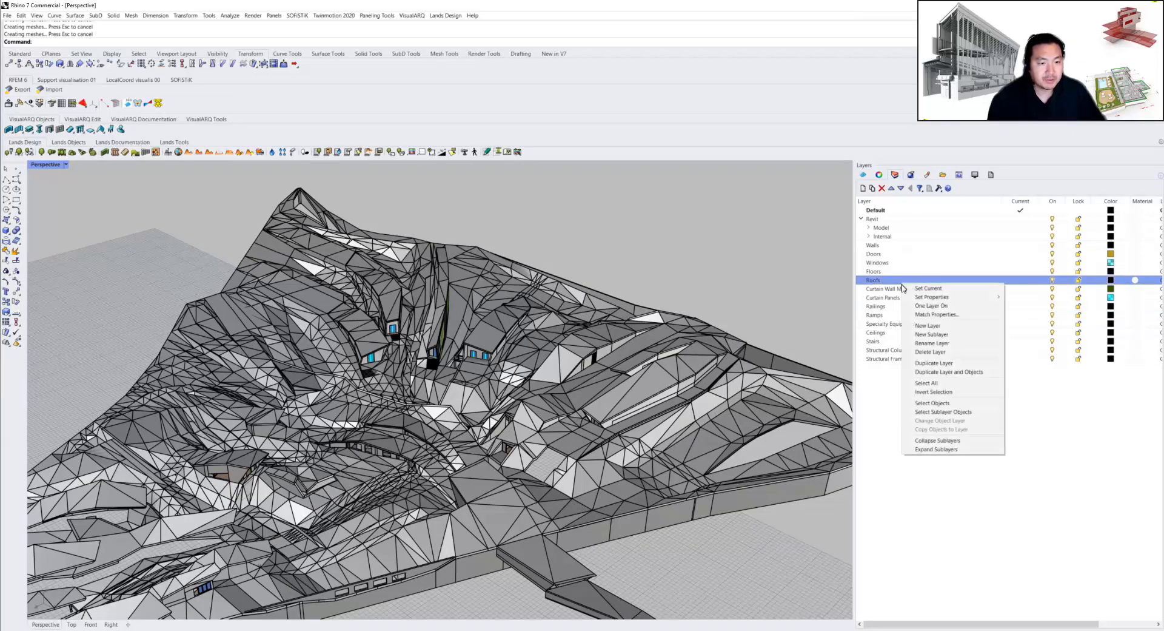
click(932, 403)
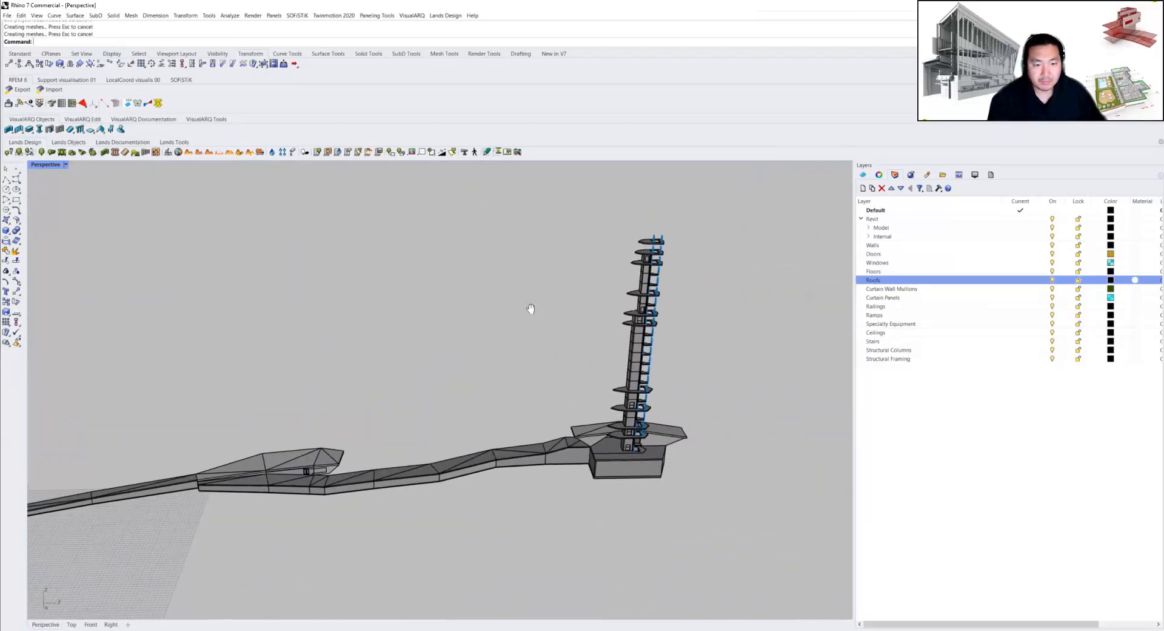
drag(530, 308, 570, 394)
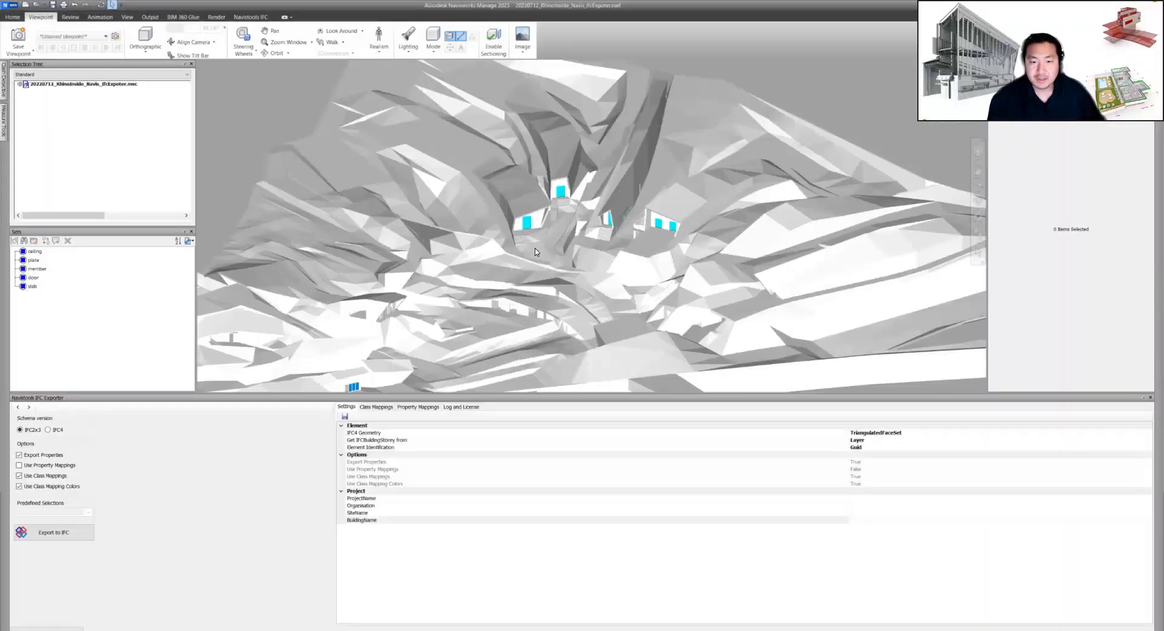
Step: Orbit the imported thesis model and bring up the Navisworks IFC Exporter commands
drag(534, 252, 531, 289)
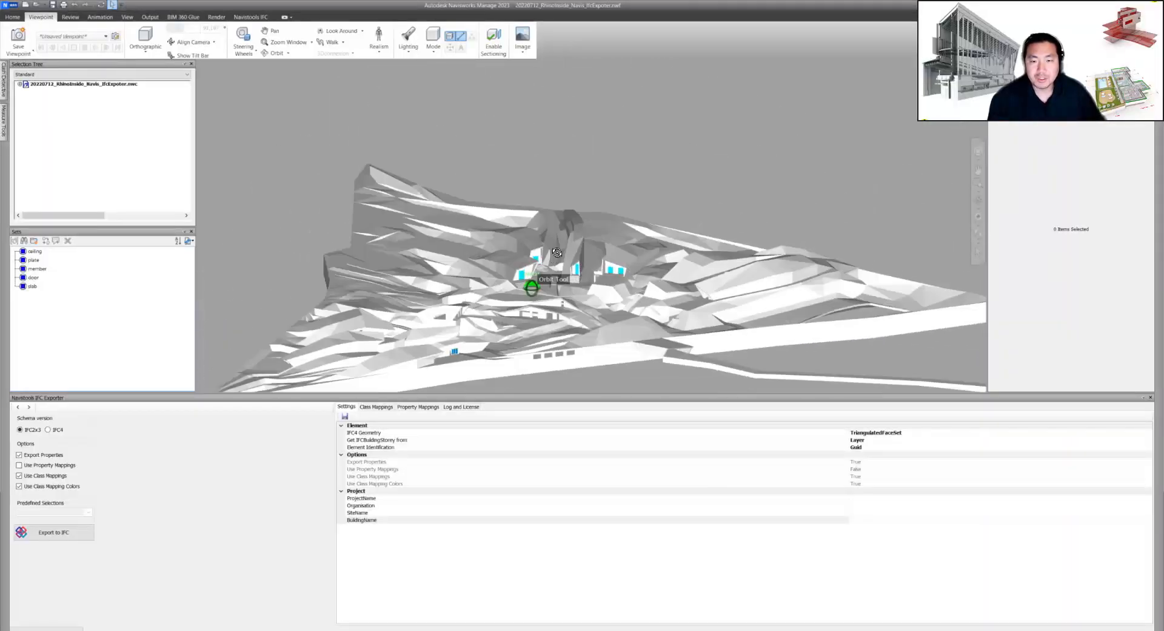
click(249, 16)
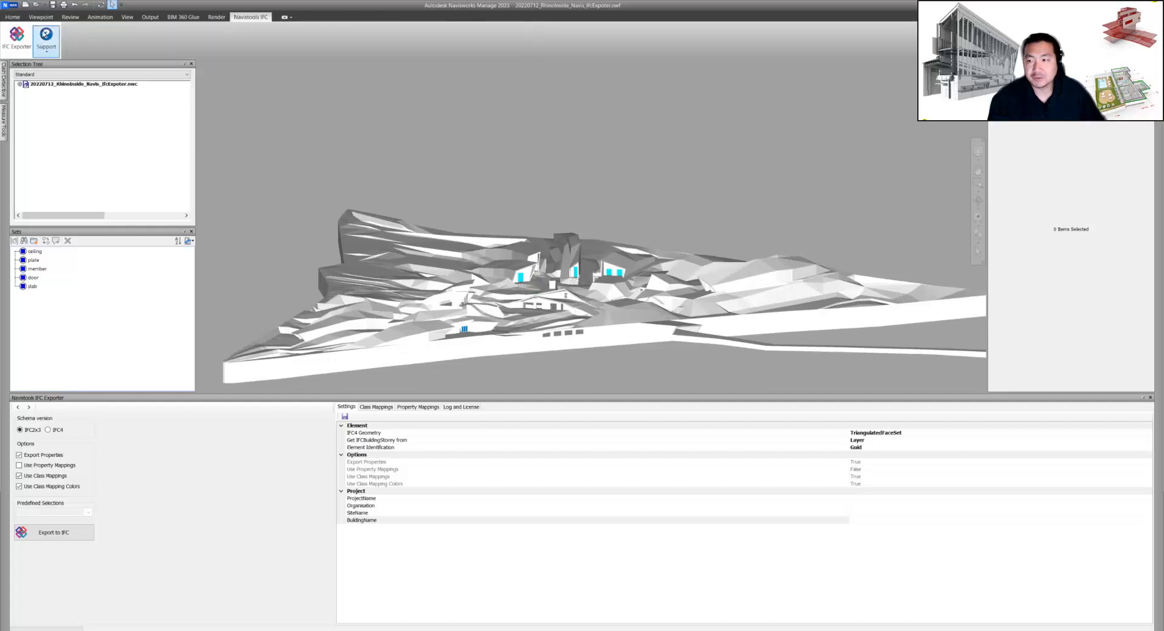
click(16, 41)
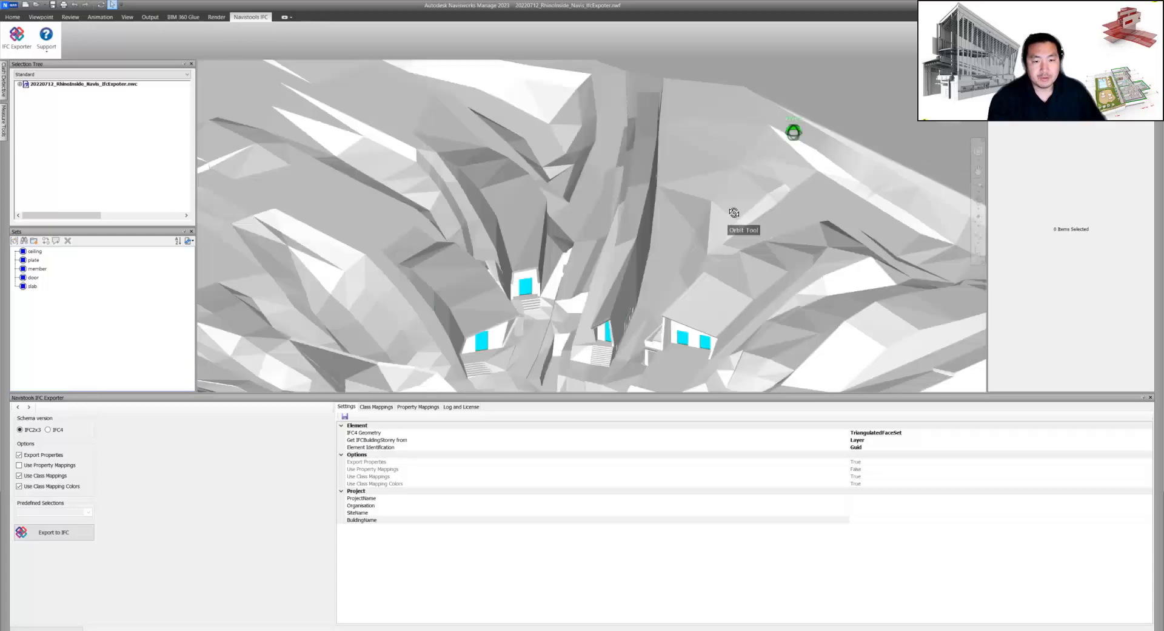
Step: Browse the Append dialog's supported file types from Home, then cancel without adding a file
click(12, 15)
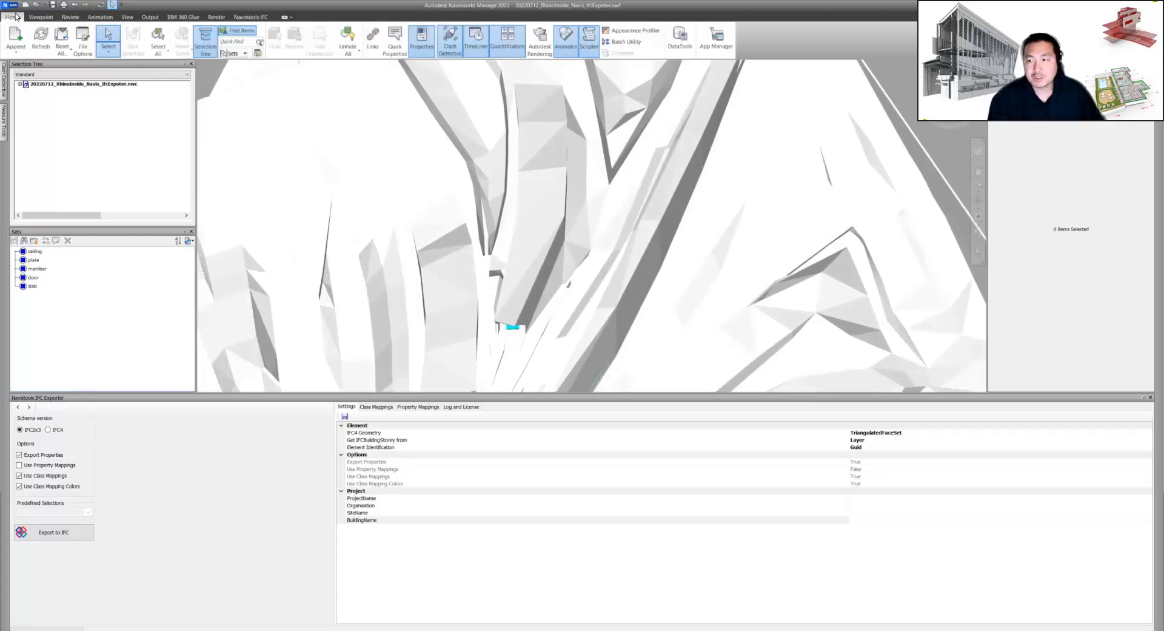
click(15, 41)
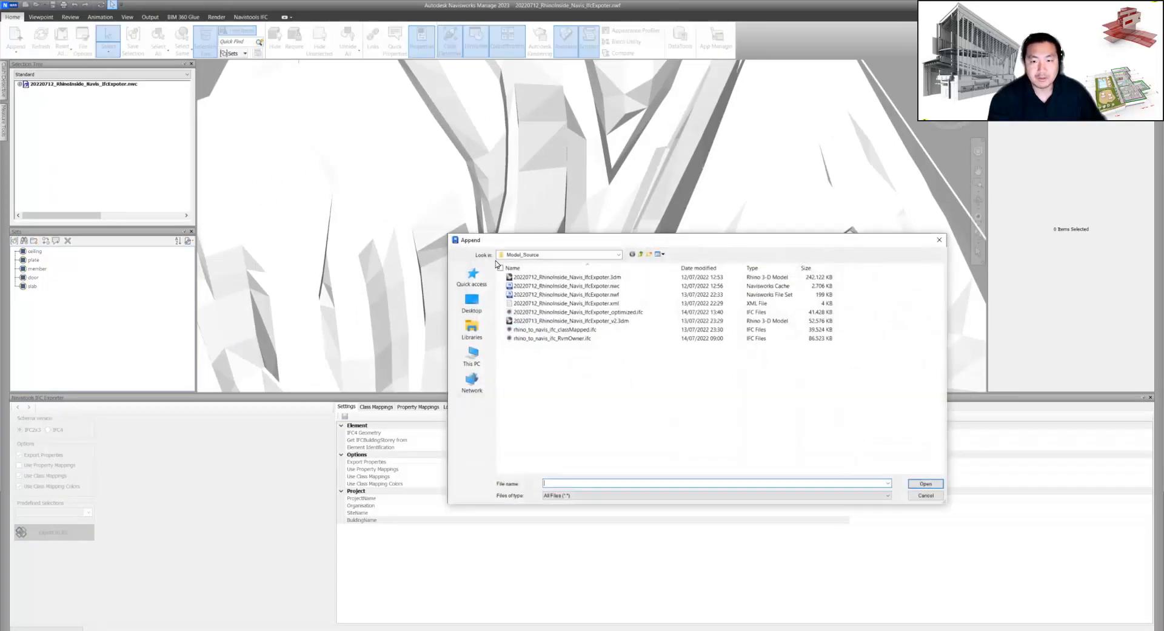
click(884, 495)
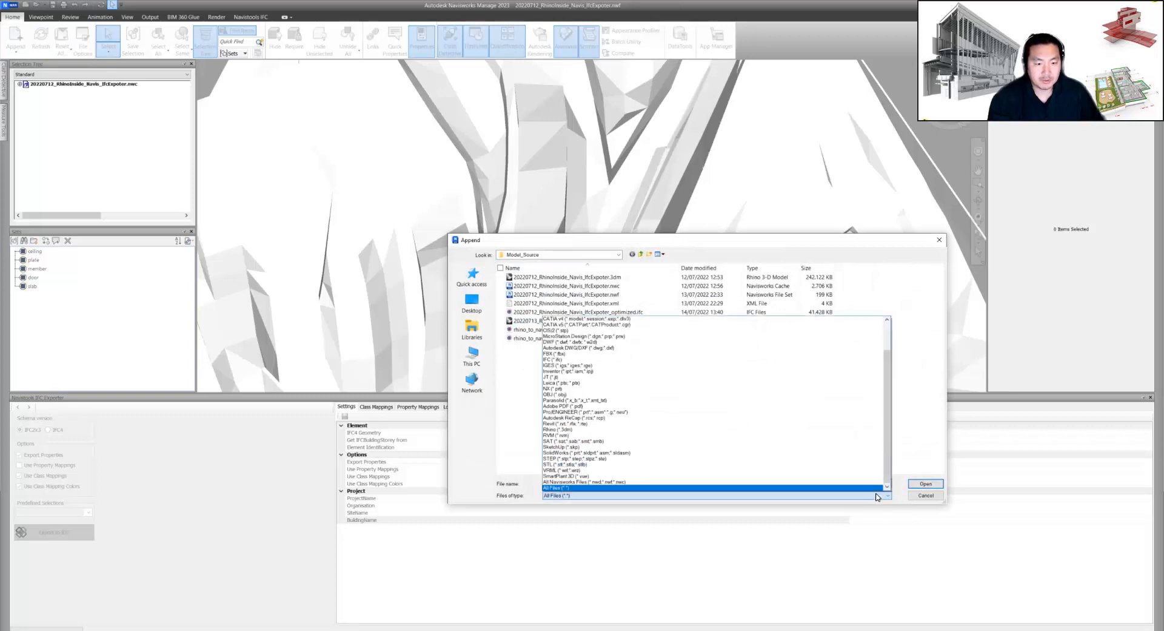
scroll(up, 3)
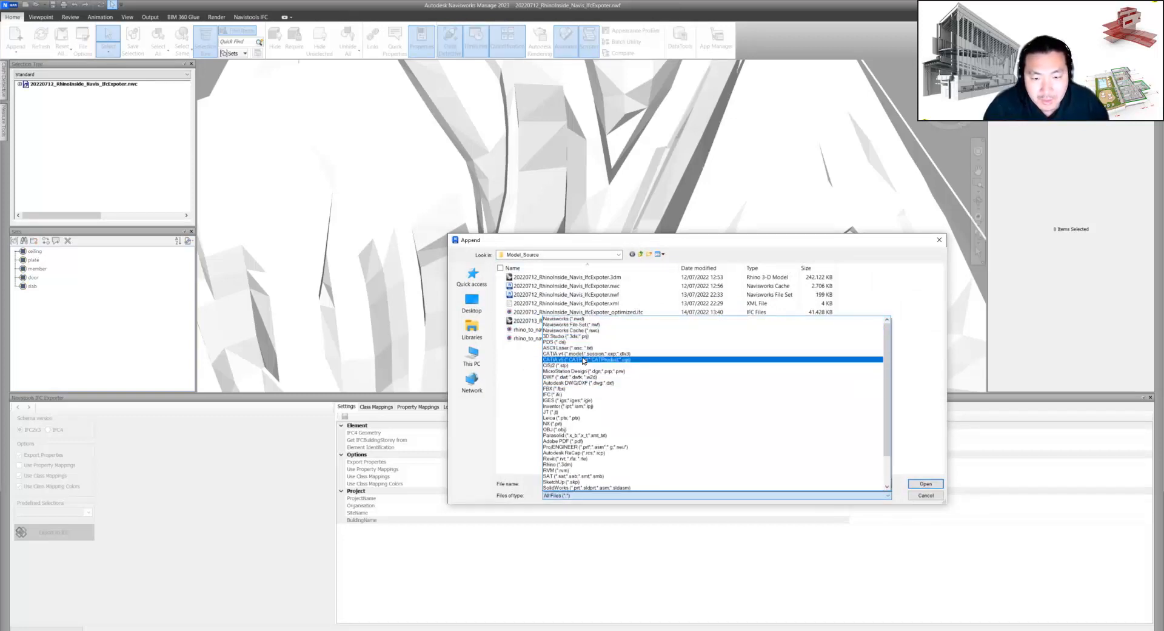
scroll(down, 3)
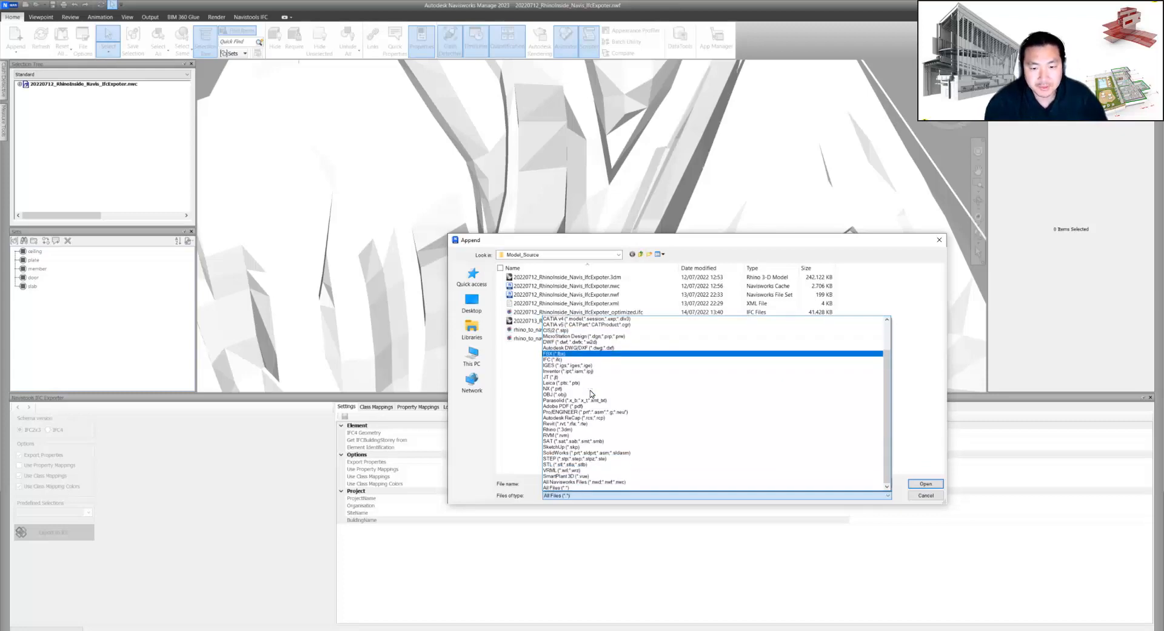
click(706, 494)
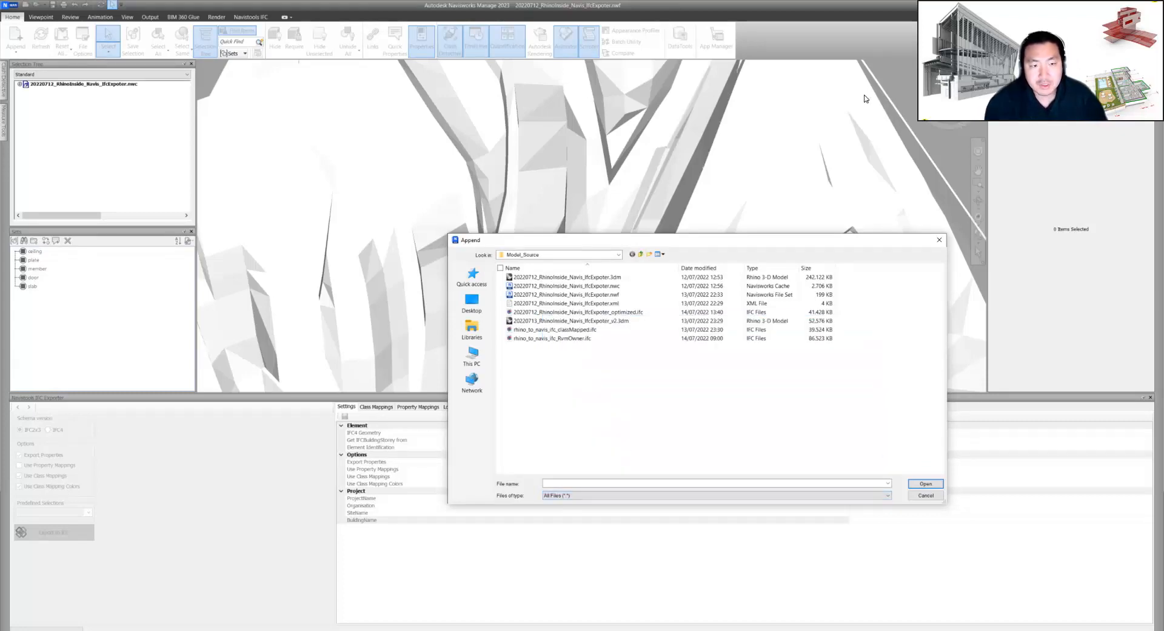
click(925, 496)
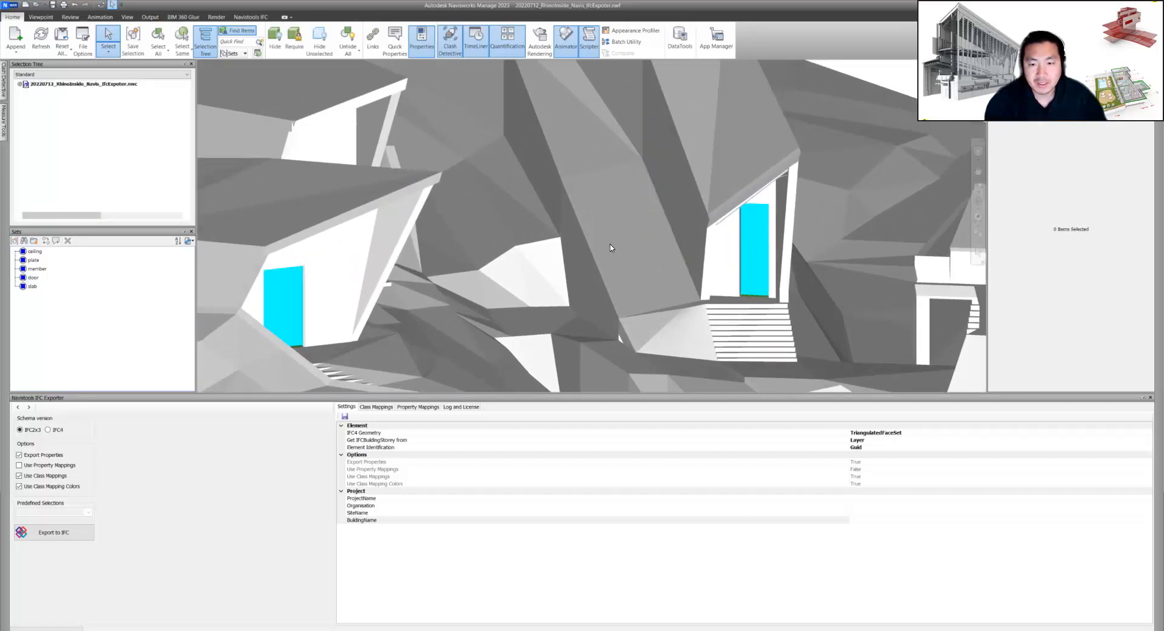
drag(609, 245, 512, 245)
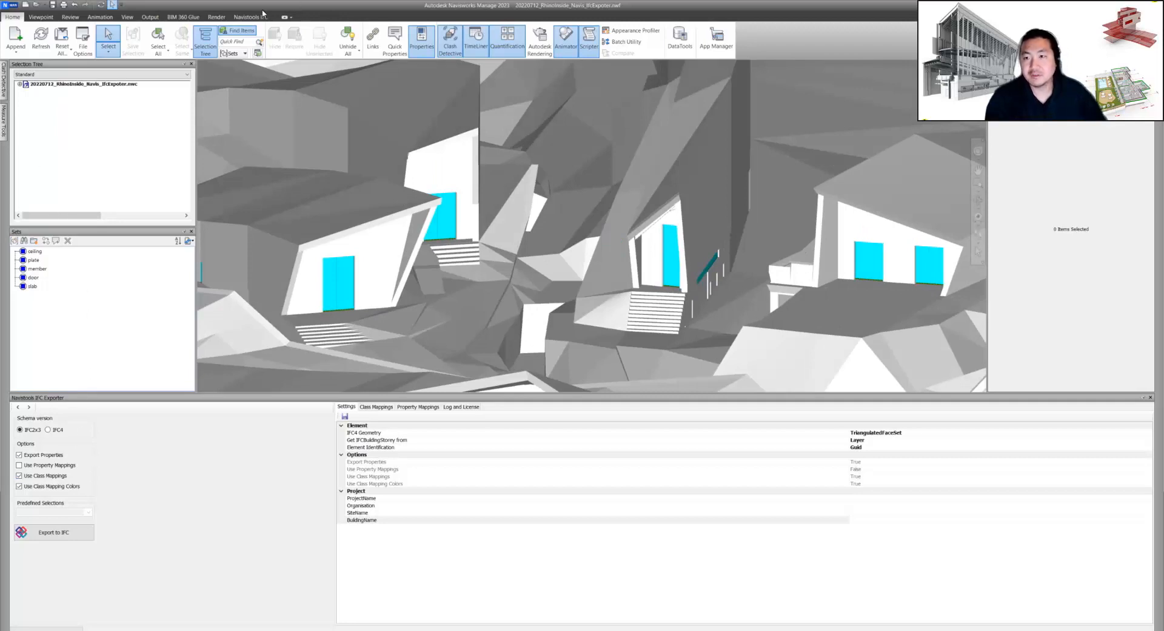
click(250, 15)
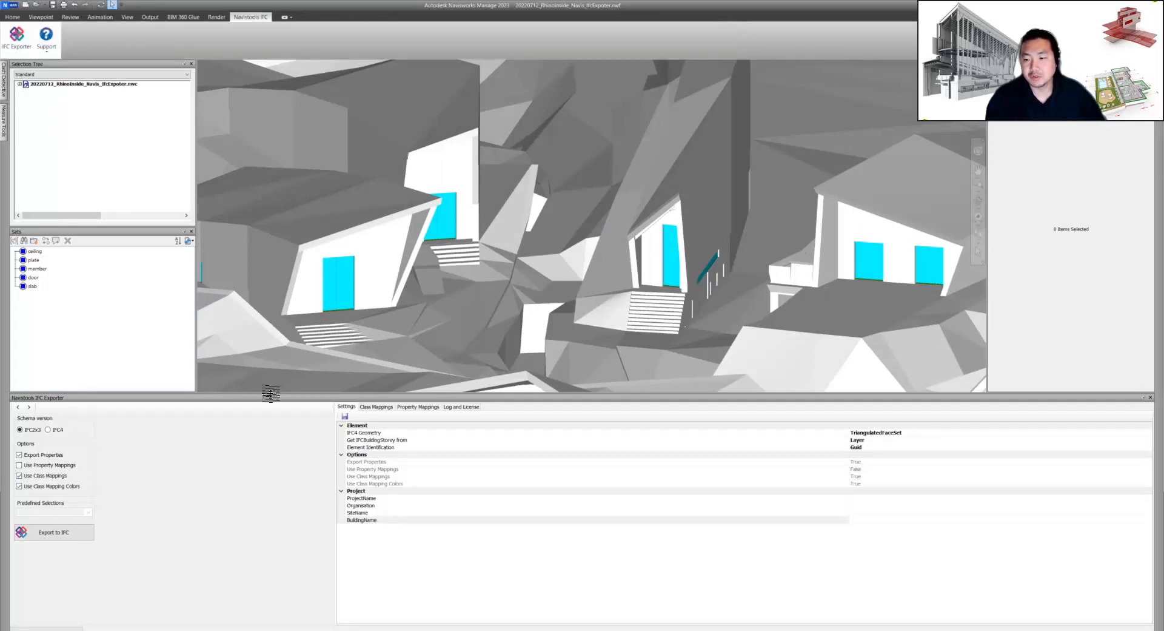
mouse_move(336, 474)
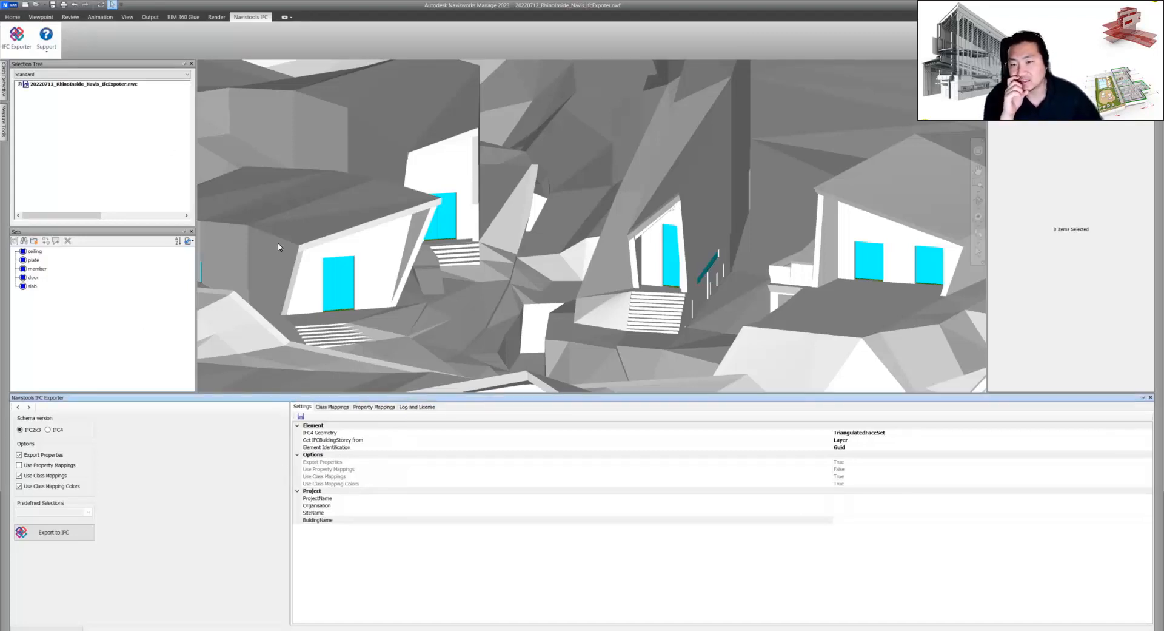
drag(279, 246, 497, 214)
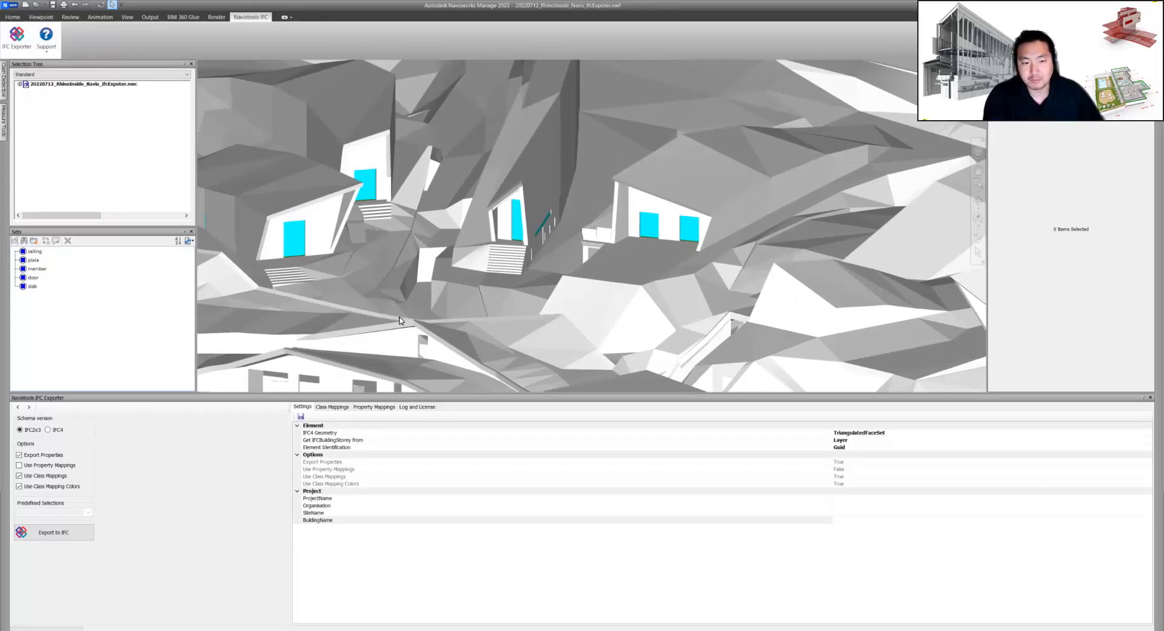
mouse_move(71, 431)
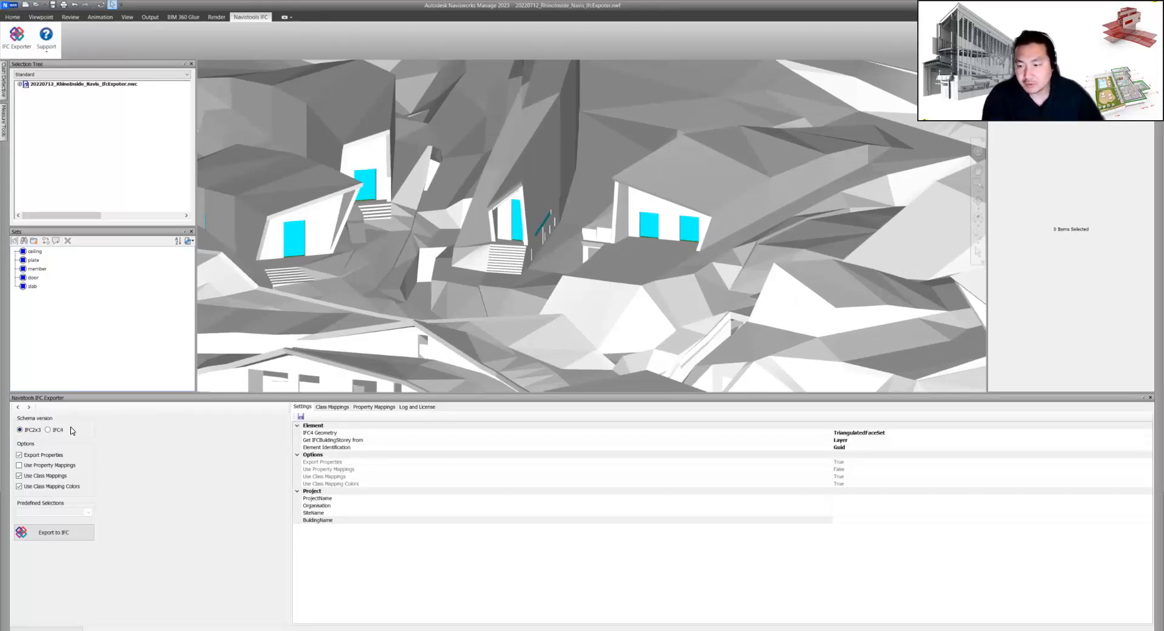
mouse_move(143, 440)
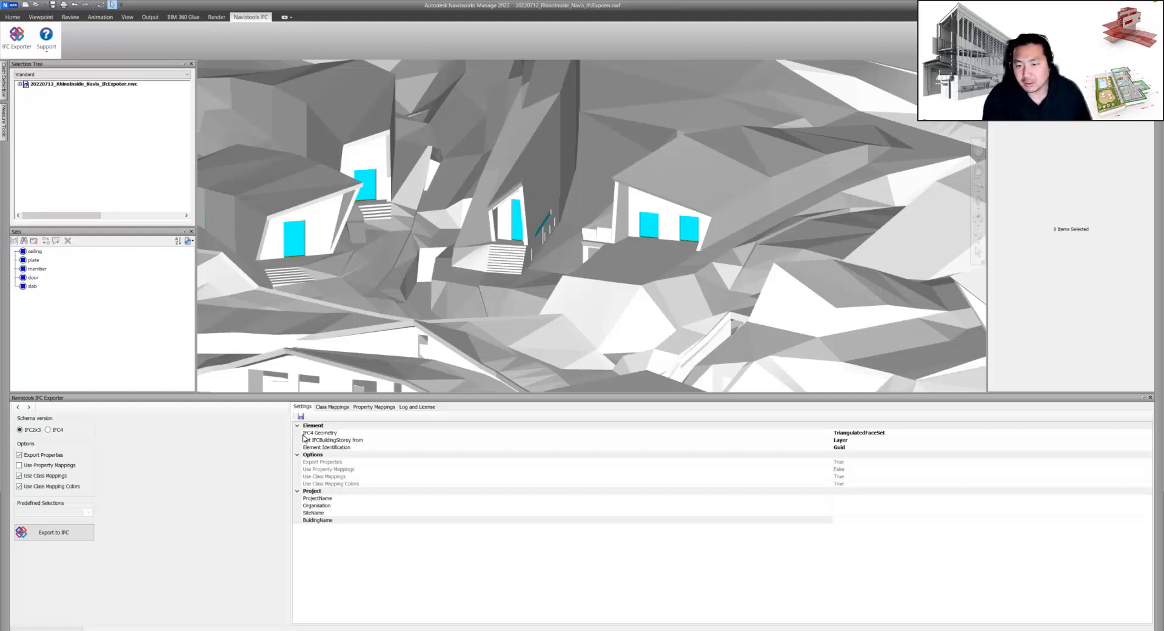
mouse_move(61, 440)
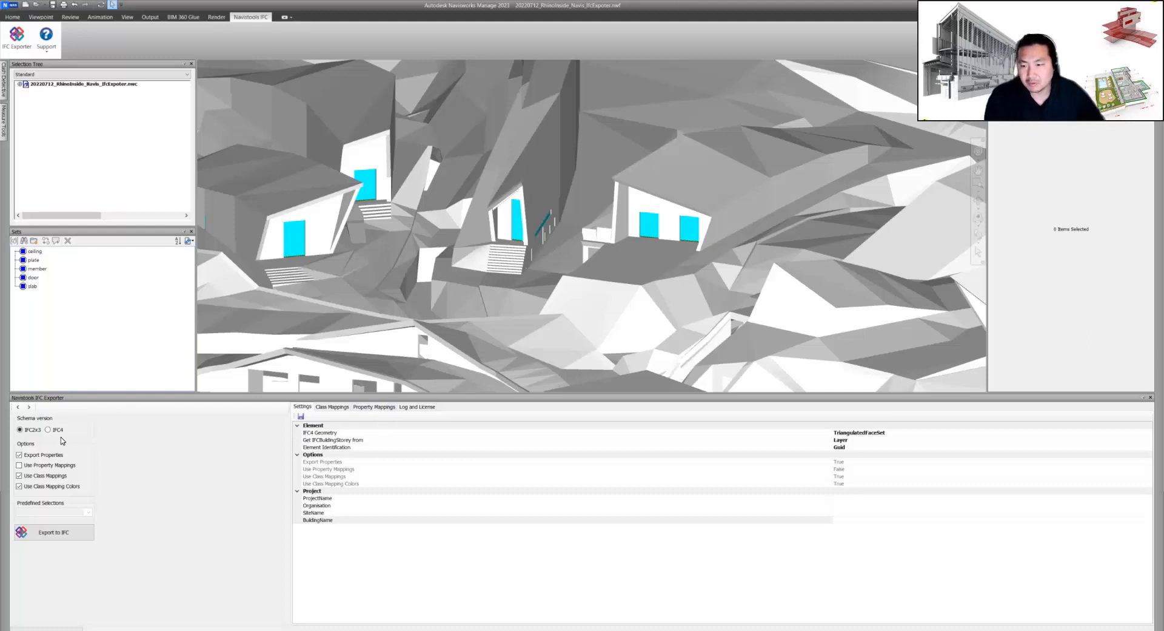
Step: In Class Mappings, start a new mapping and pick the member selection set
click(332, 407)
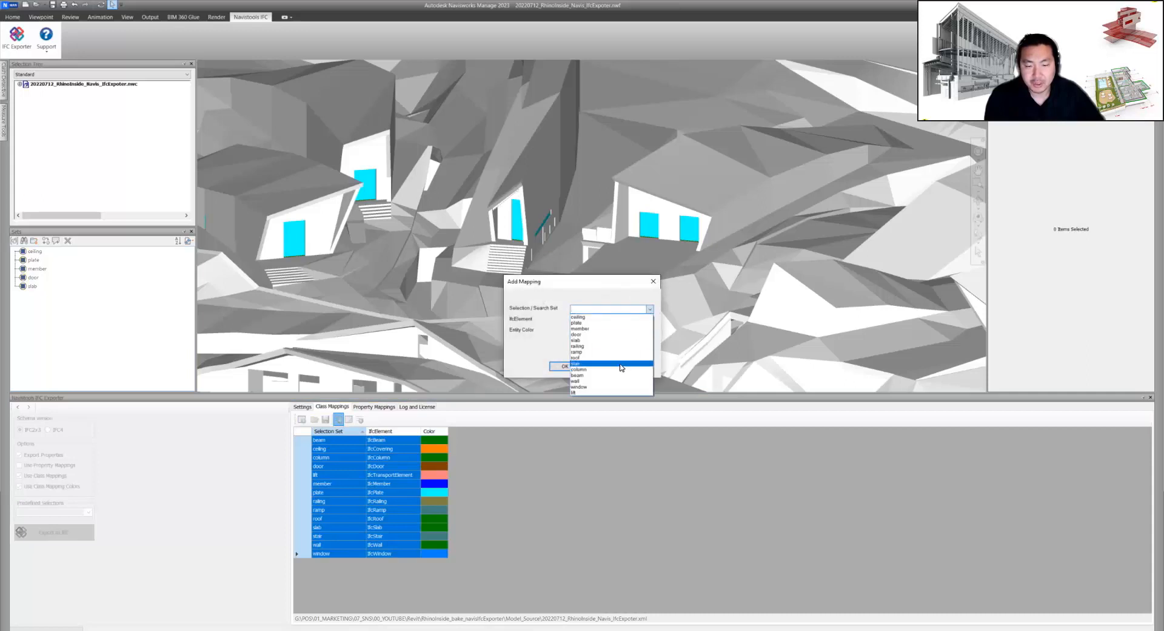
click(578, 318)
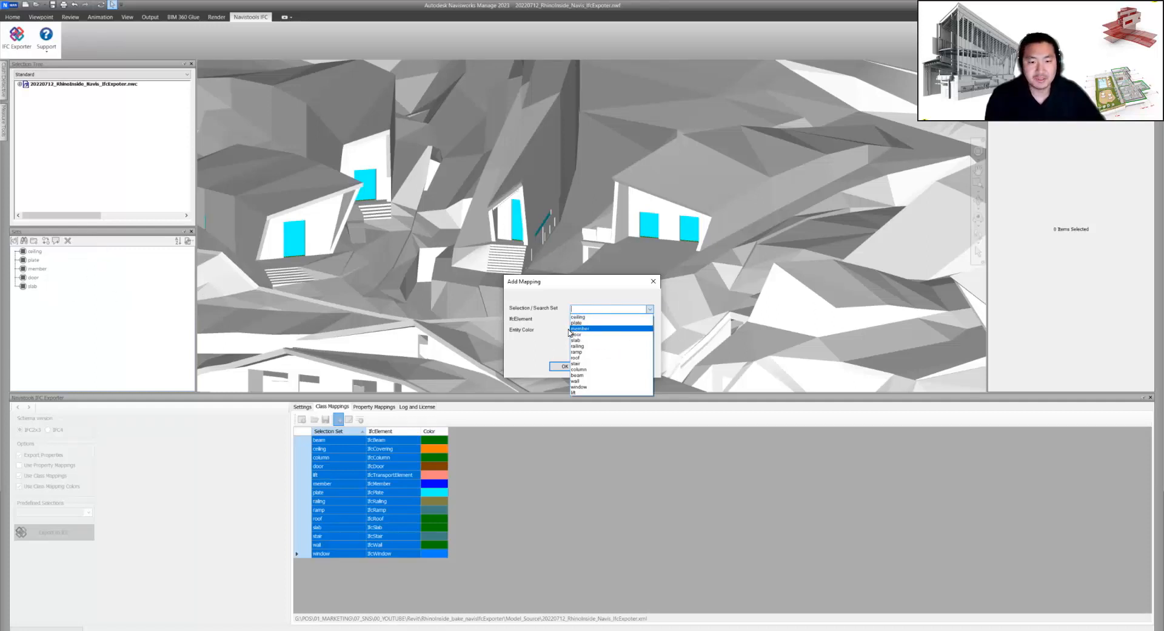
click(581, 329)
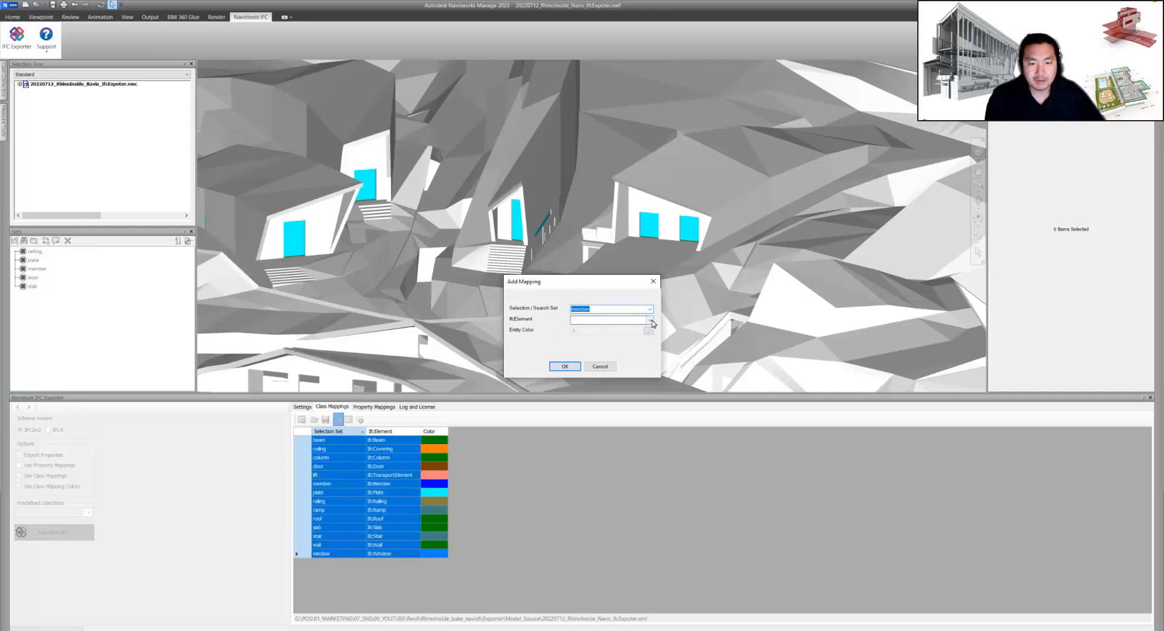
Step: Browse the IfcElement class list, then cancel the new mapping without saving
click(648, 319)
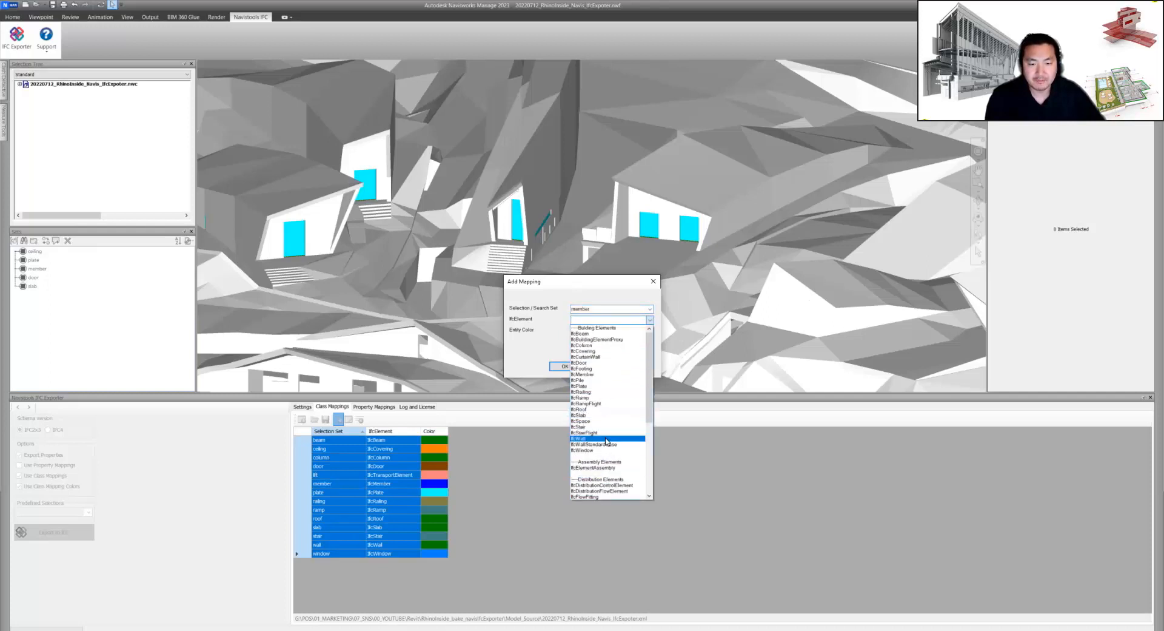
scroll(down, 3)
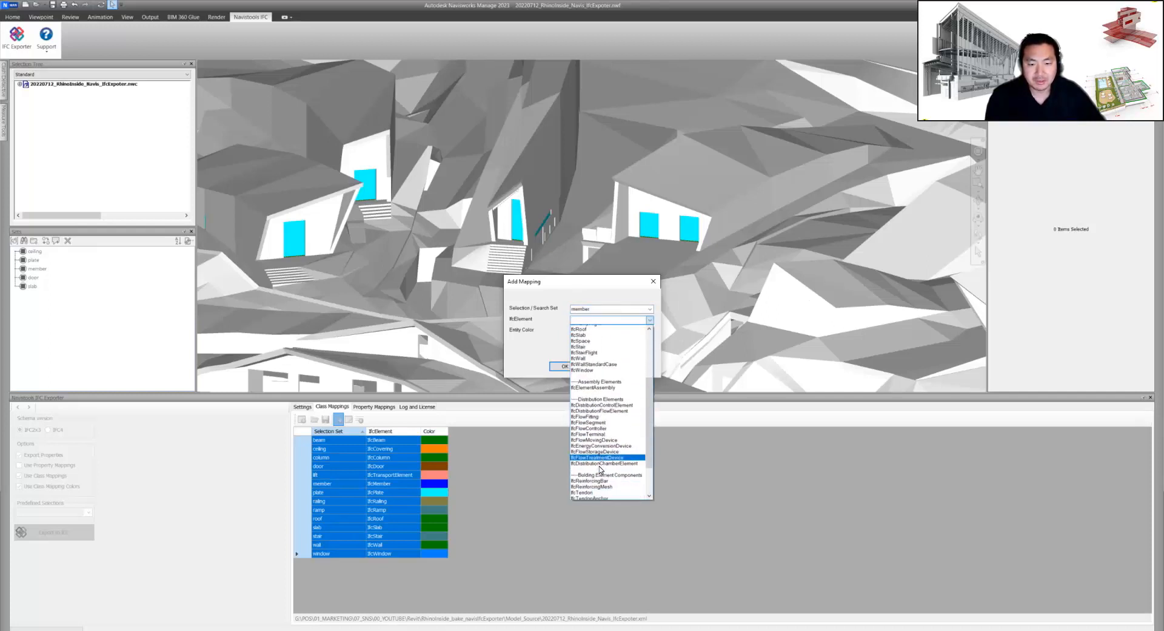
click(610, 319)
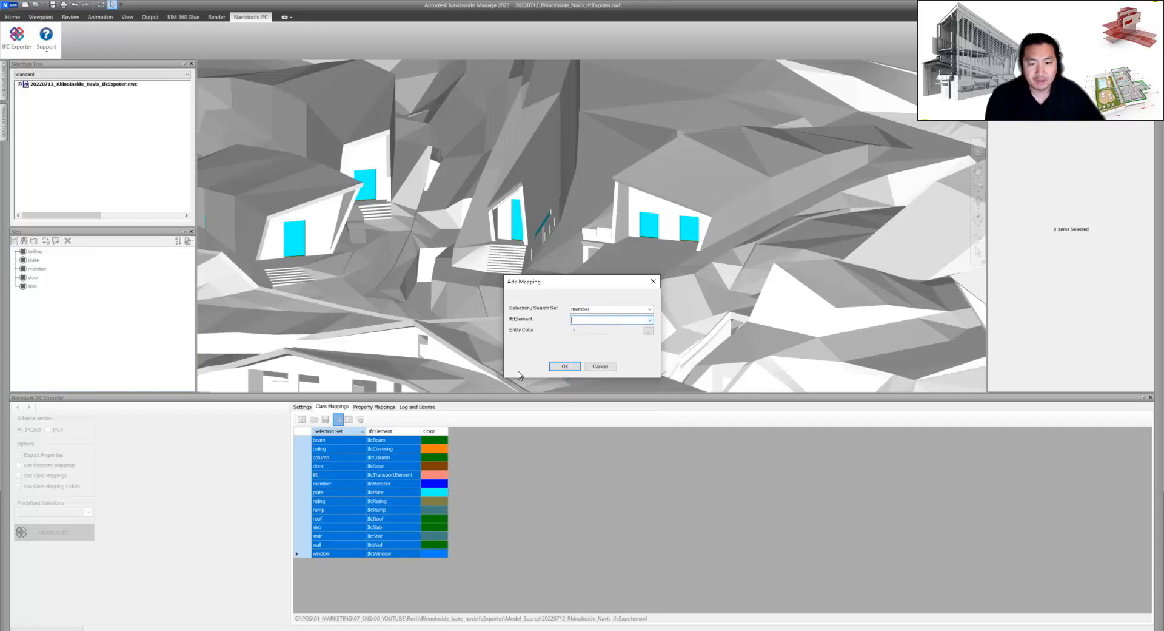
click(600, 365)
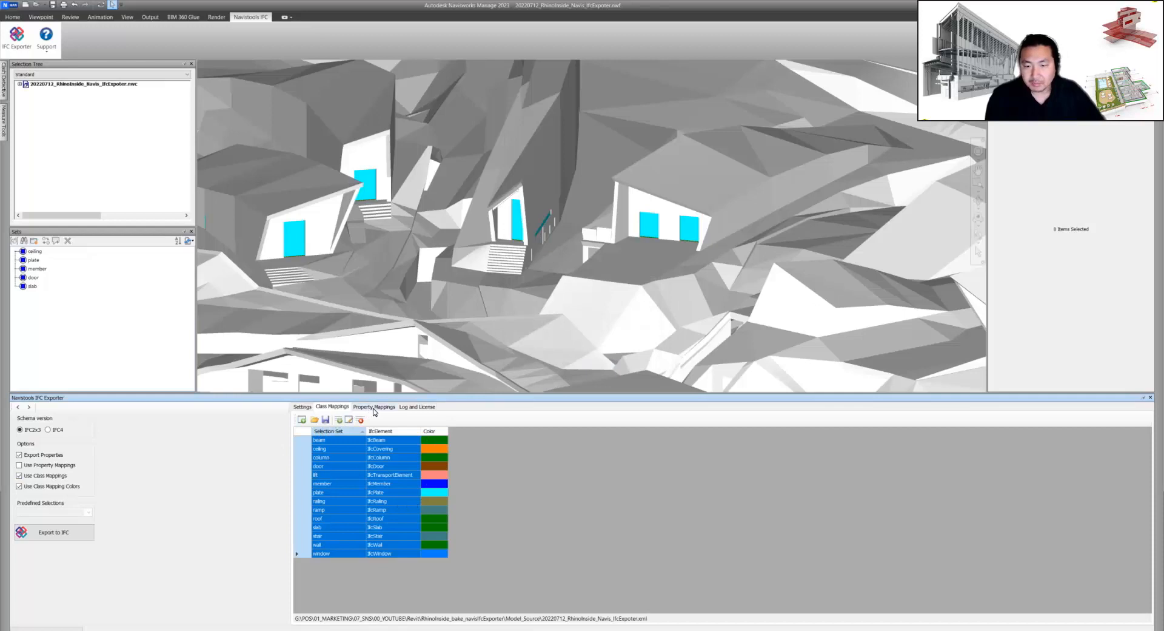
Step: Review the Property Mappings and Class Mappings tabs, then return to the general Settings
click(375, 406)
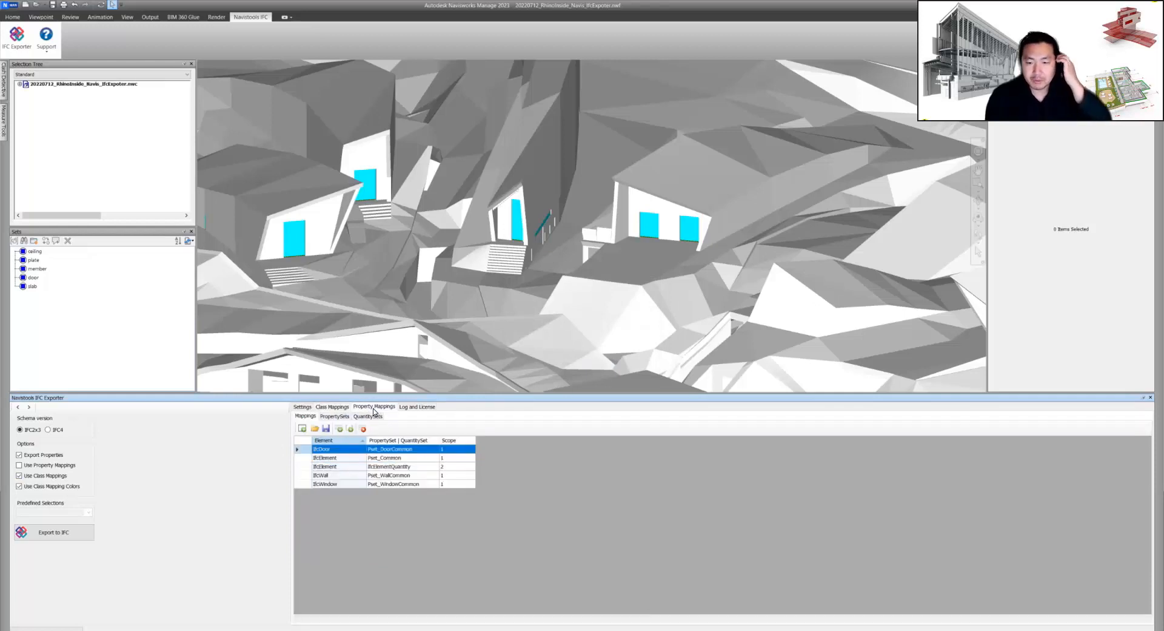
mouse_move(411, 409)
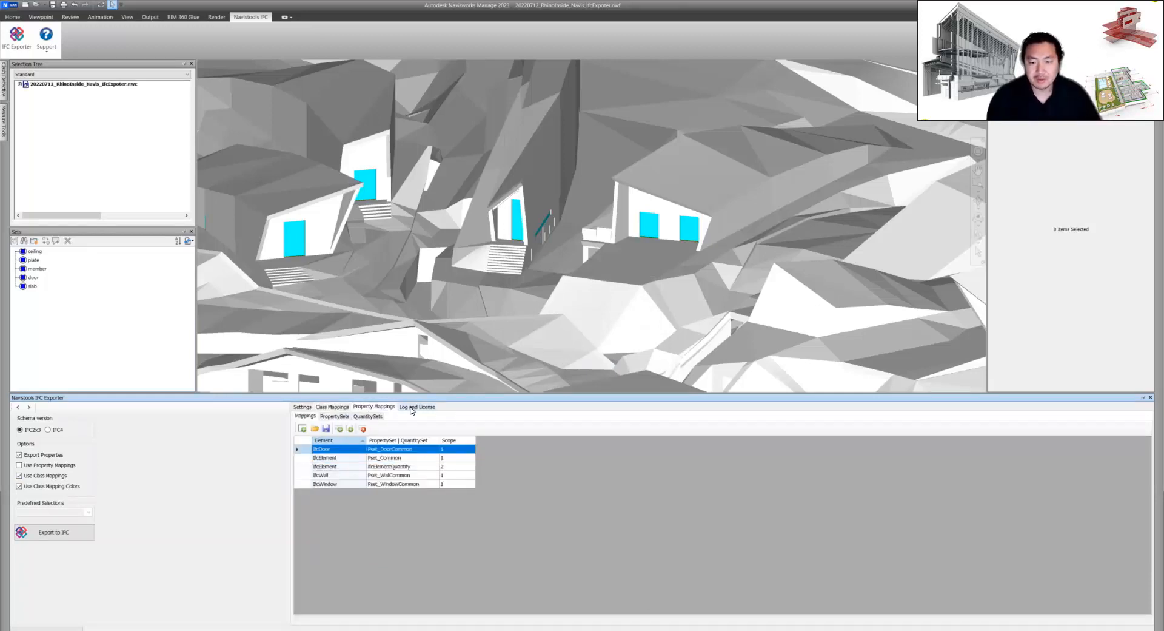
click(332, 406)
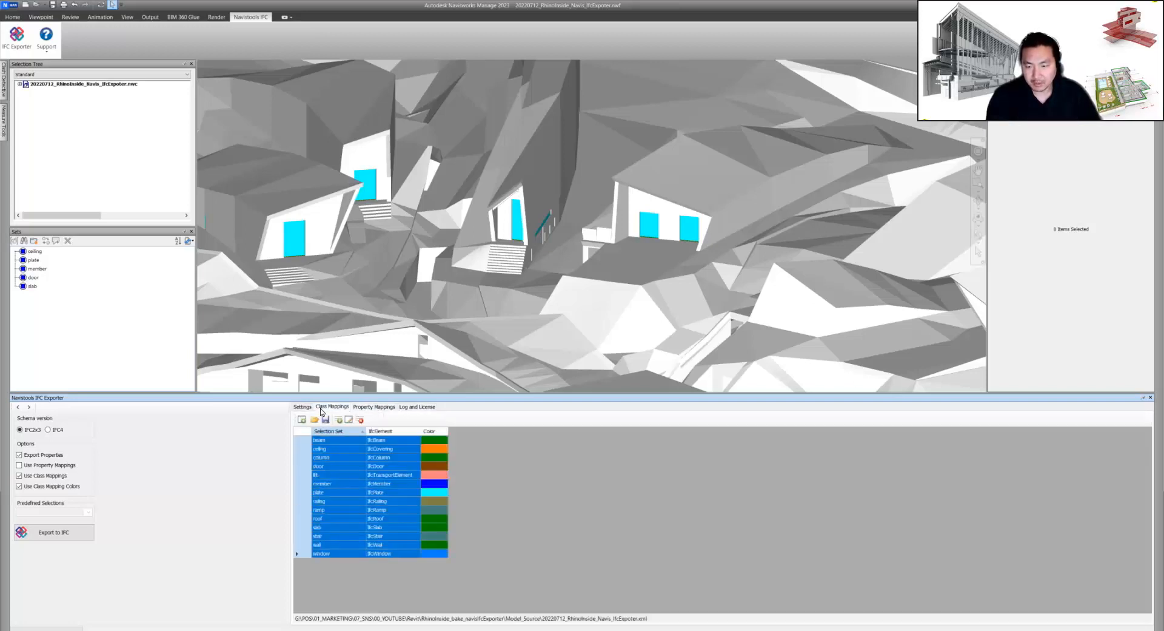
mouse_move(169, 454)
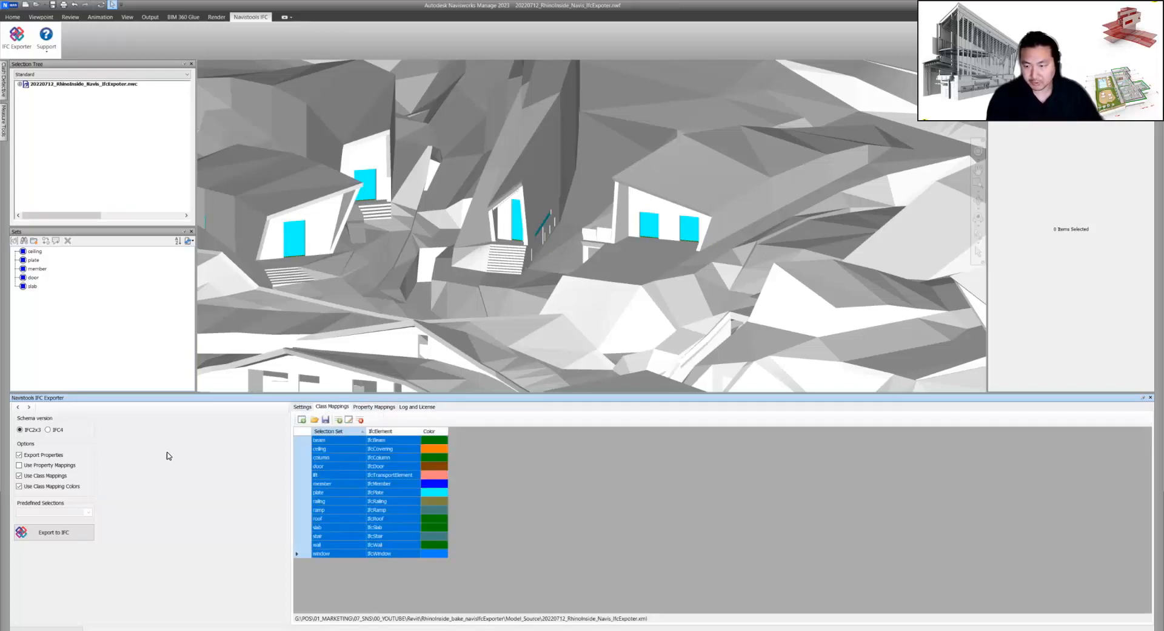
click(302, 406)
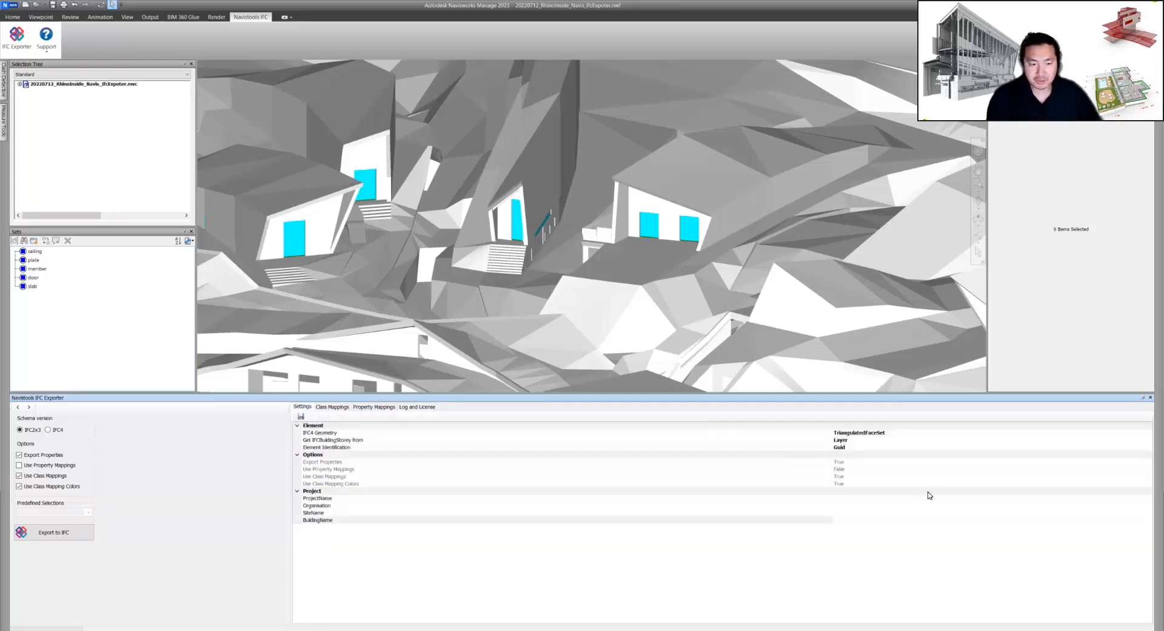
mouse_move(814, 495)
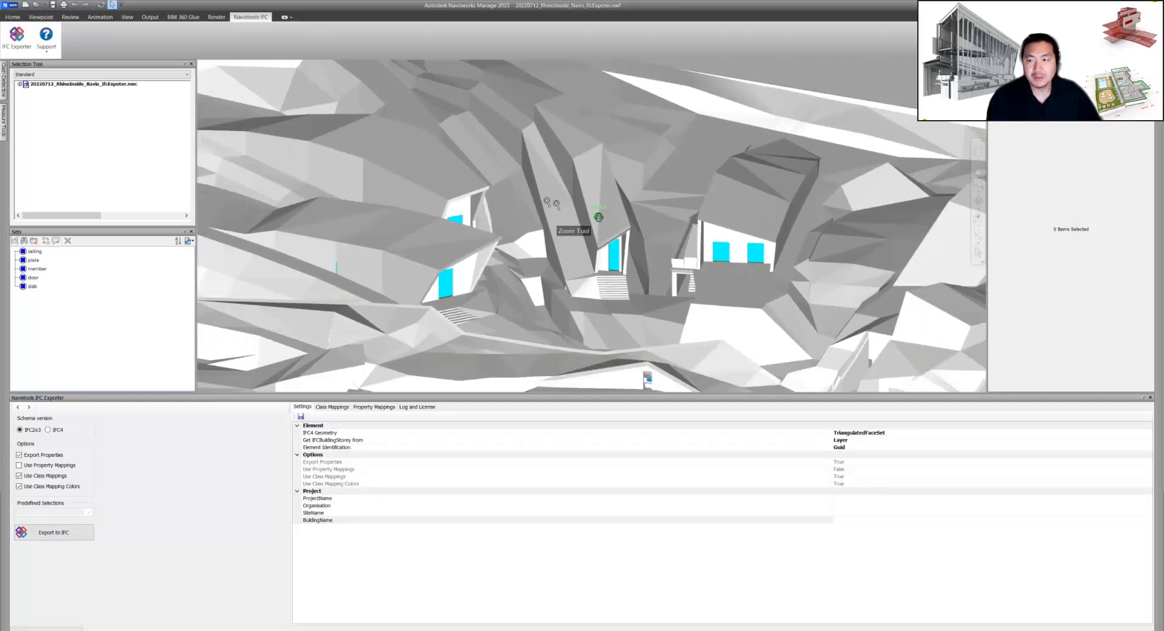
Step: Draft a door-to-IfcDoor class mapping with a brown entity colour
click(333, 407)
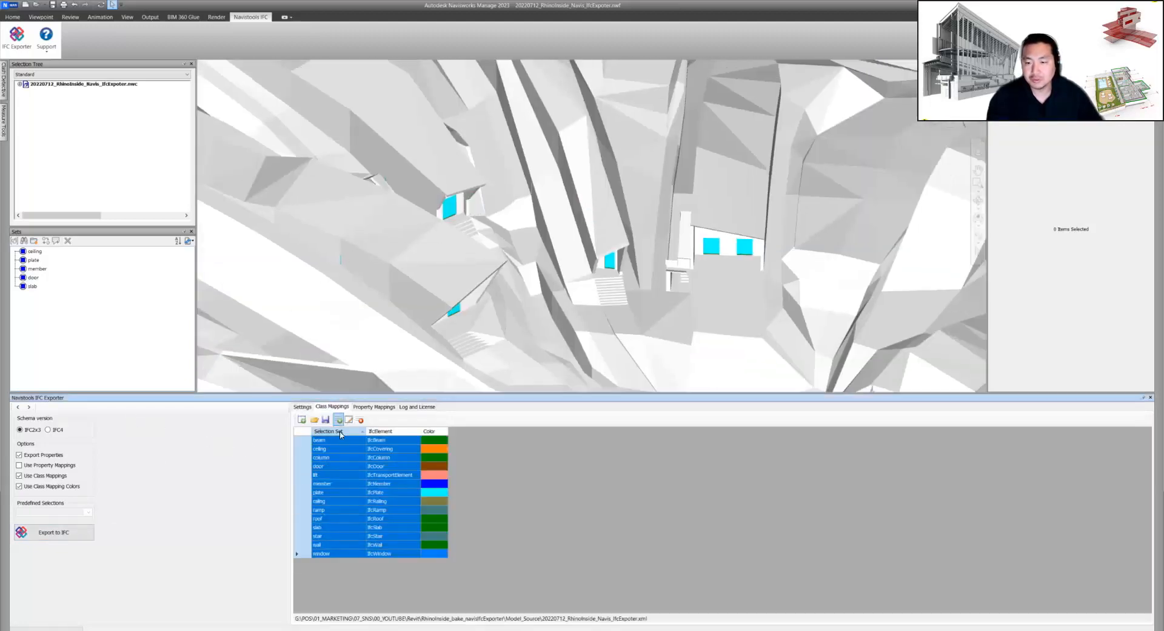
mouse_move(342, 420)
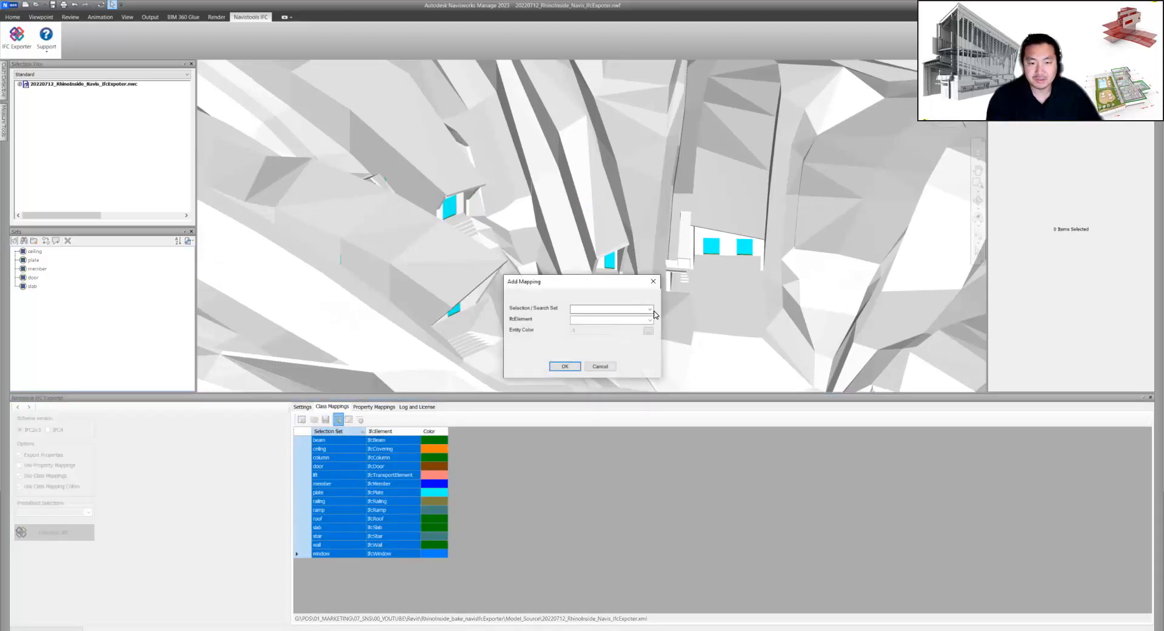
click(649, 308)
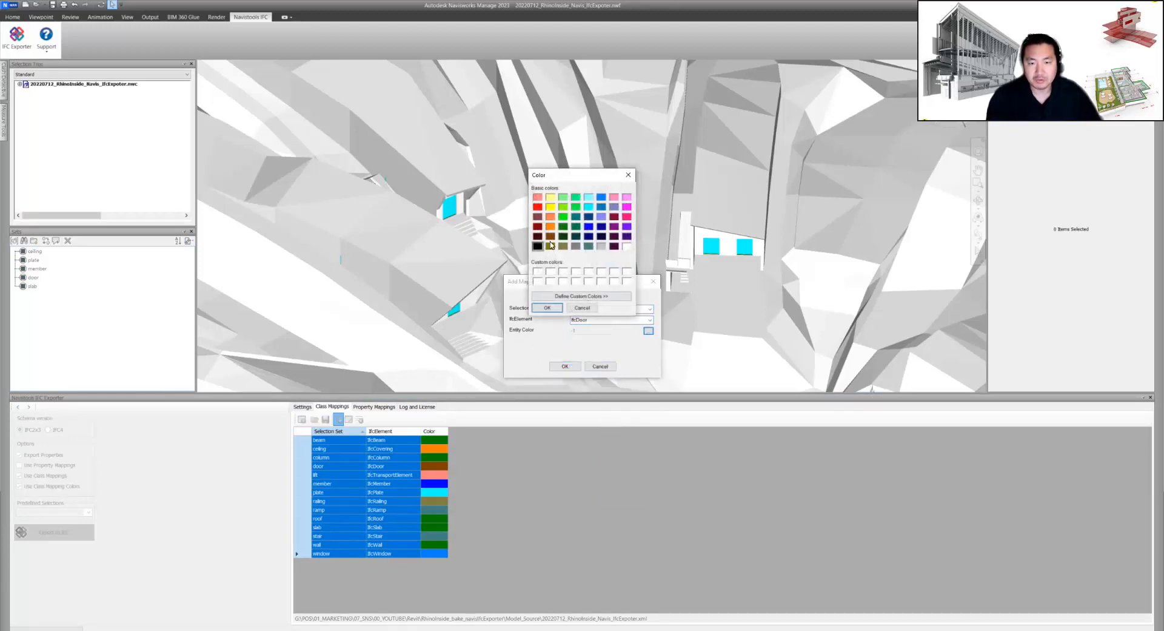
click(547, 308)
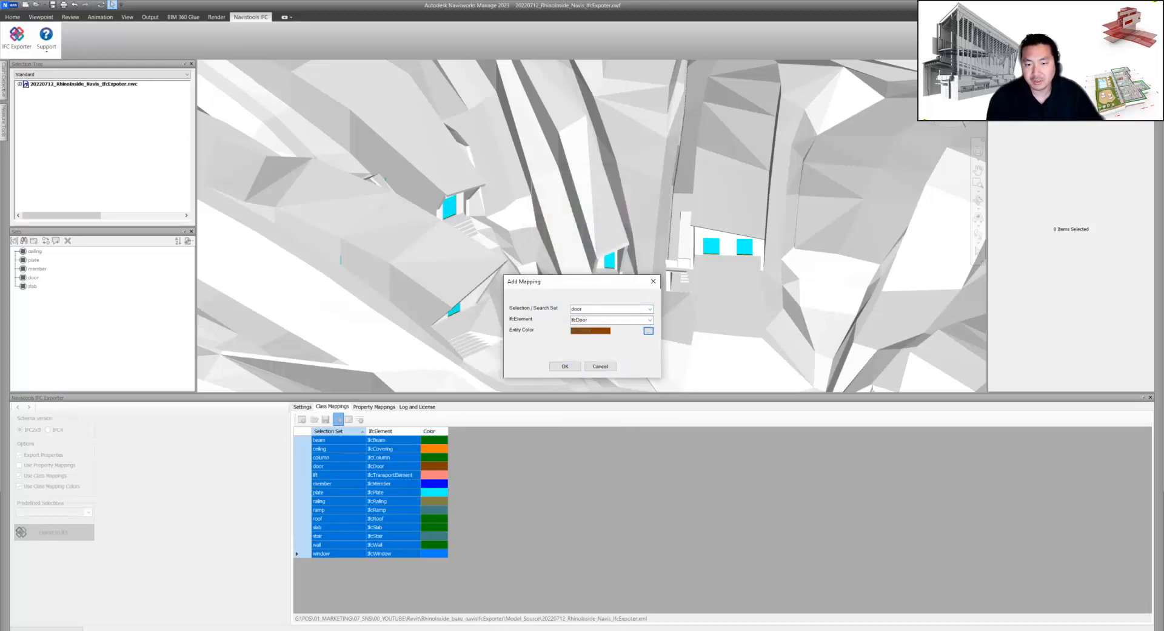
mouse_move(493, 435)
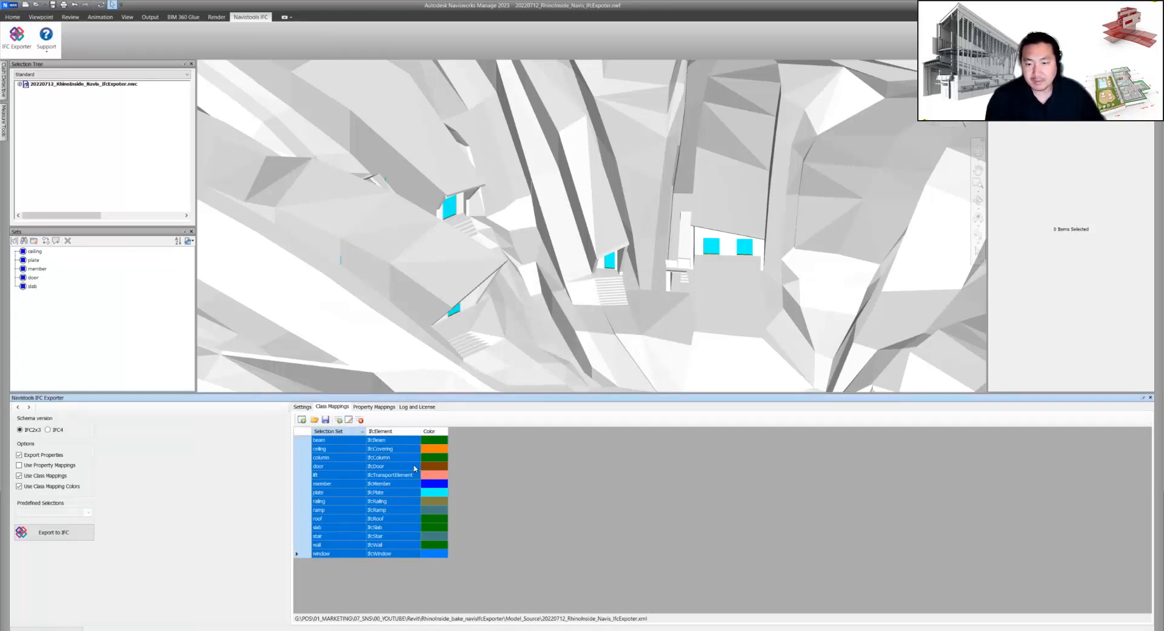
mouse_move(353, 467)
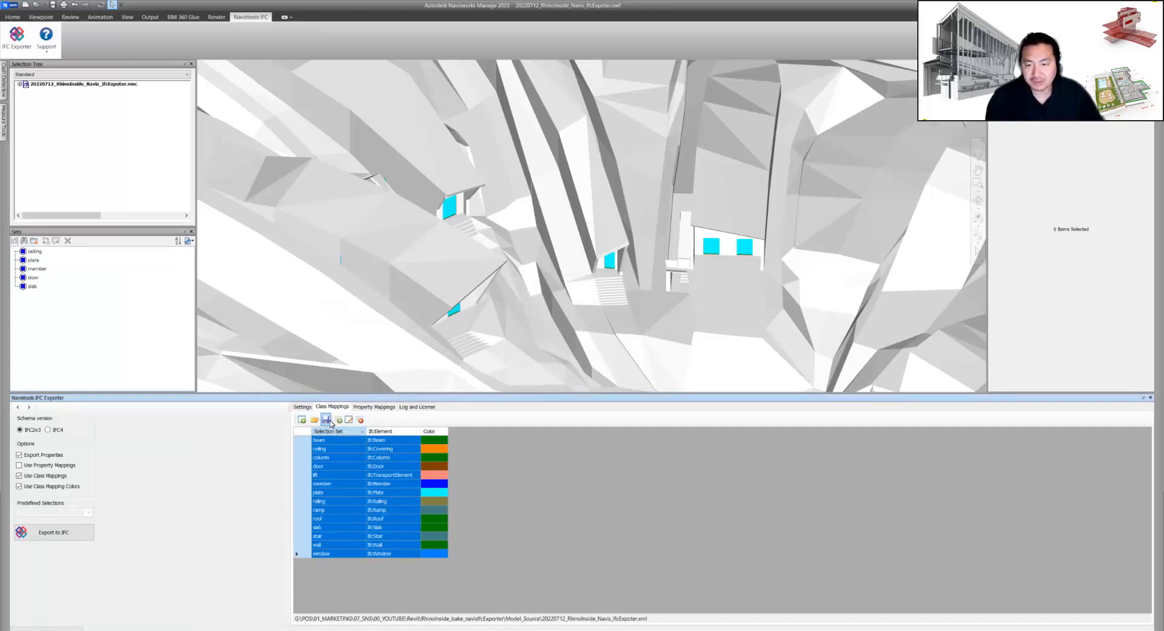
mouse_move(313, 419)
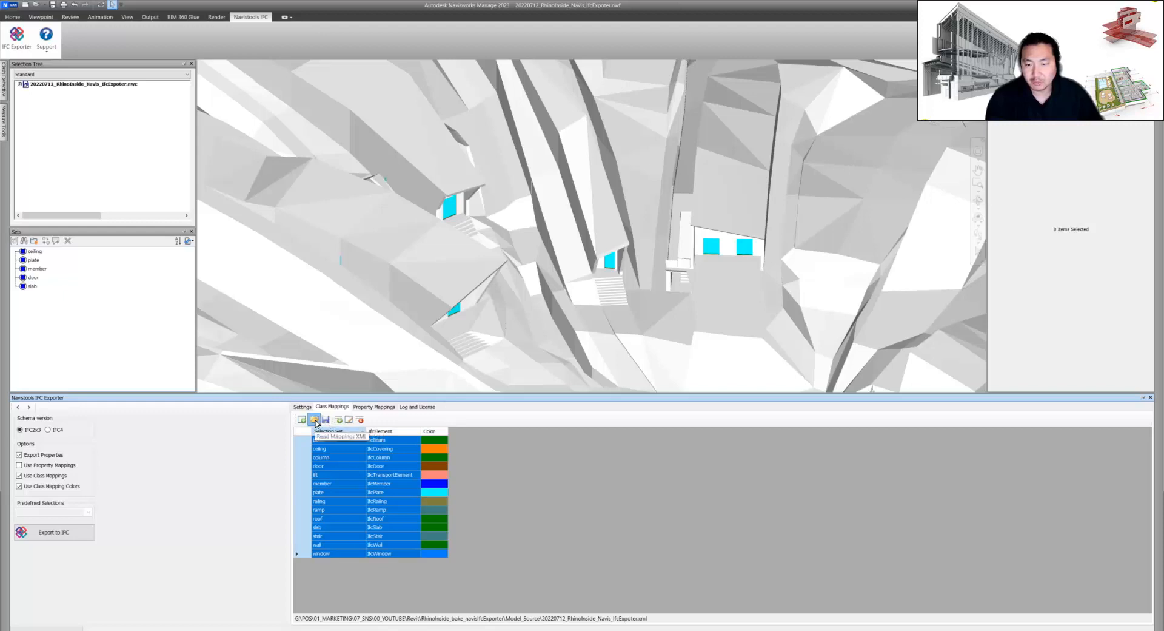
Step: Load the saved class mapping XML file via Read Mappings XML
click(314, 419)
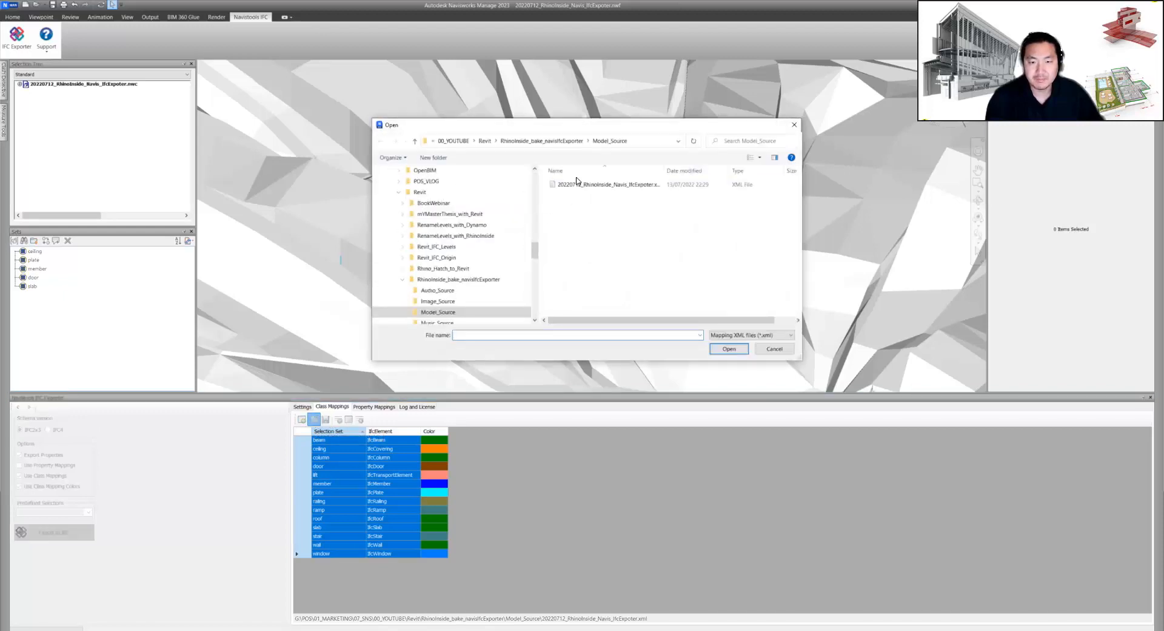
click(606, 185)
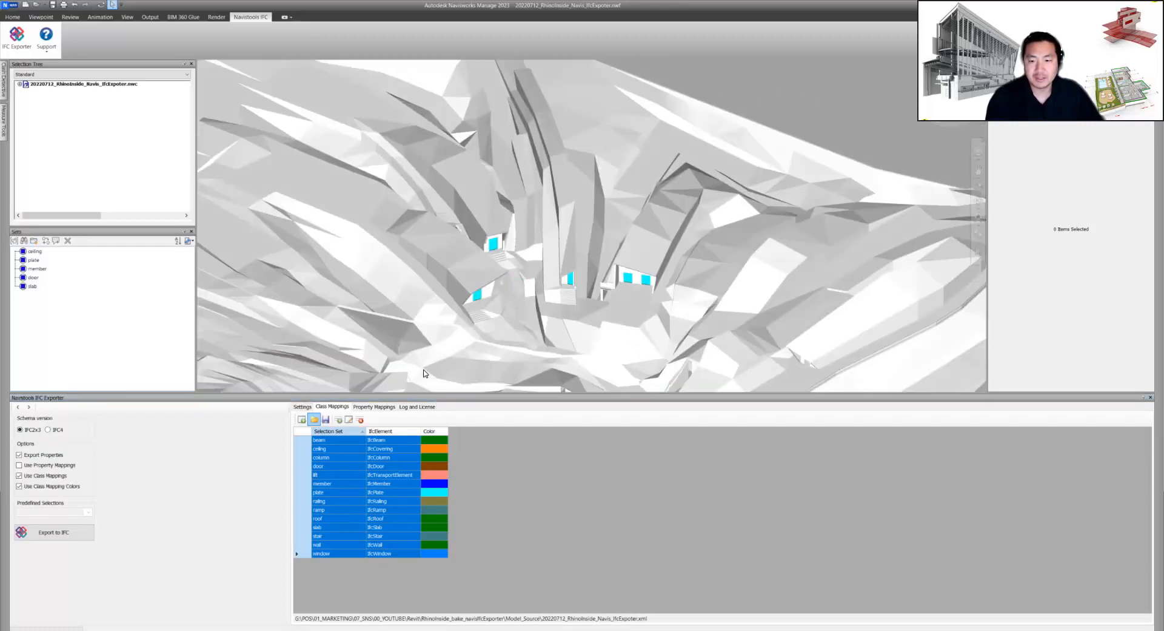
Step: Launch Export to IFC and orbit into the canyon to inspect the buildings, stairs and windows
click(302, 406)
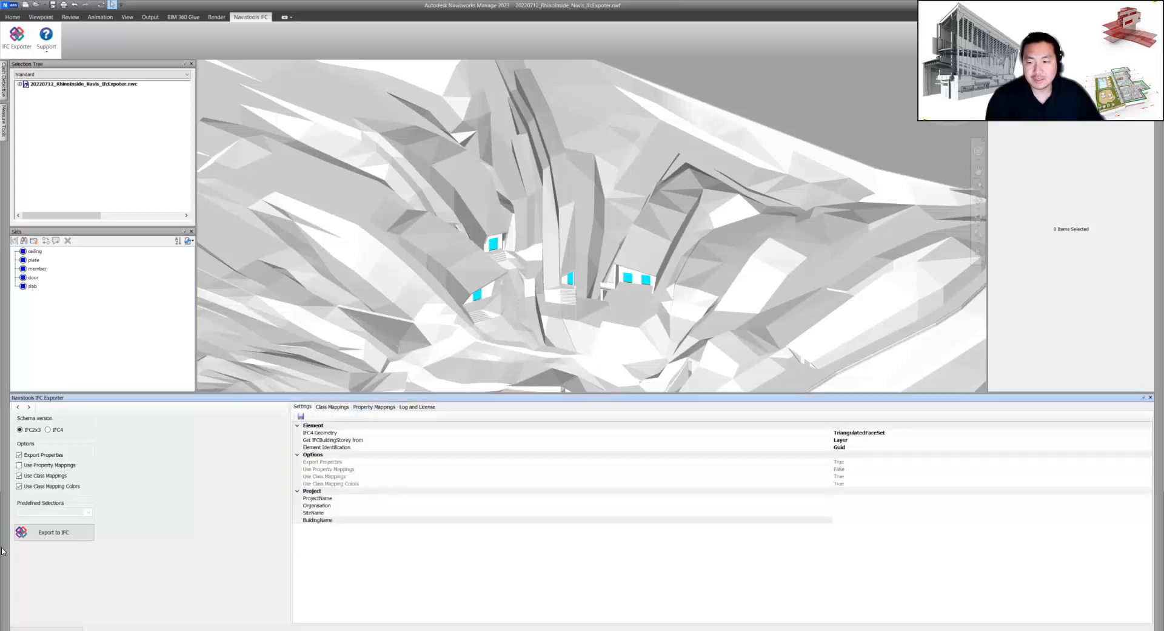
mouse_move(53, 532)
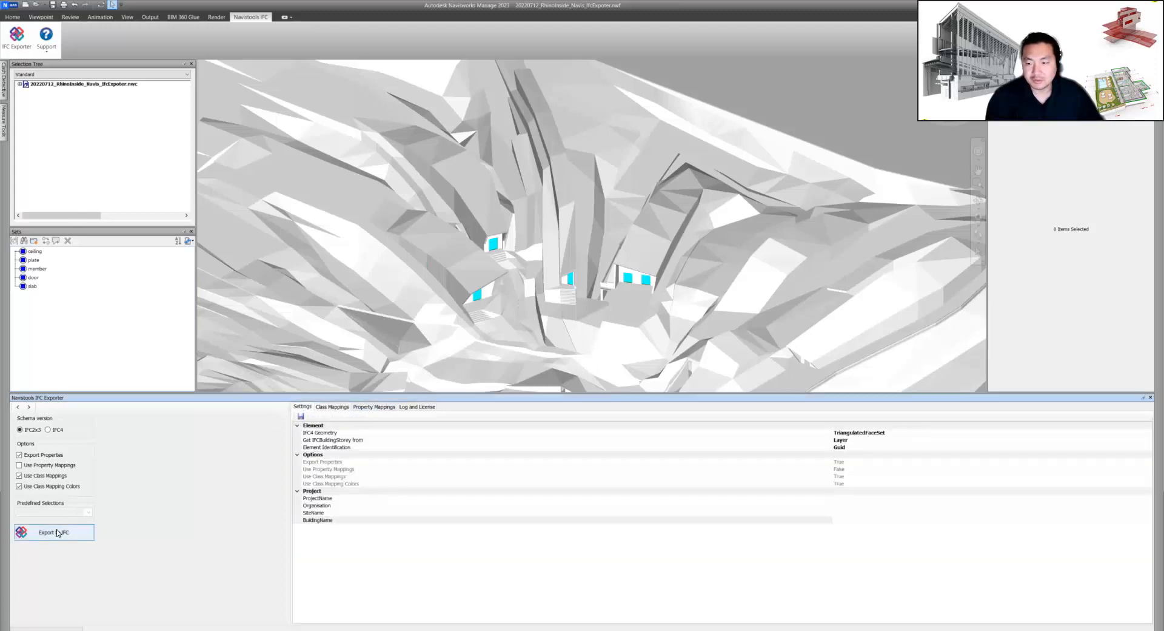
mouse_move(147, 154)
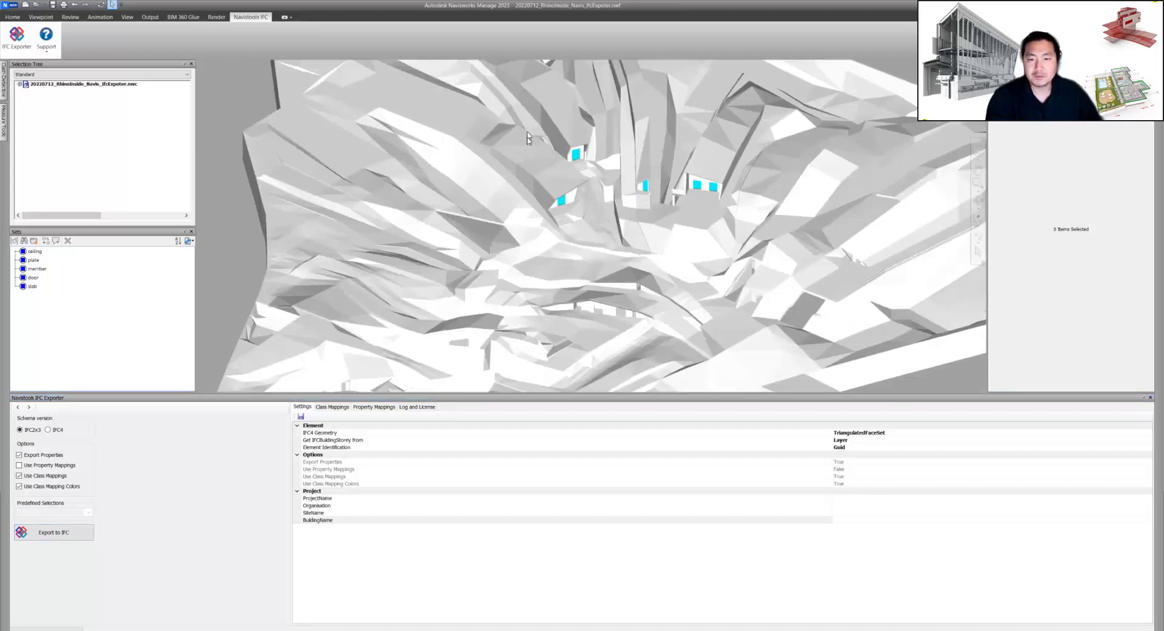
drag(527, 137, 626, 256)
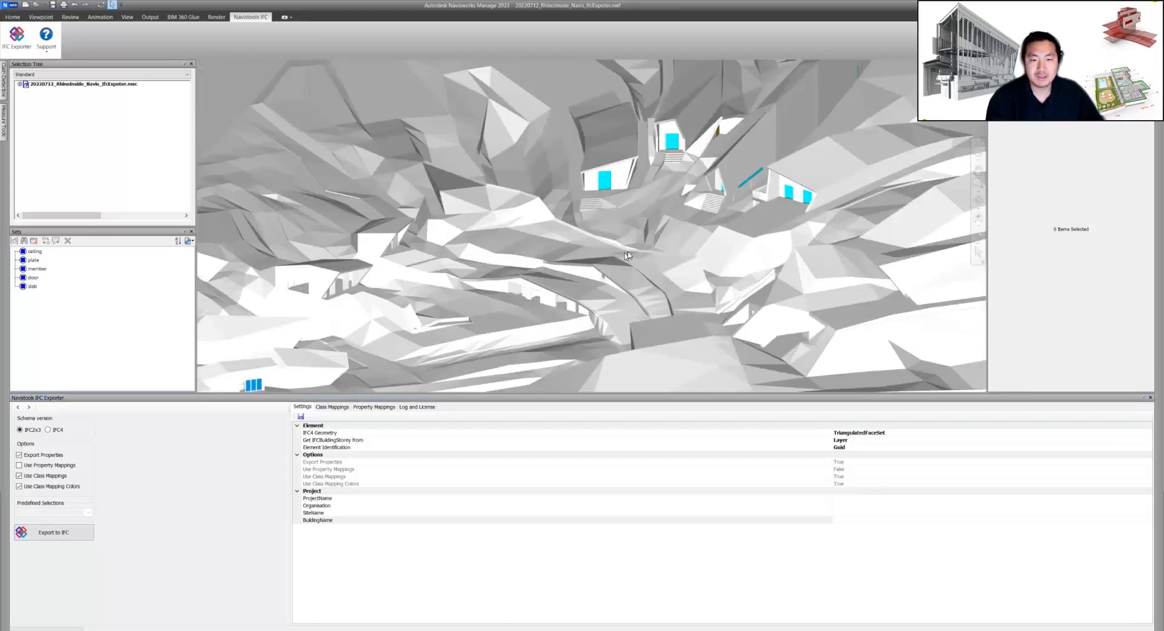
drag(627, 256, 660, 269)
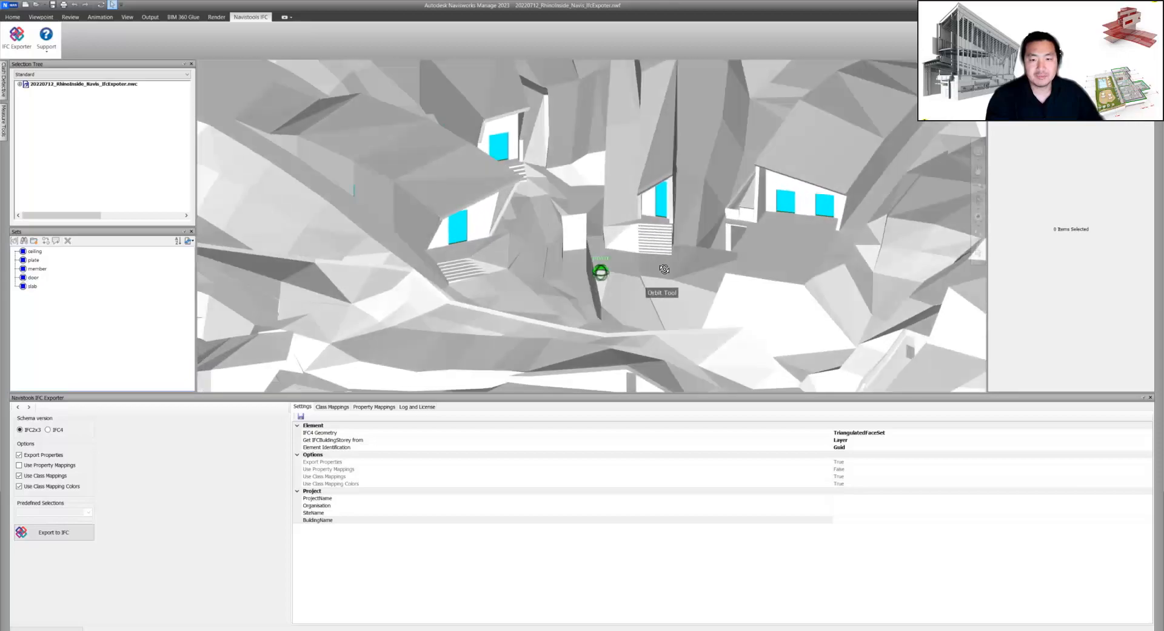
drag(661, 269, 752, 265)
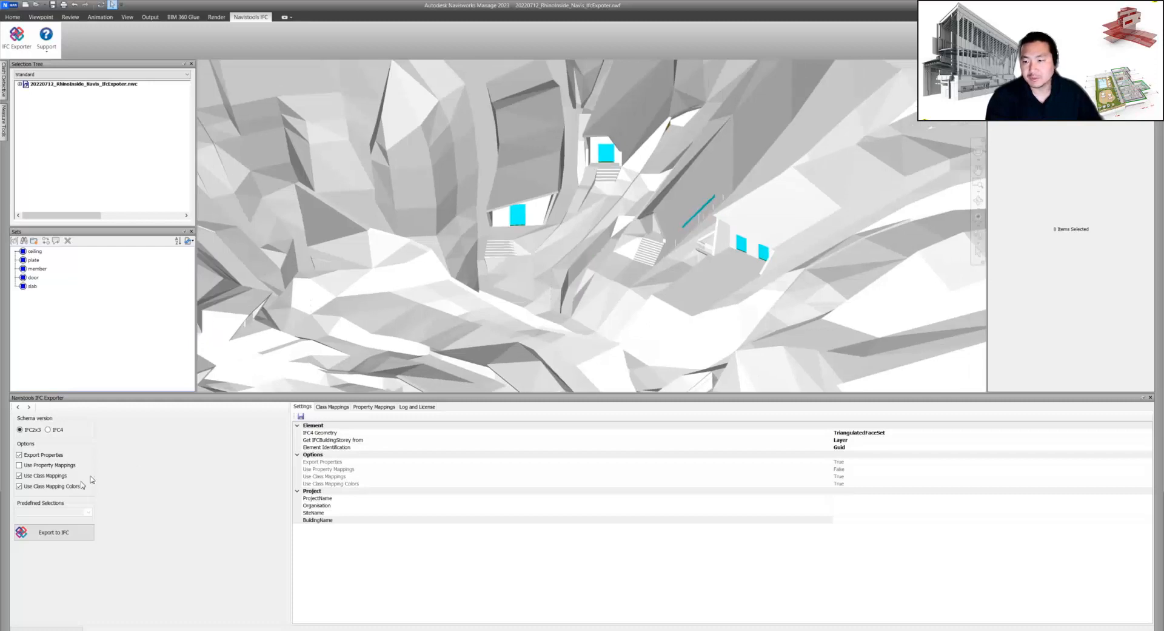
click(332, 407)
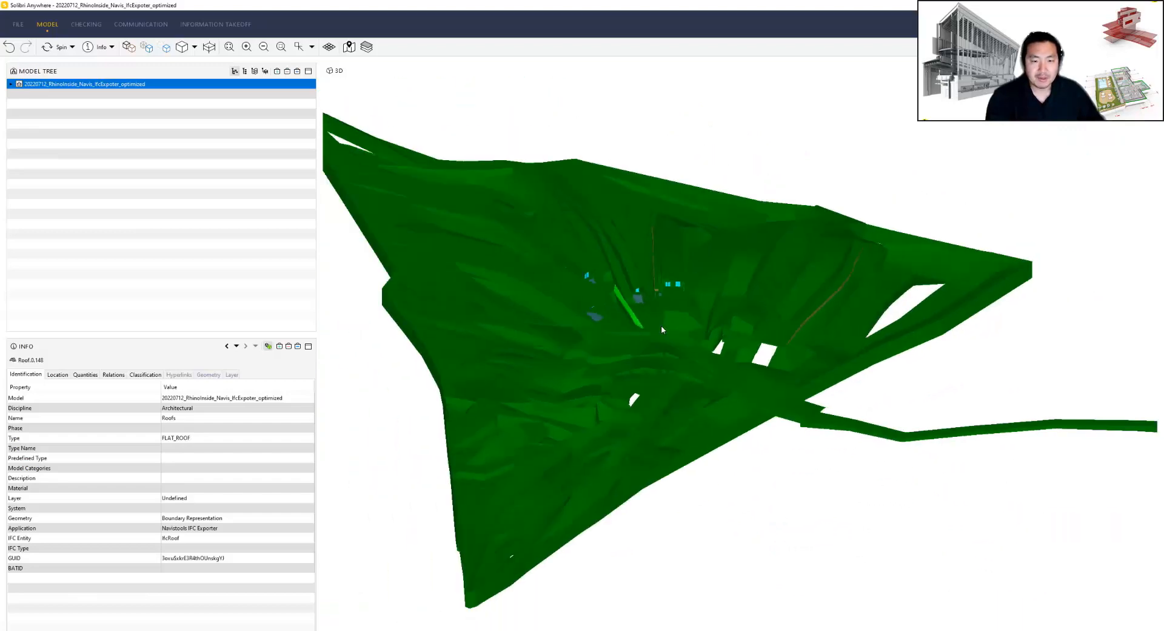
Step: Inspect a roof piece in Solibri, then group the model tree by class instead of layer
click(752, 363)
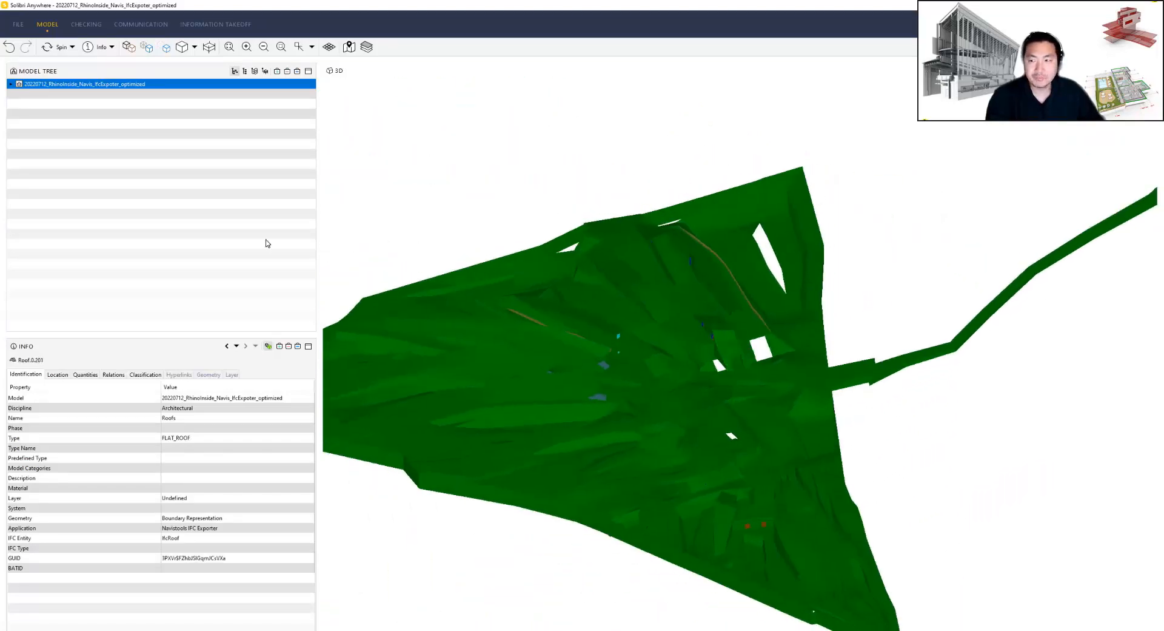
click(253, 71)
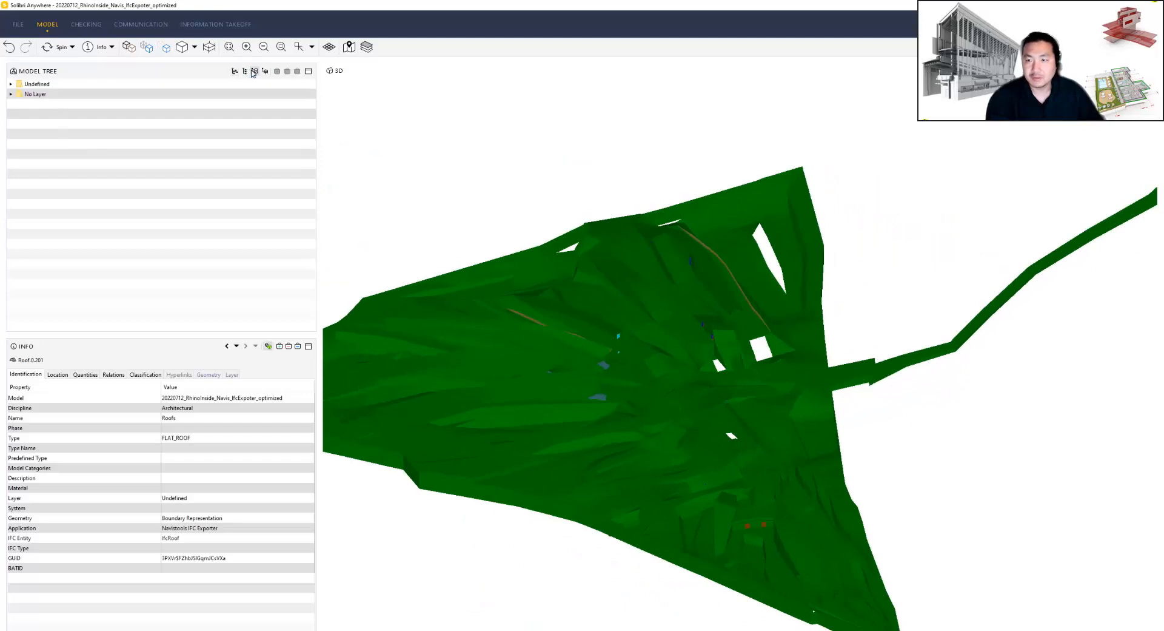
click(243, 70)
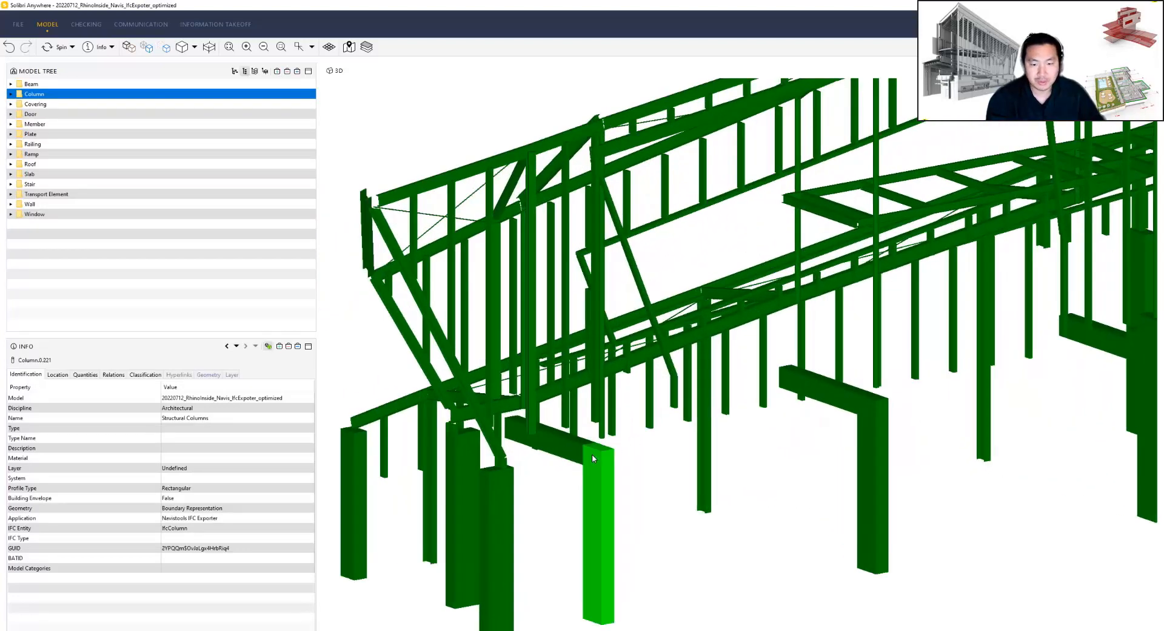
Step: Show the selected column's Geometry and Quantities in the Info panel
click(209, 373)
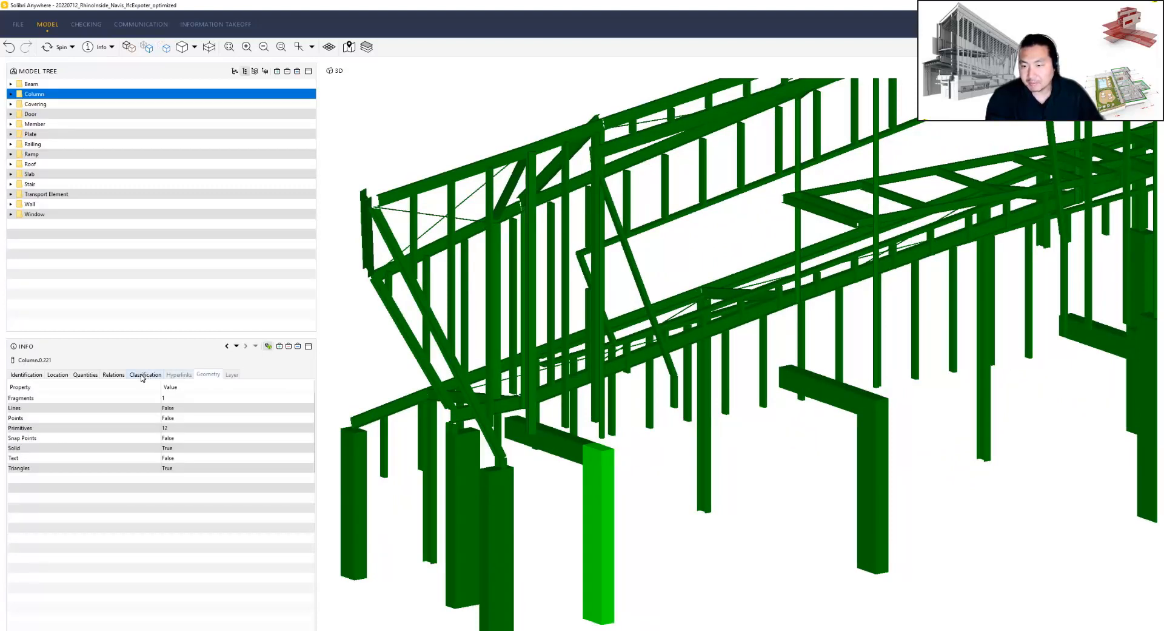
click(85, 373)
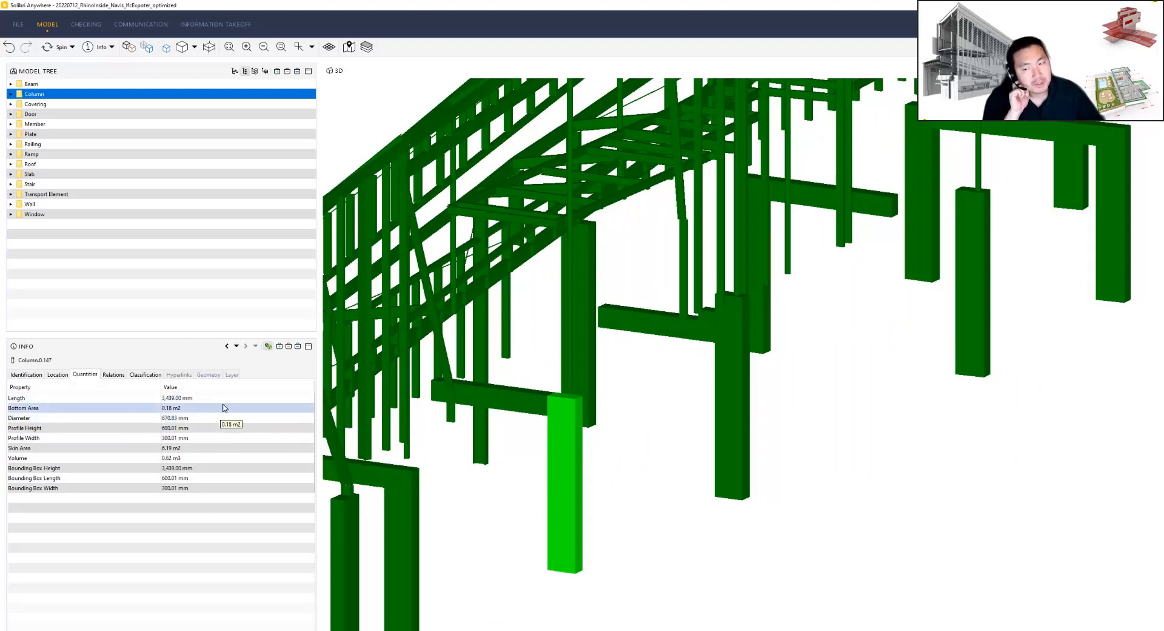
mouse_move(786, 331)
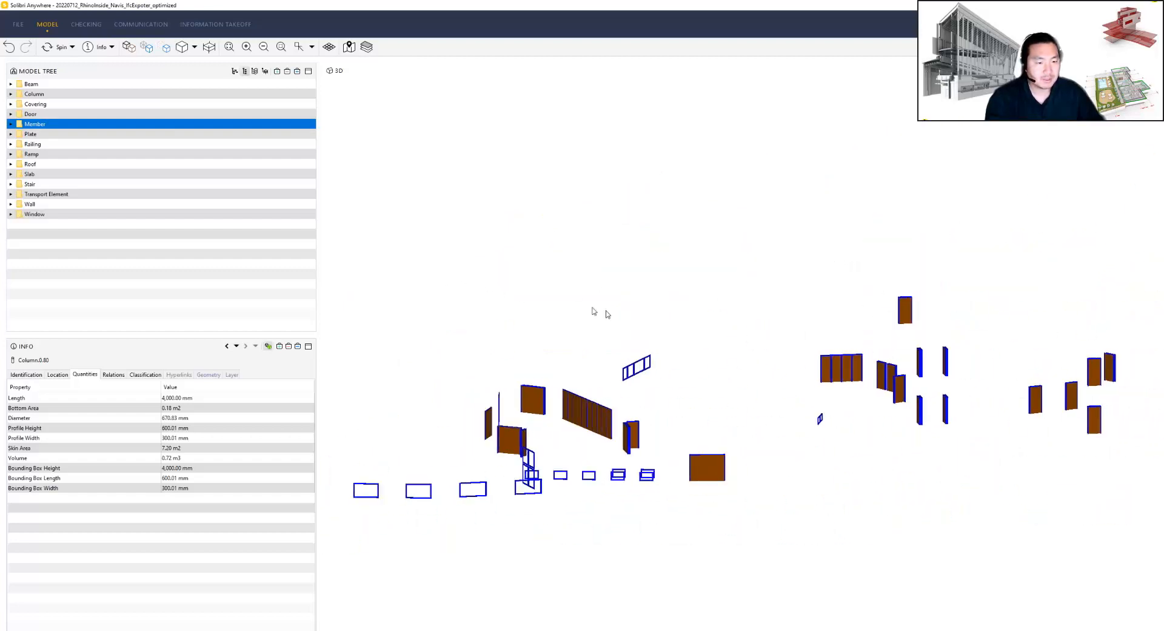
Step: Show Plate, Railing, Ramp, Slab, Stair, Transport Element, Wall, Window and Roof elements in turn
click(30, 133)
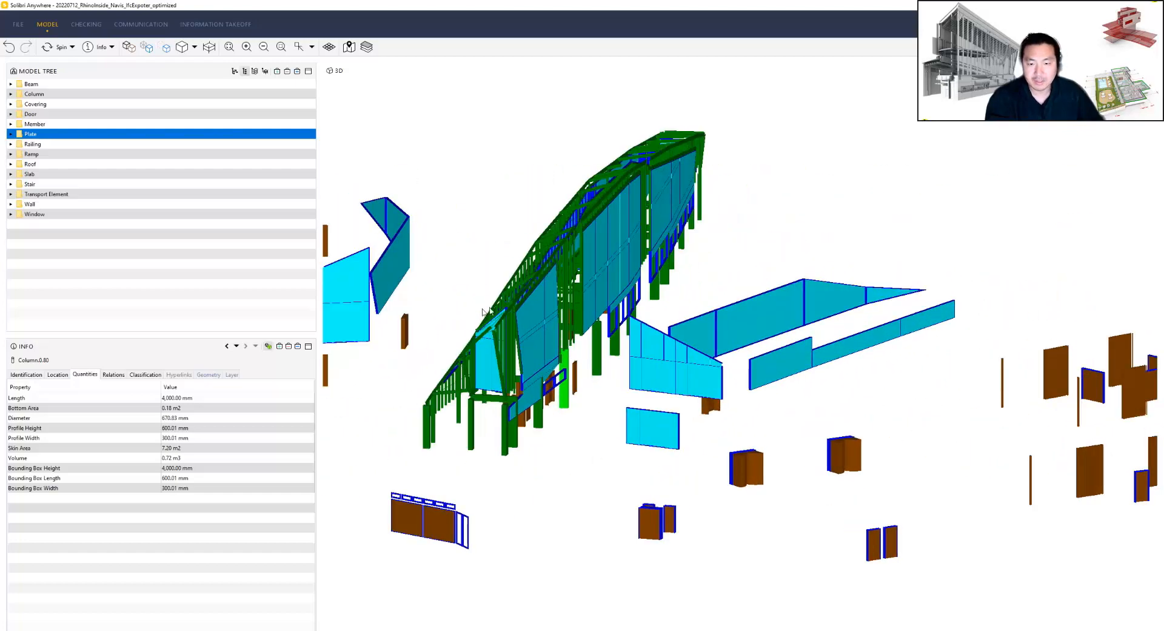
click(33, 143)
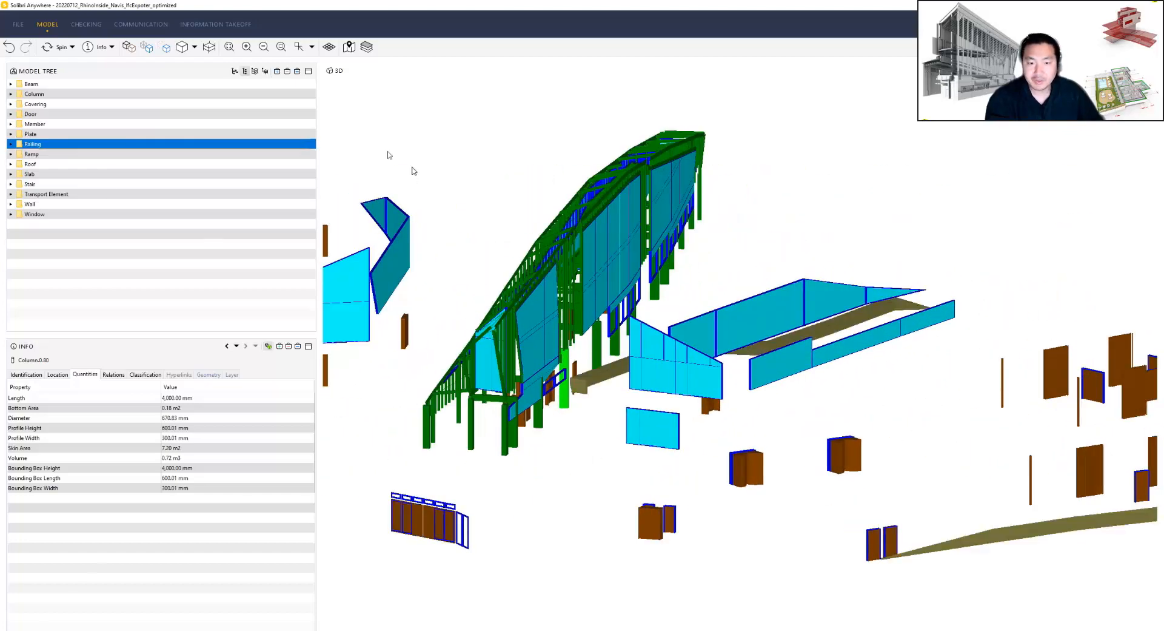
click(32, 154)
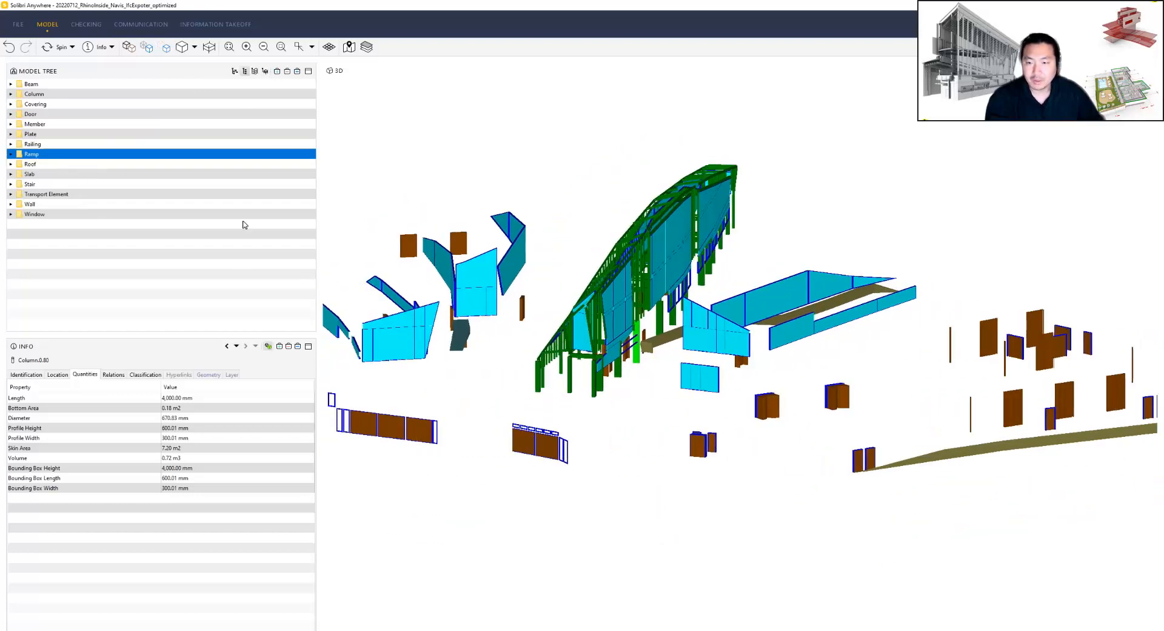
click(30, 173)
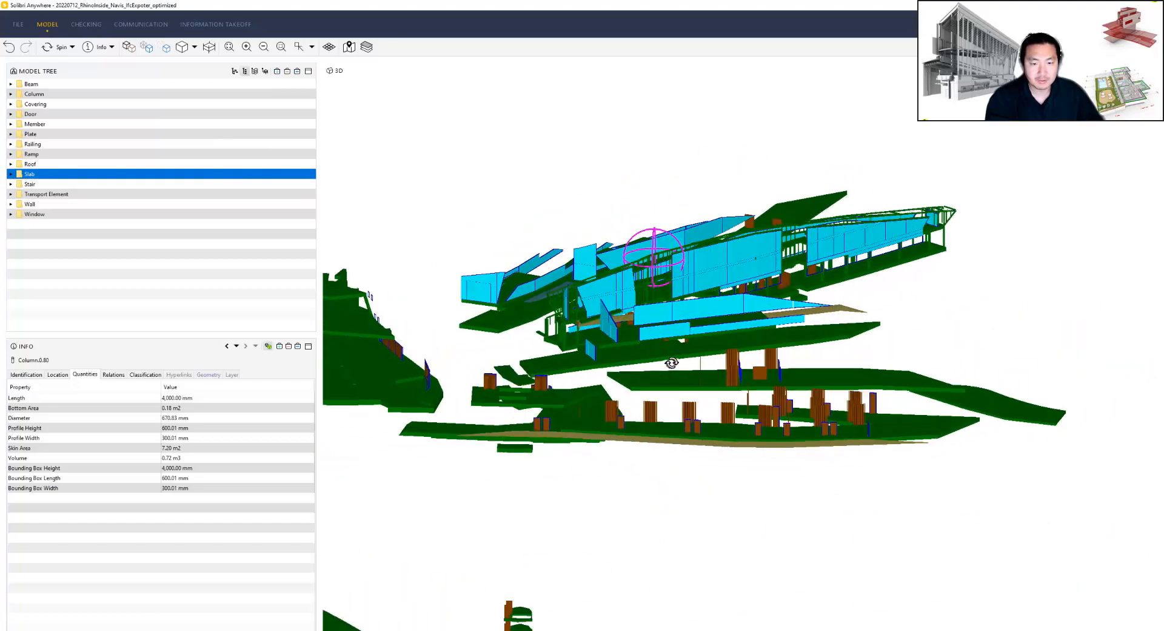
click(29, 183)
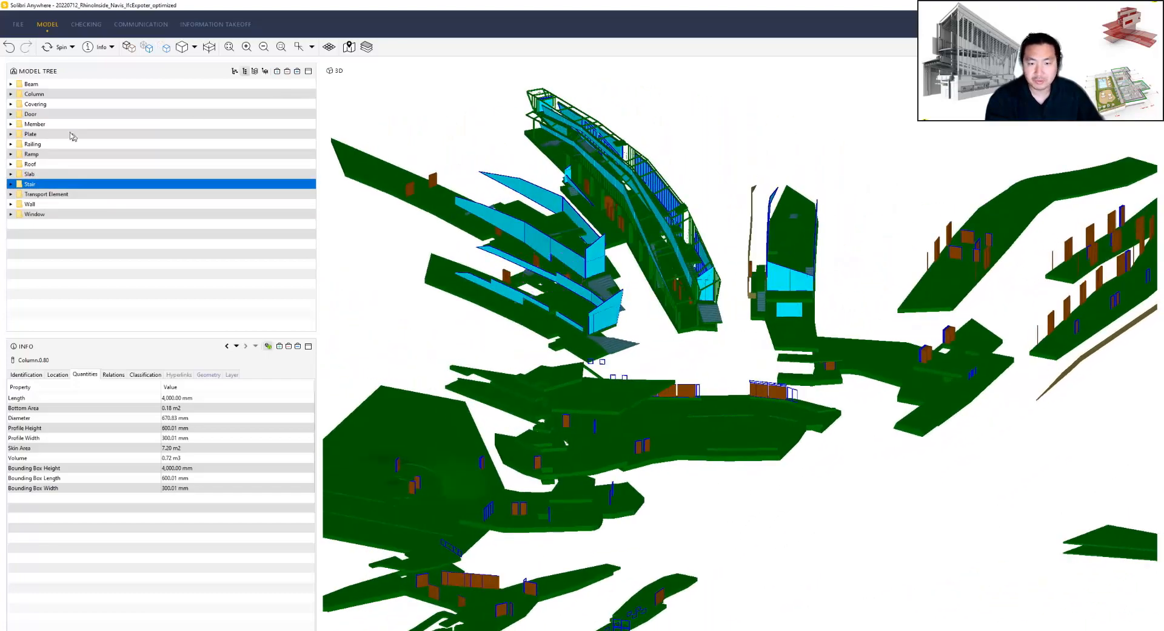
click(47, 194)
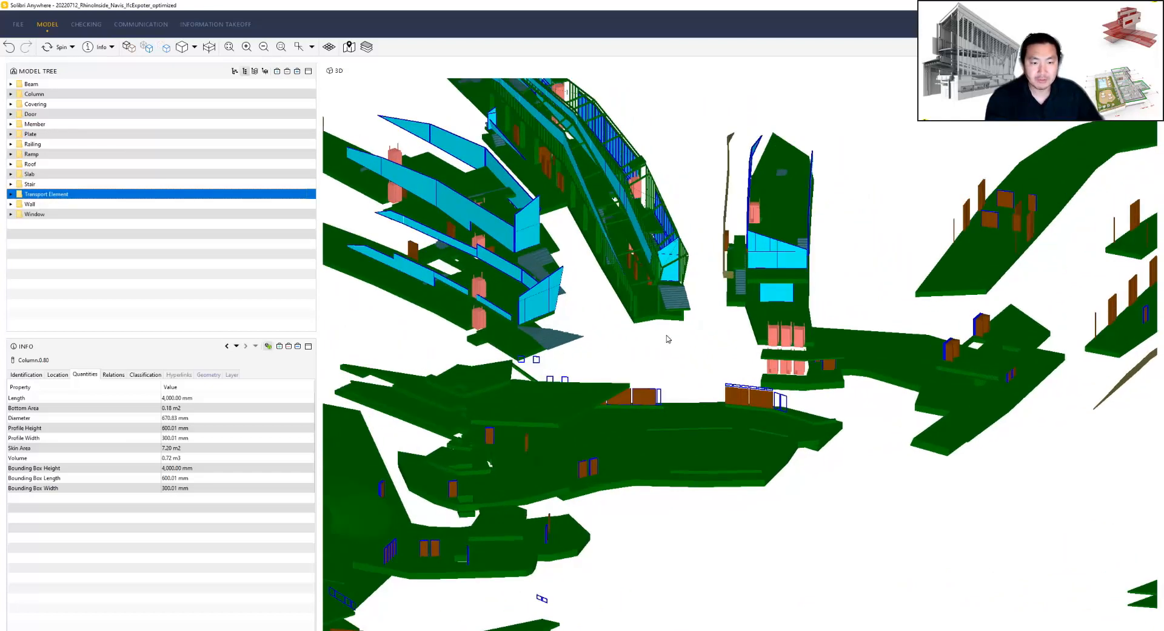
click(29, 204)
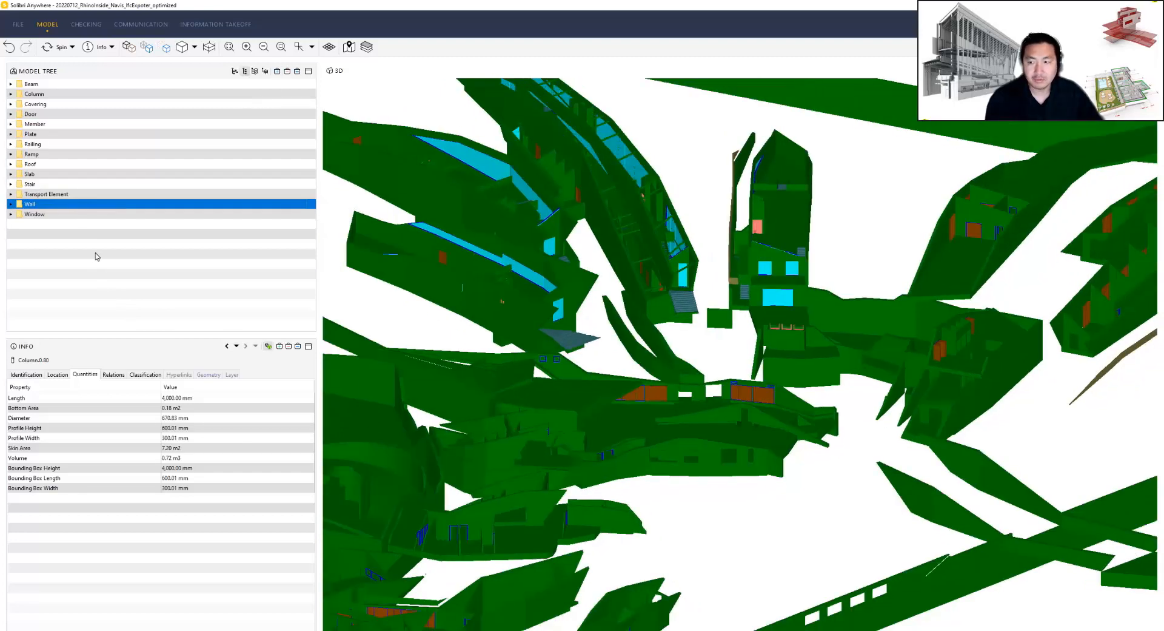
click(34, 213)
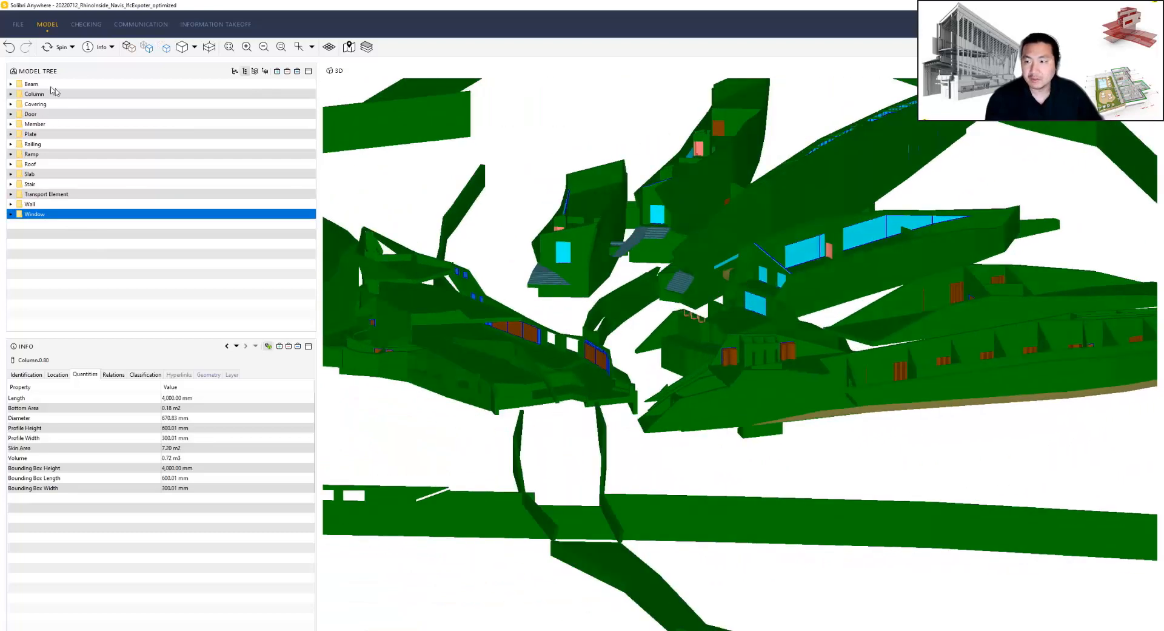
click(30, 163)
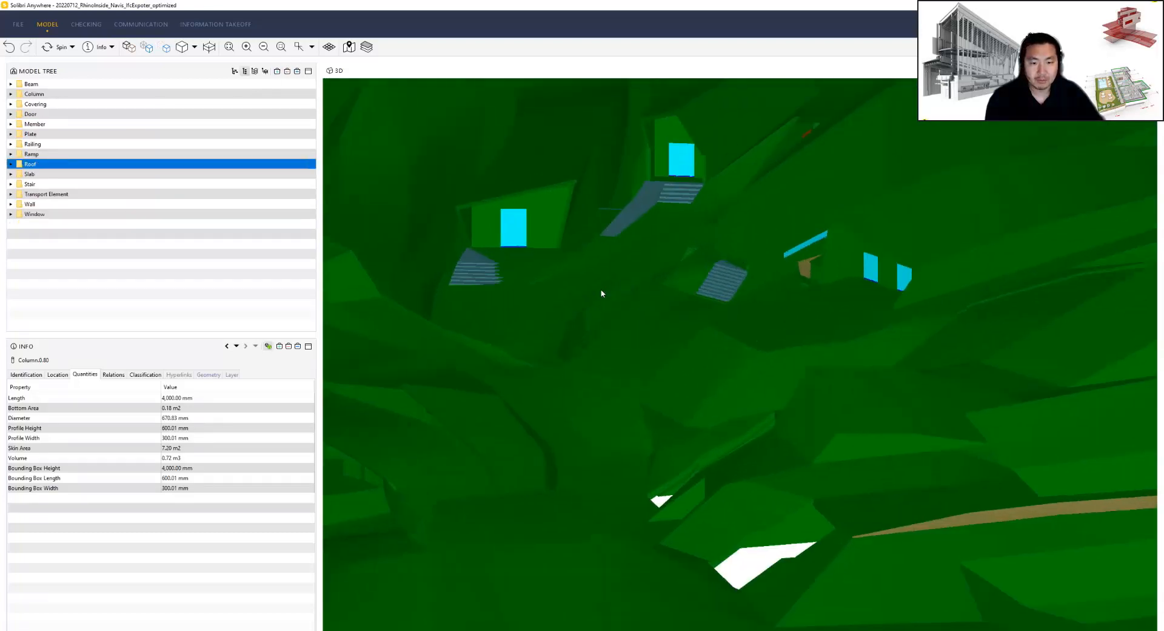
Step: Orbit in toward the stairs and wall between the buildings
drag(602, 293, 765, 231)
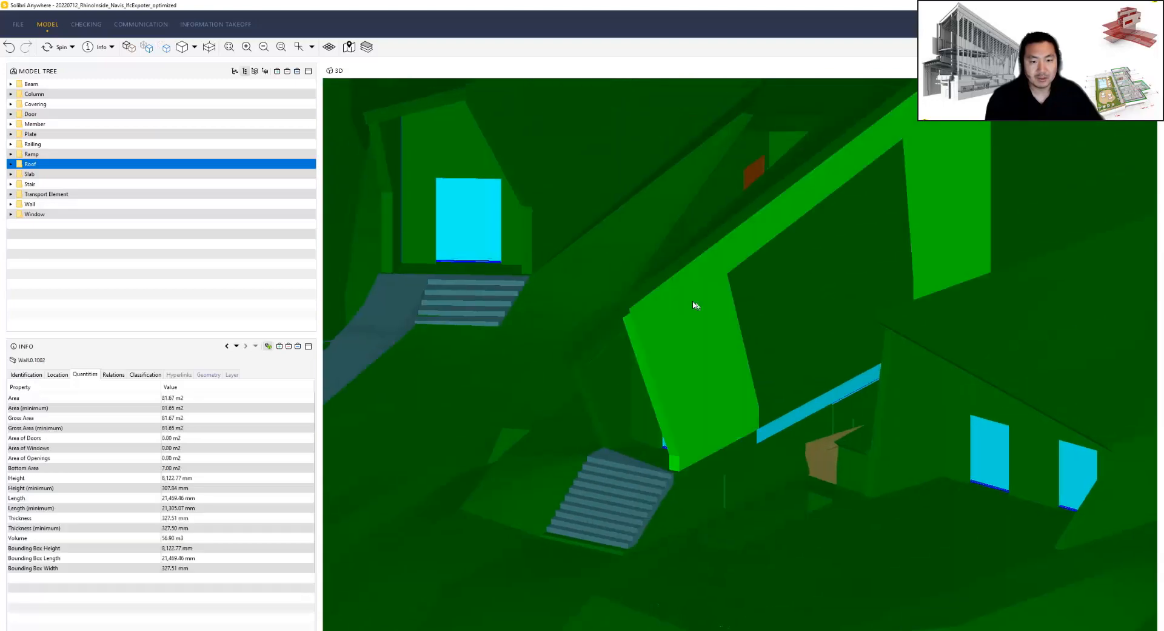
drag(693, 304, 602, 290)
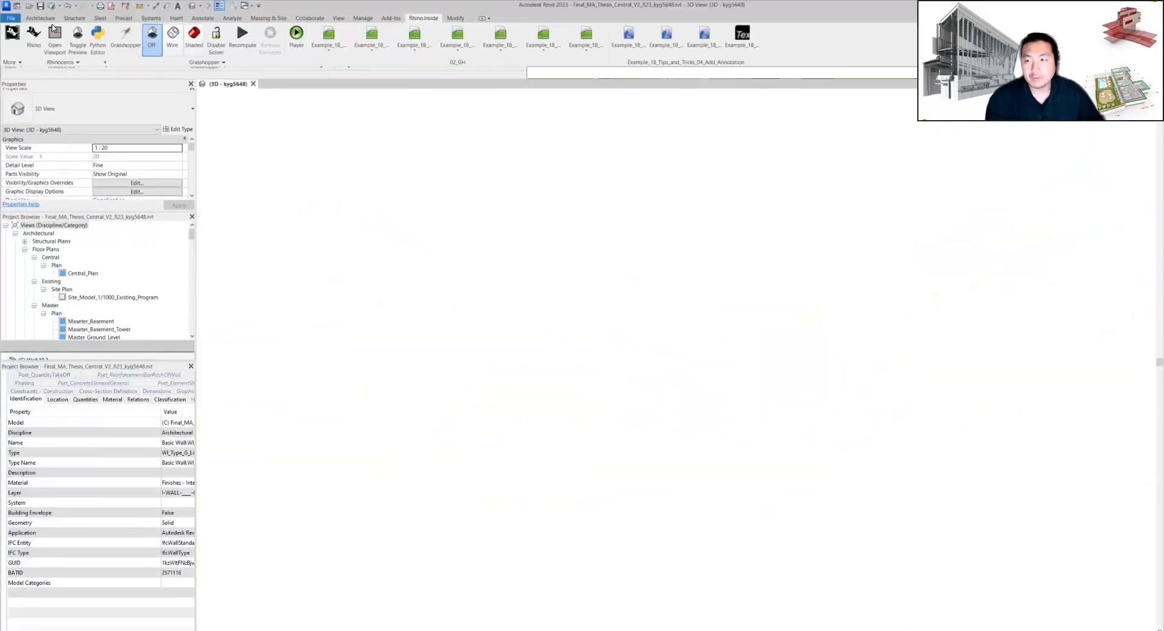
Step: Start an IFC export from the File menu and enter Modify Setup
click(11, 18)
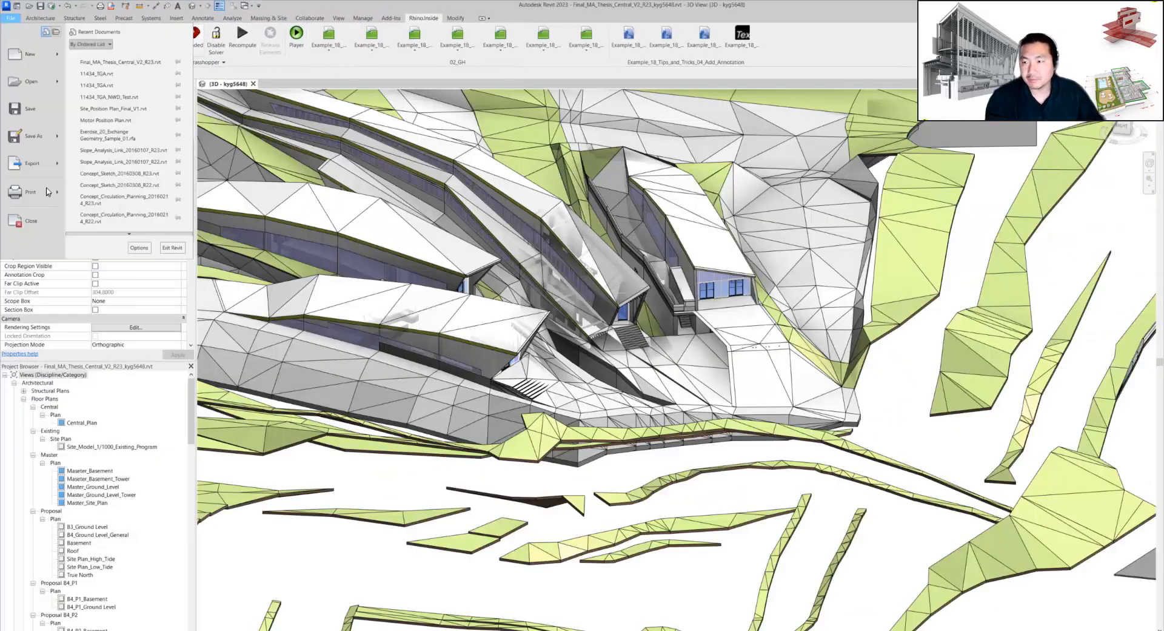
click(30, 163)
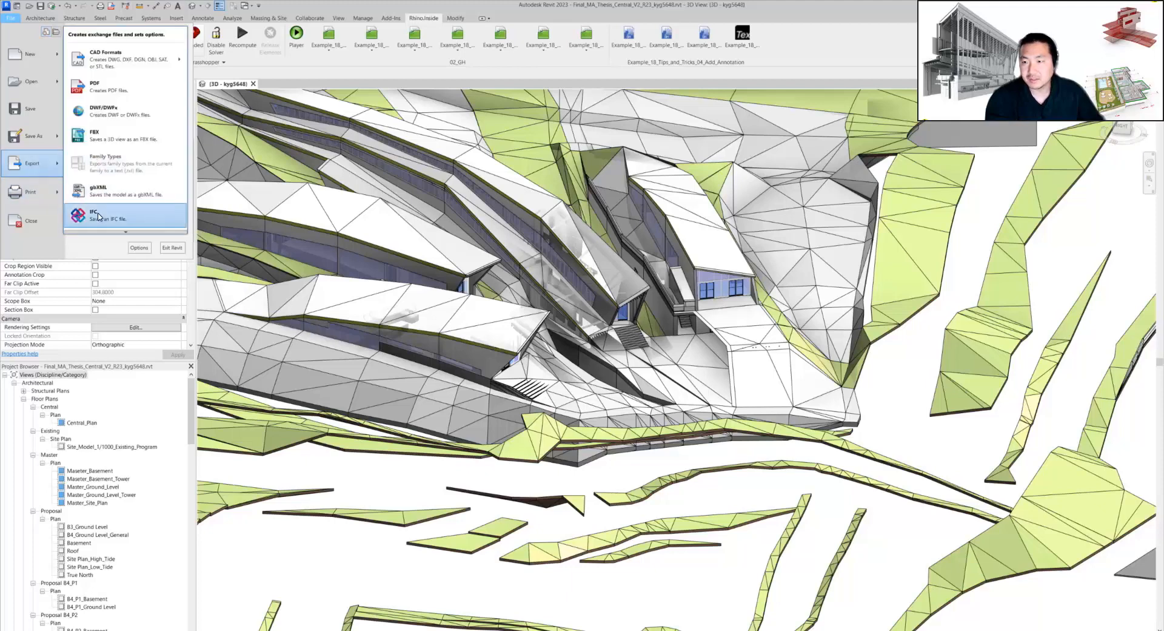
click(94, 215)
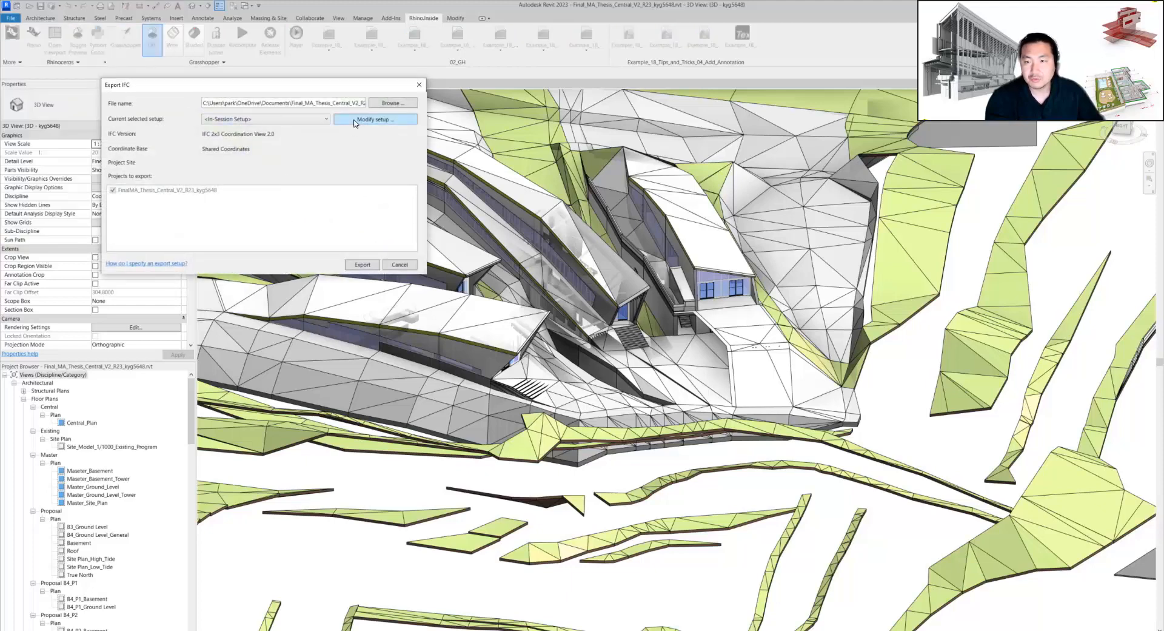
click(374, 120)
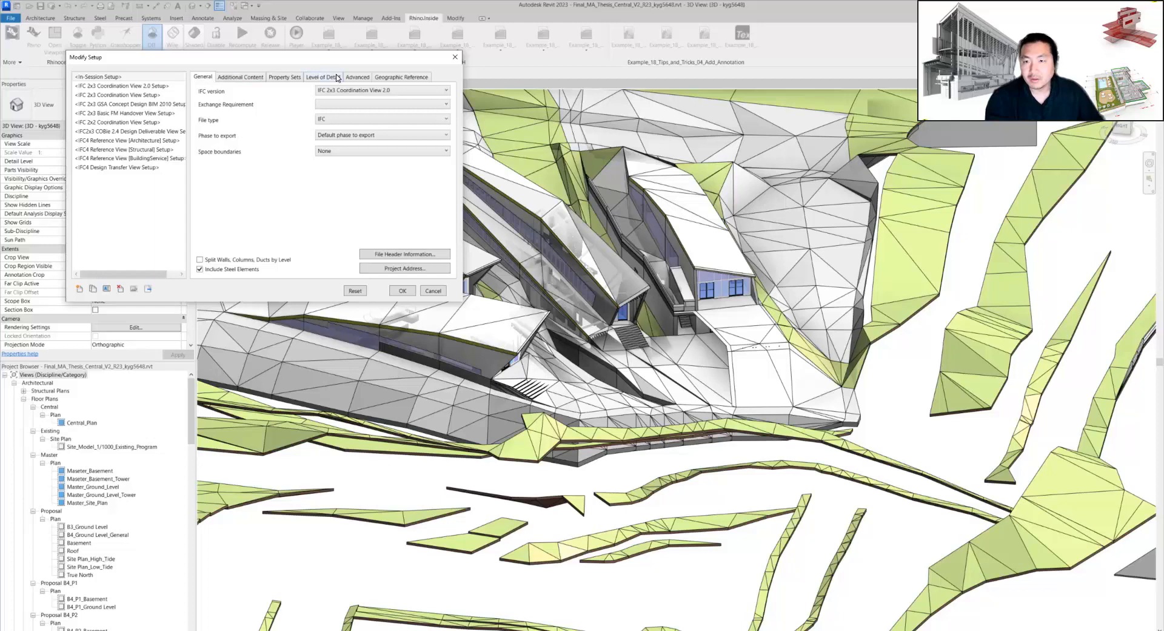
Step: Review Property Sets and Additional Content, tick linked files as separate IFCs, then cancel
click(284, 76)
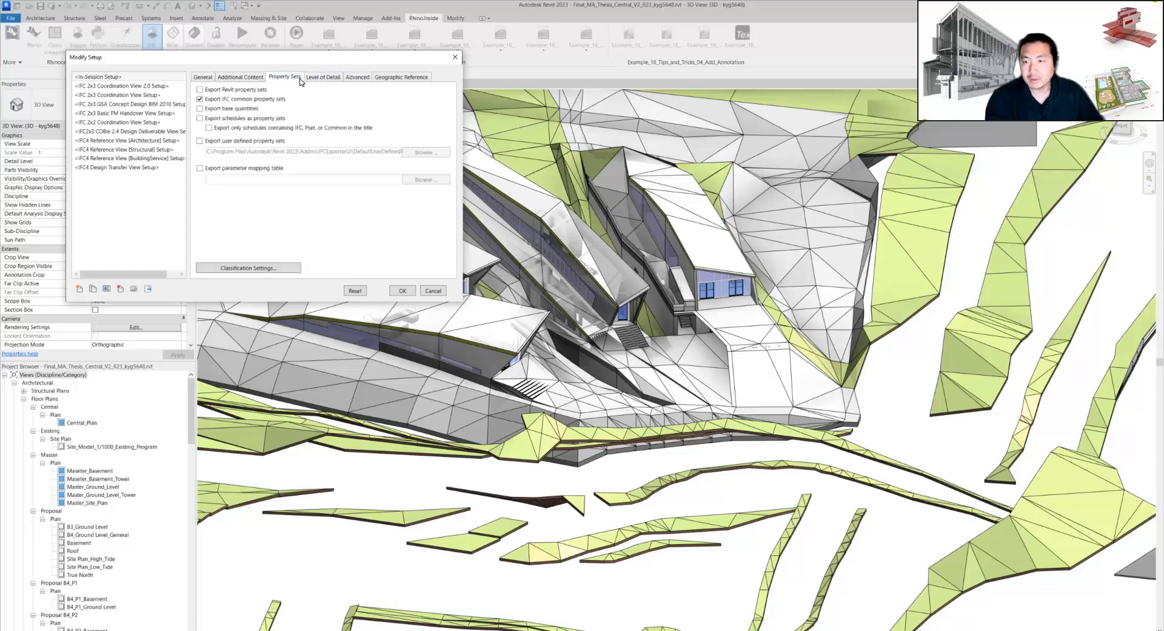
mouse_move(197, 122)
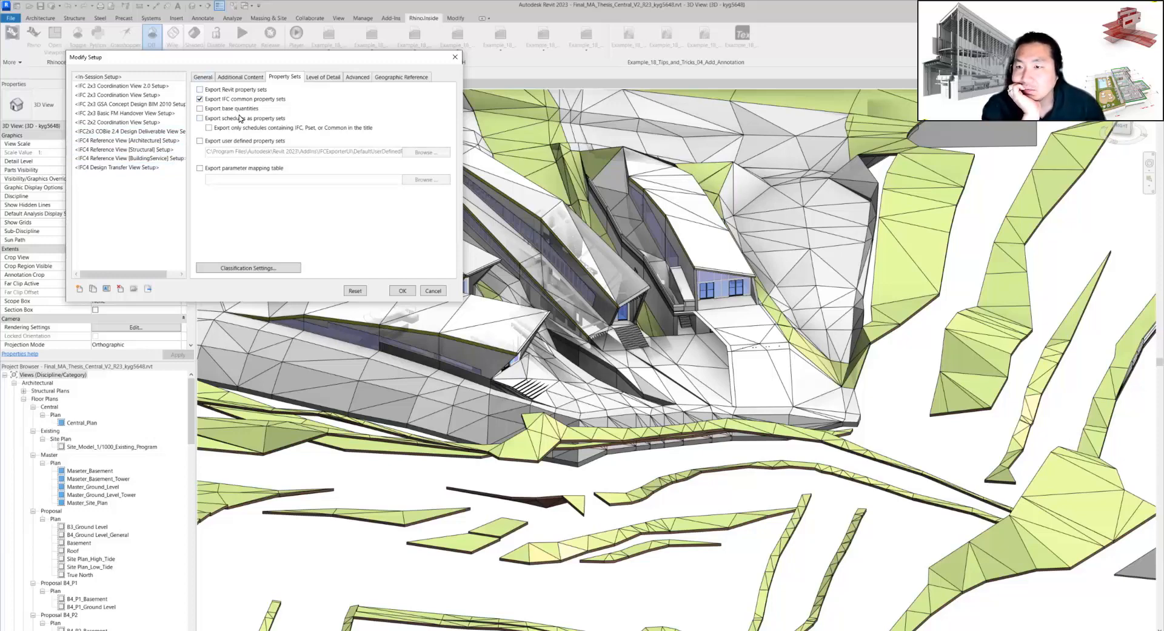
click(240, 76)
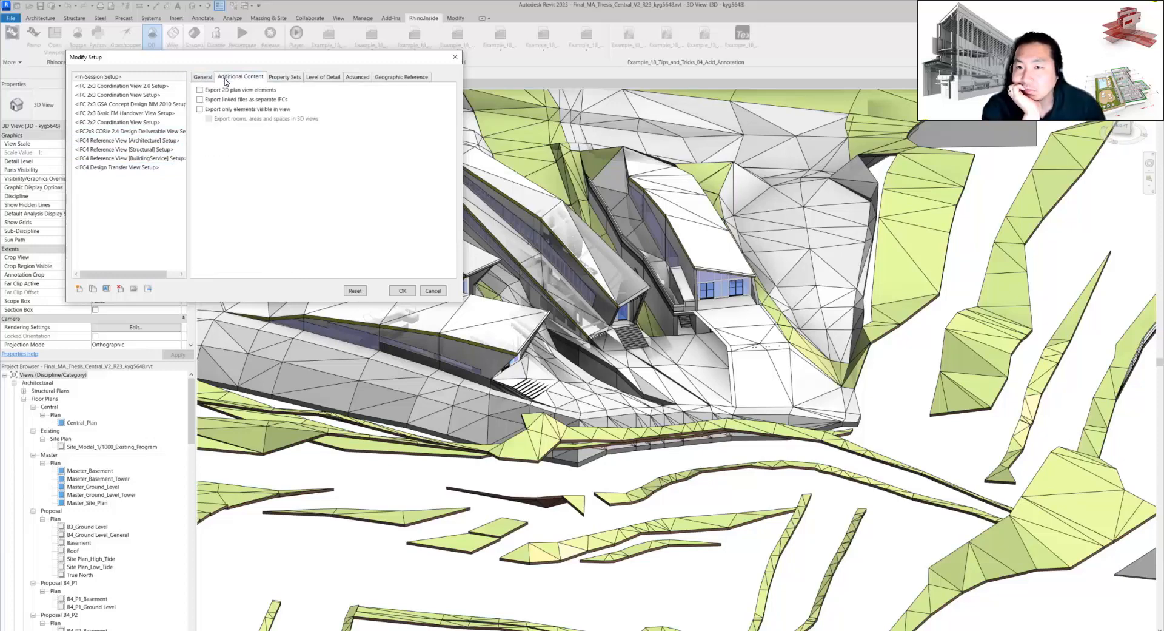
click(200, 98)
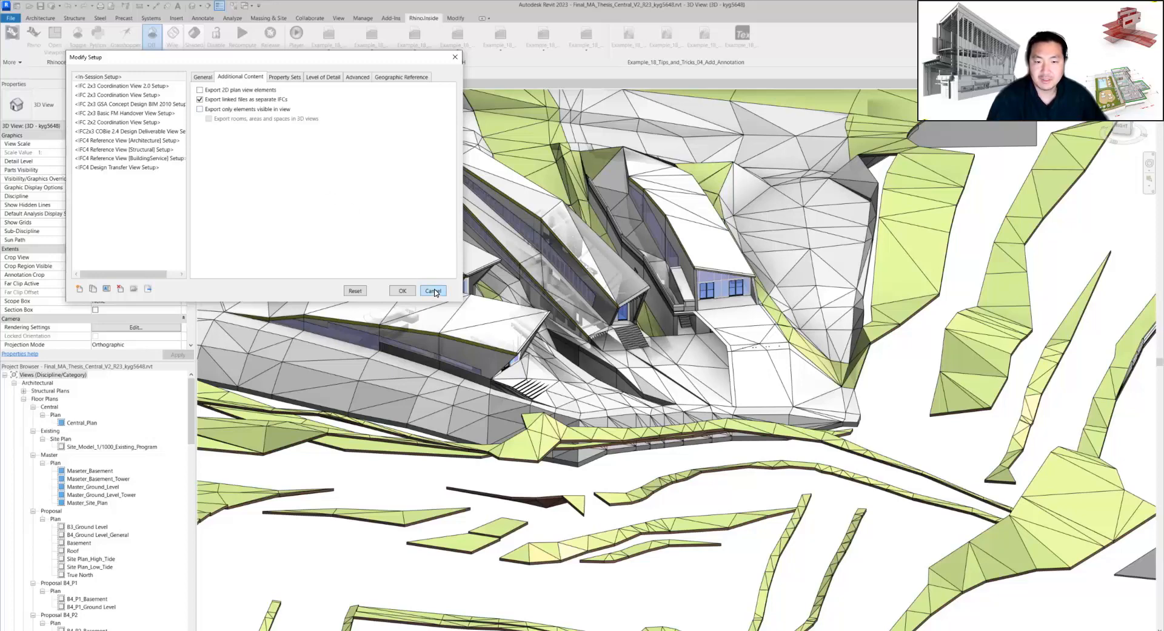
click(433, 290)
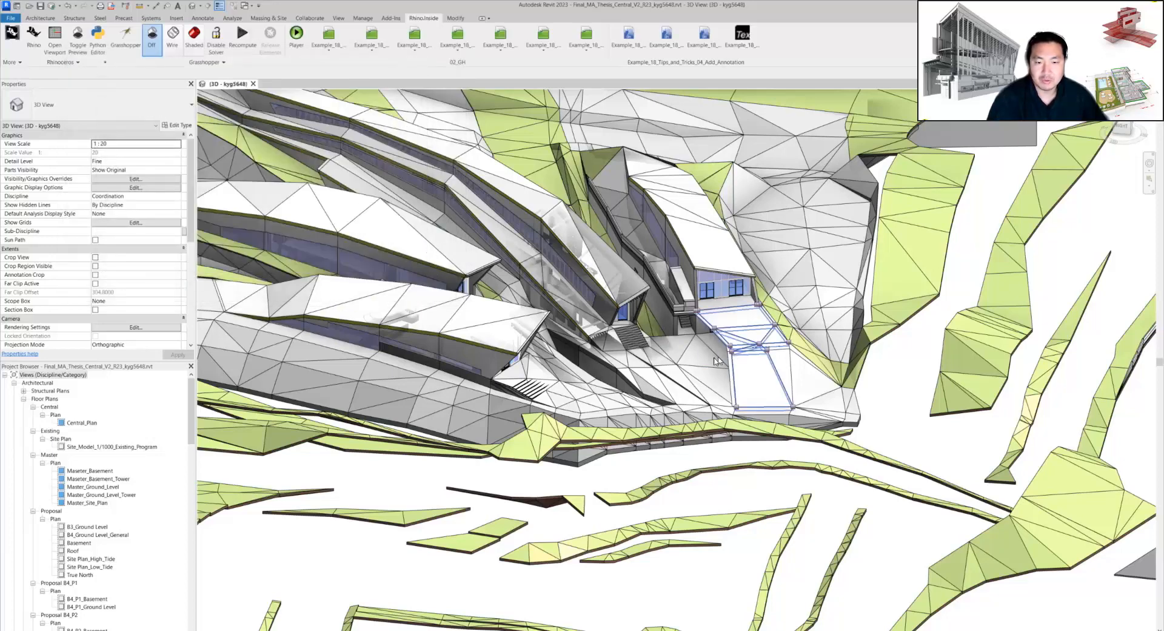
Step: Orbit the courtyard, then select all Revit Links in Visibility/Graphics Overrides and confirm
drag(668, 297, 580, 259)
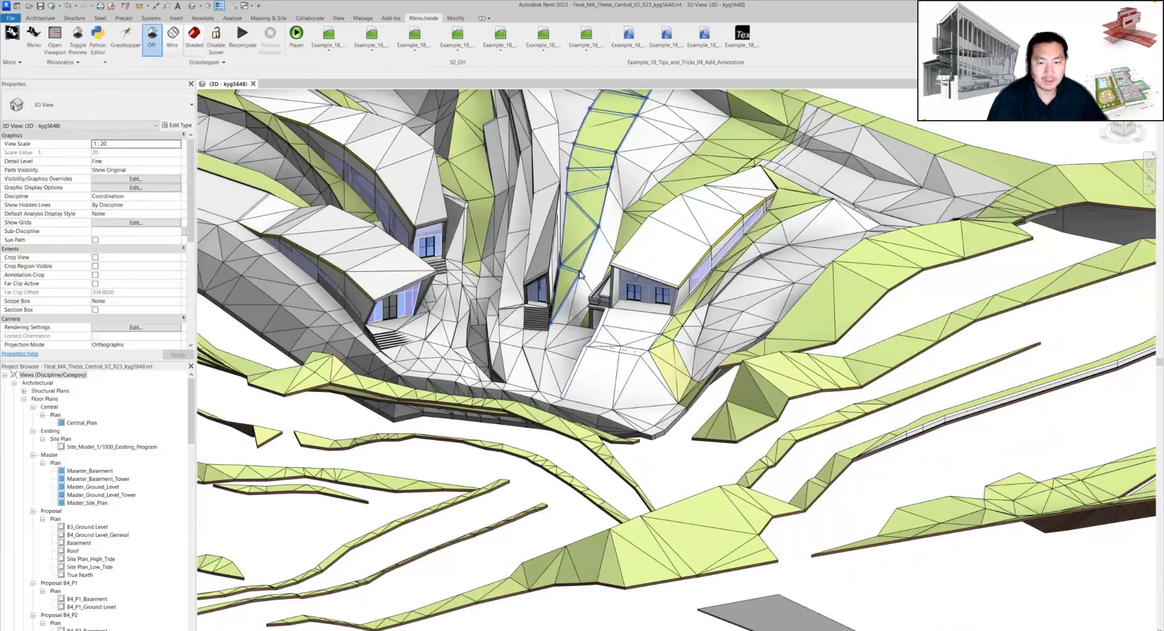
drag(579, 275, 540, 316)
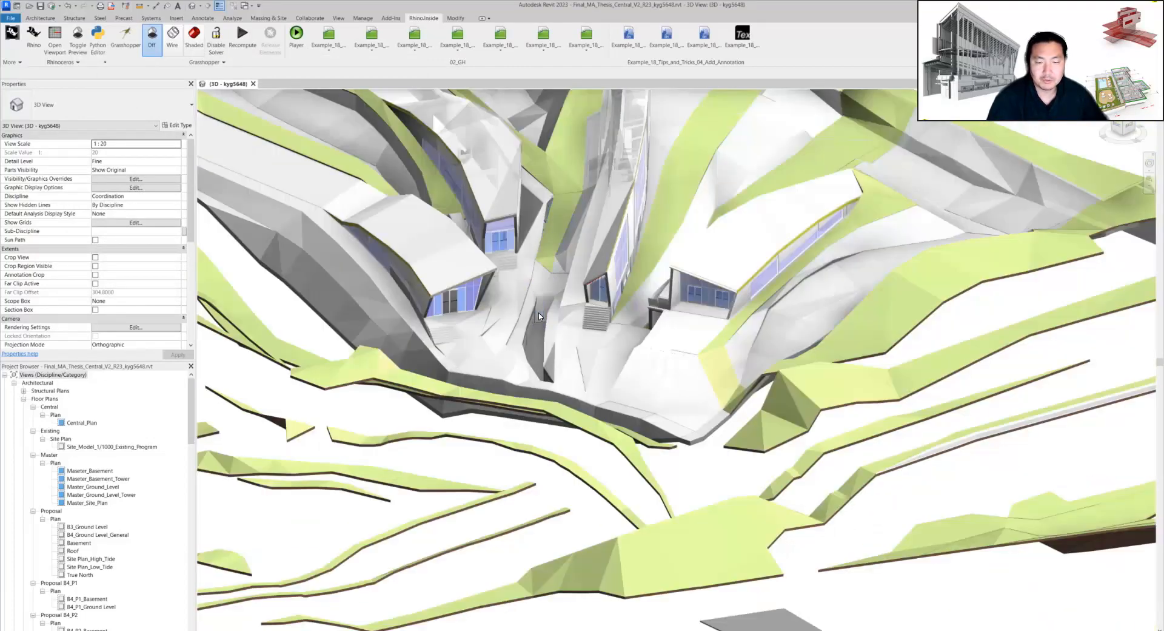
click(134, 178)
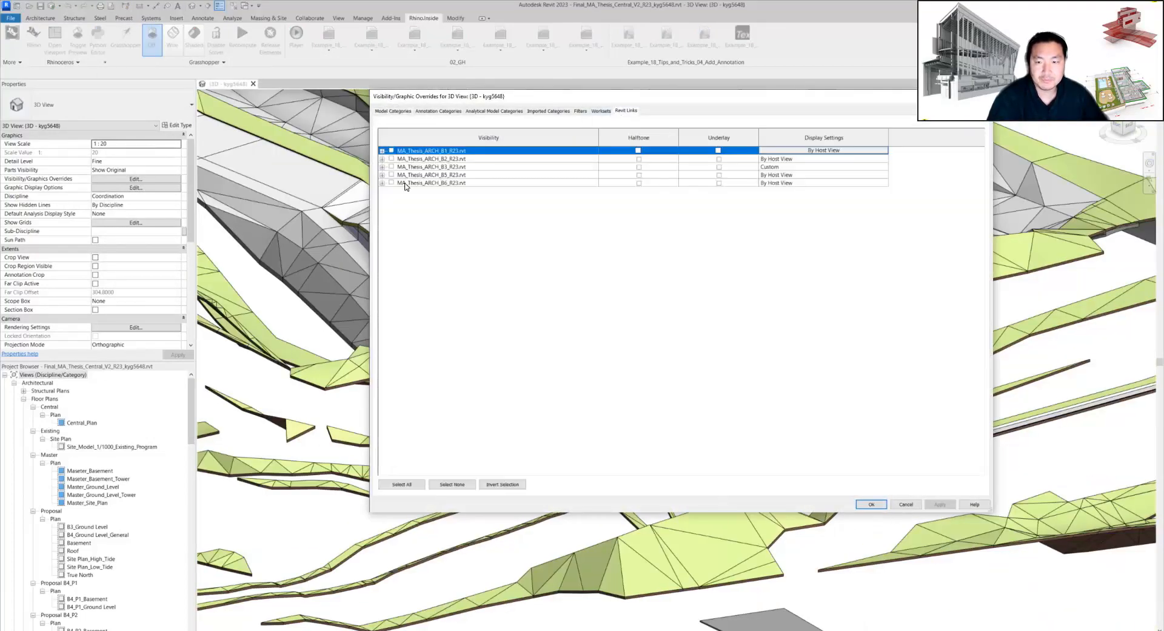
click(401, 484)
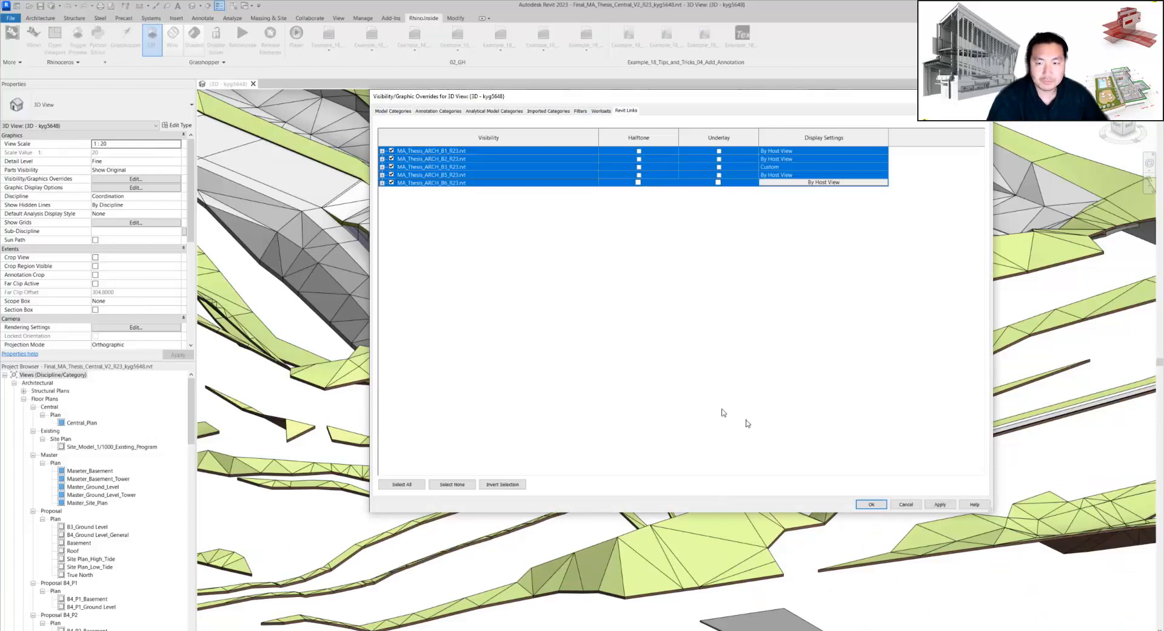
click(870, 503)
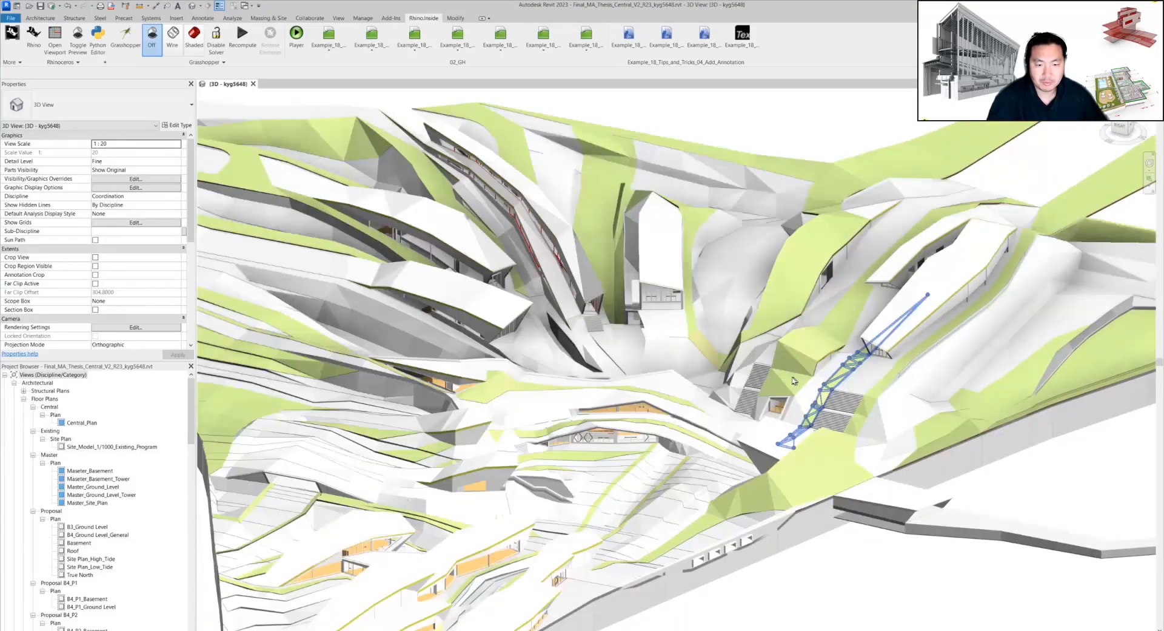
Step: Select one linked architecture model, then clear the selection
click(173, 36)
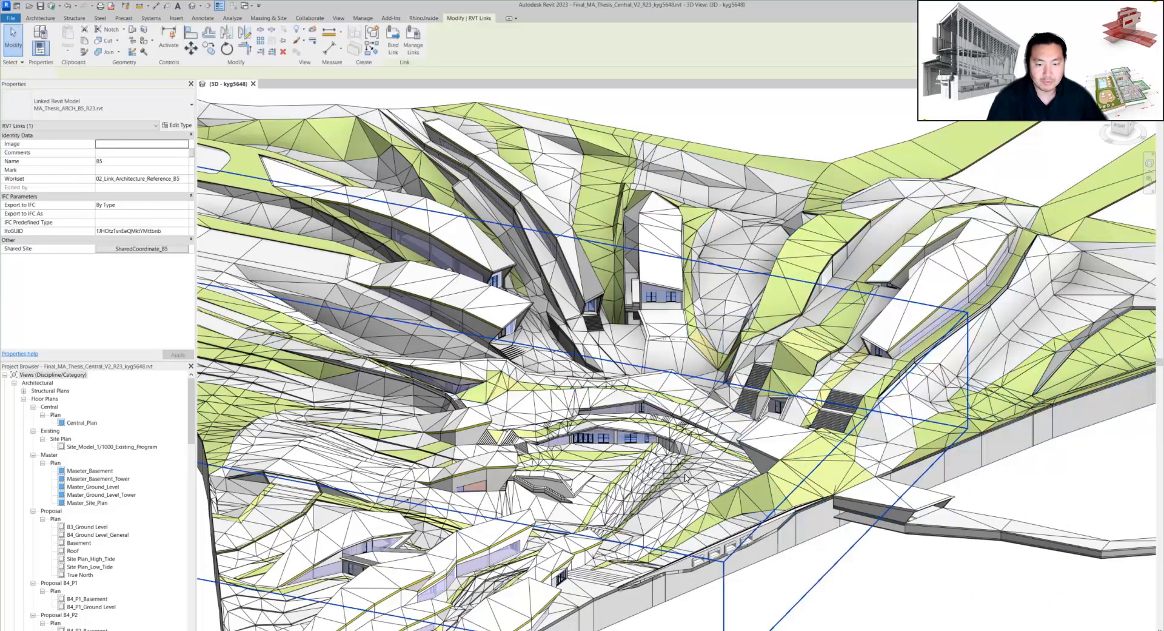
click(423, 18)
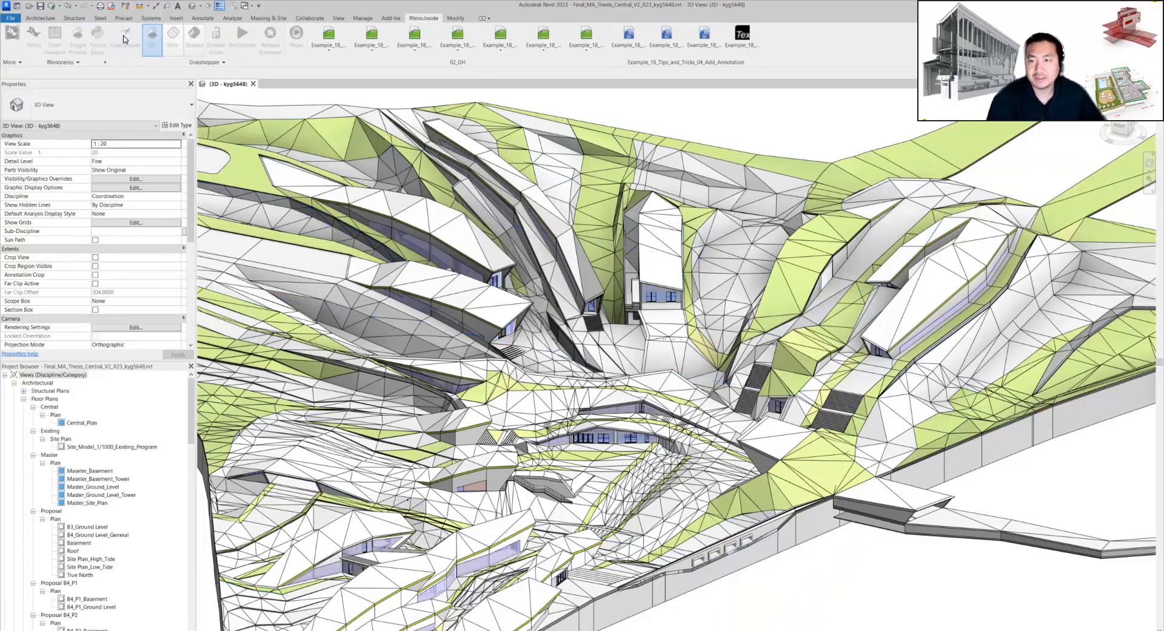
mouse_move(151, 37)
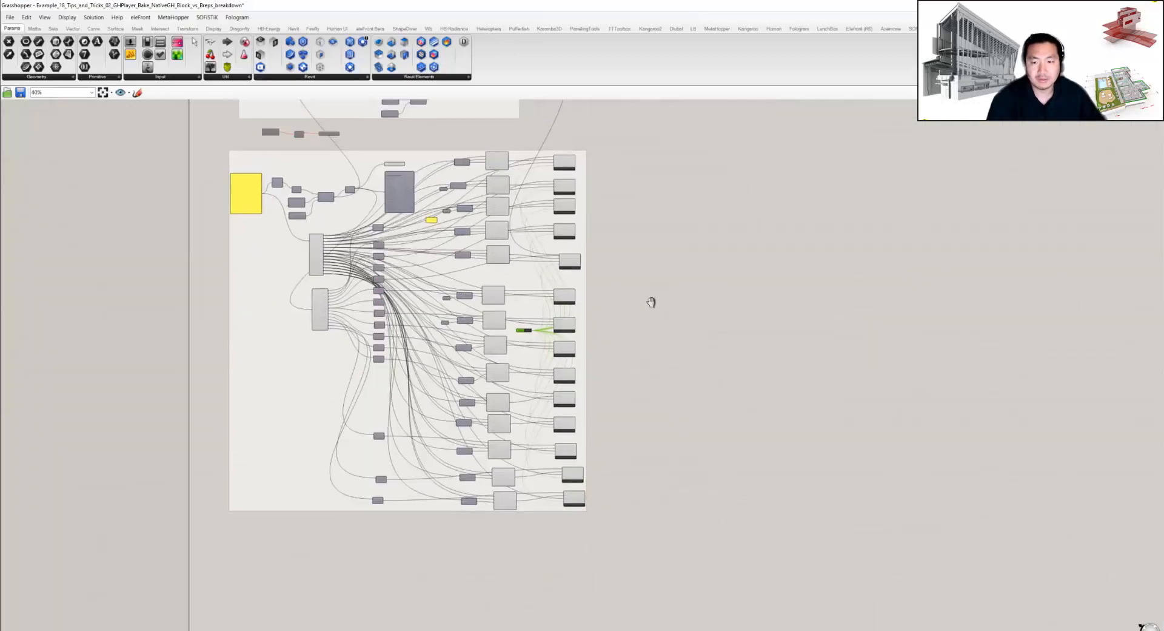
Step: Bring up Rhino 7 maximized with the baked model and orbit to inspect it
scroll(up, 3)
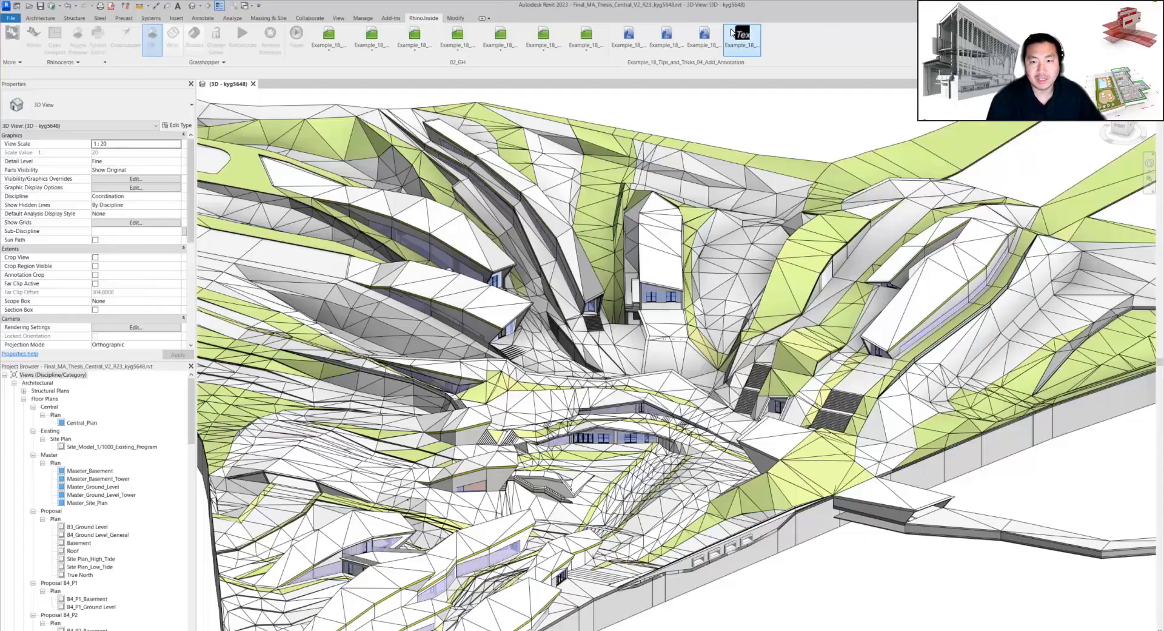
click(34, 37)
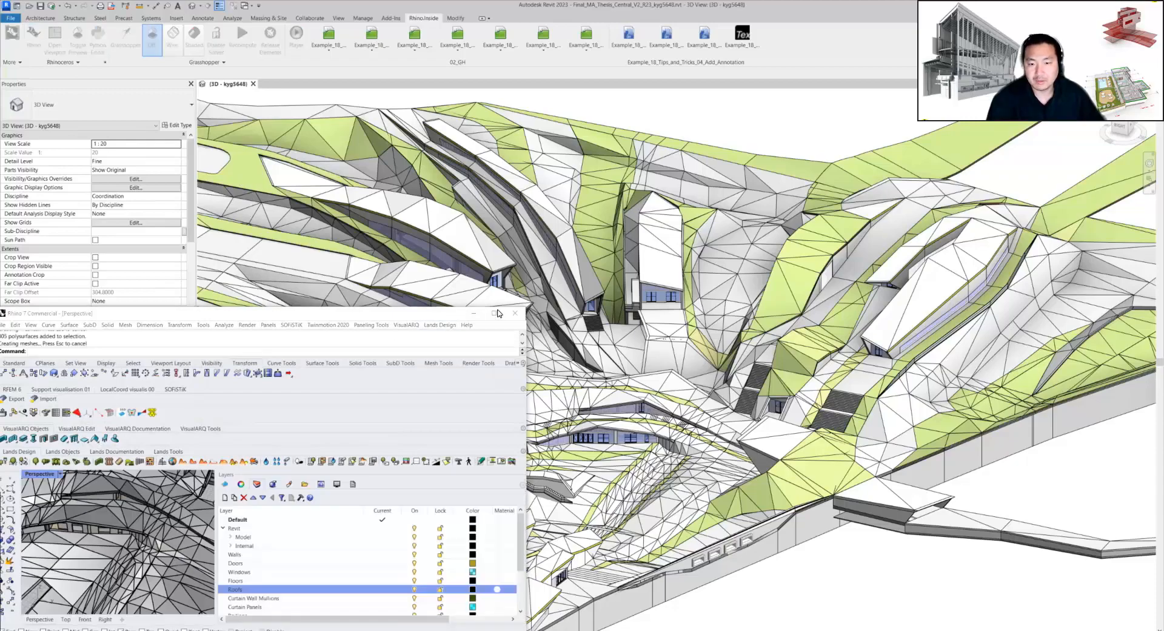
click(498, 312)
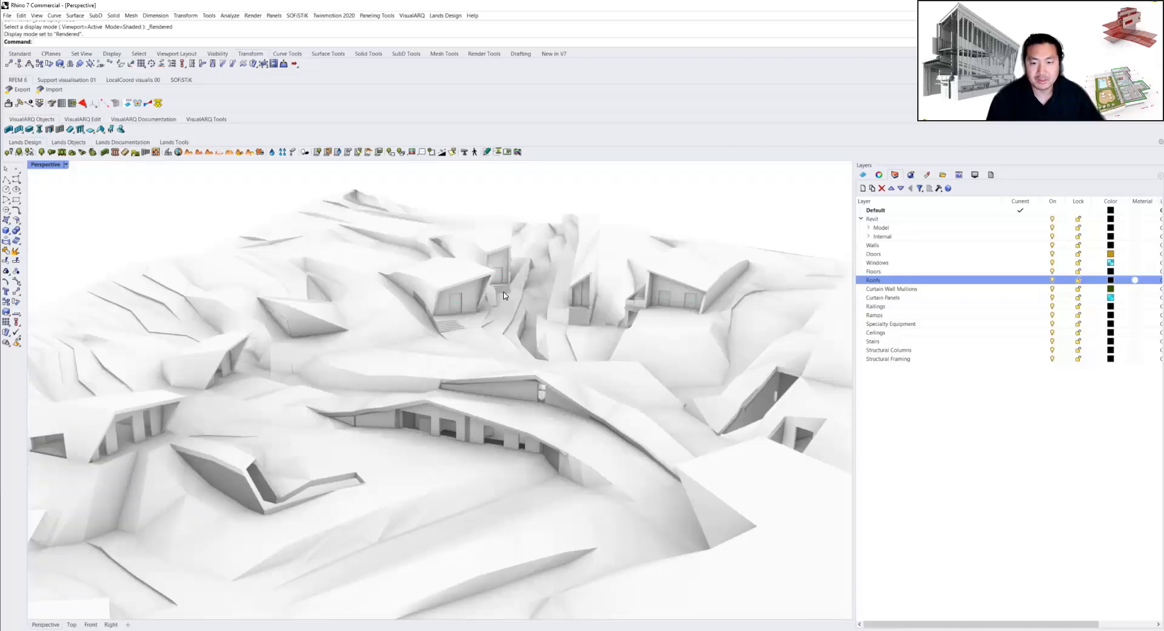
drag(503, 296, 538, 306)
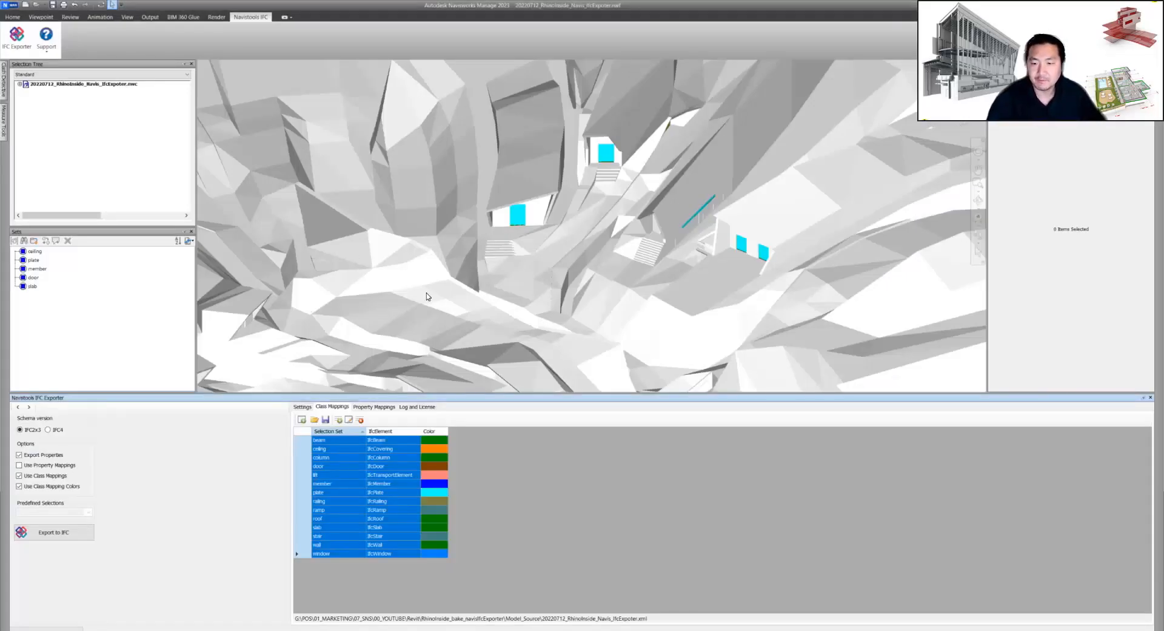
click(302, 406)
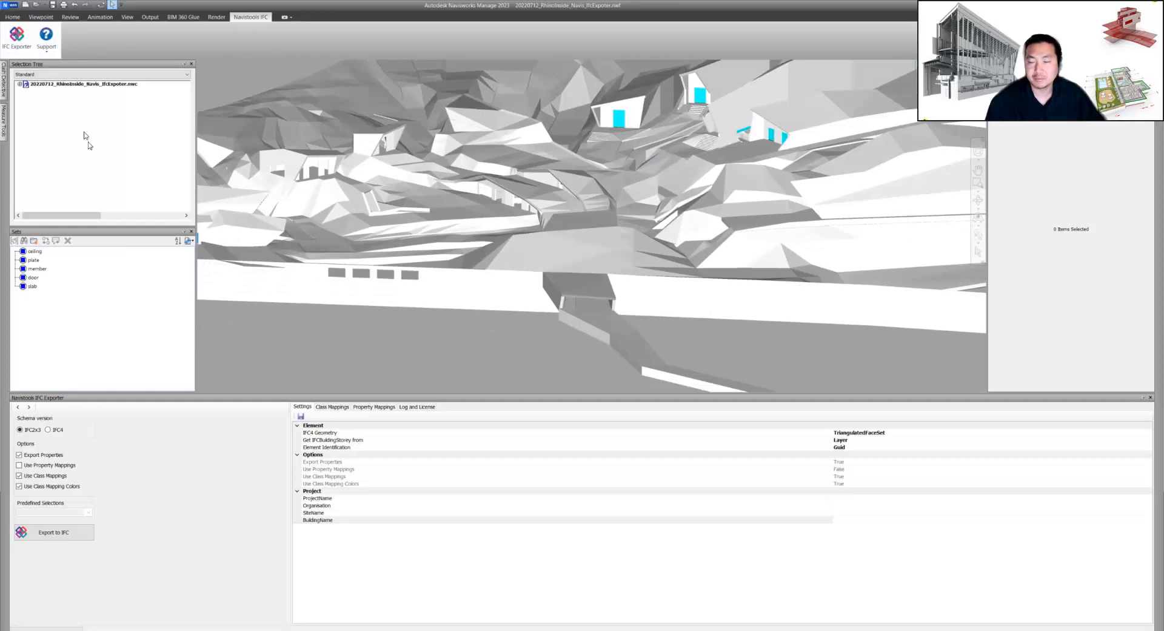
click(333, 406)
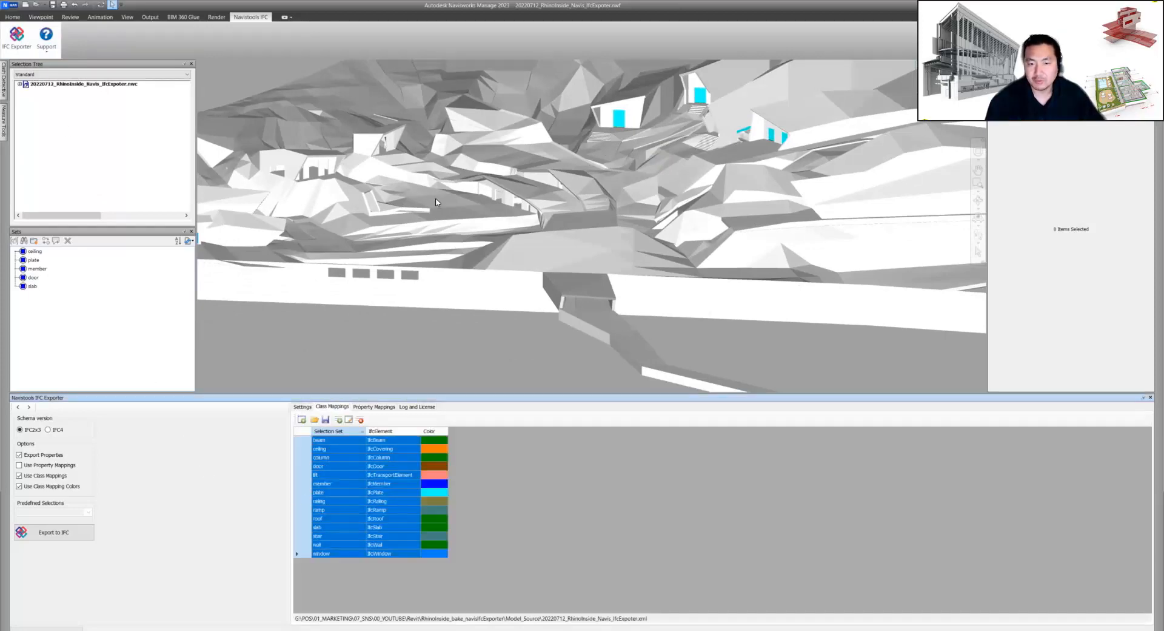
drag(435, 202, 568, 238)
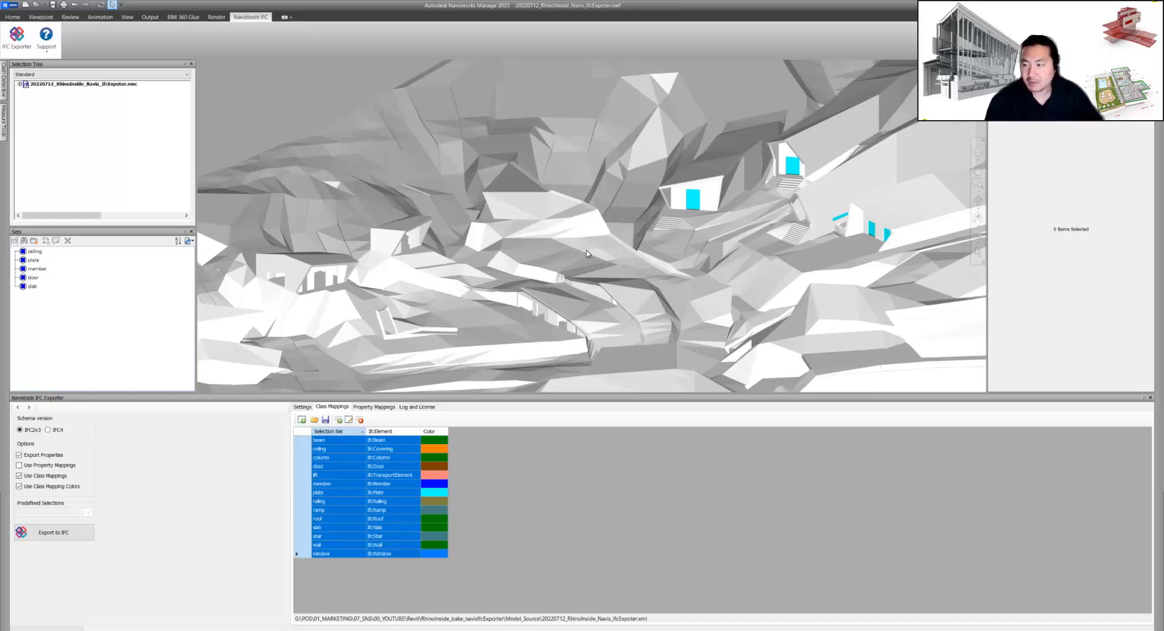
Step: Pick a roof element, zoom in on it, and show the exporter's Property Mappings
drag(587, 252, 479, 193)
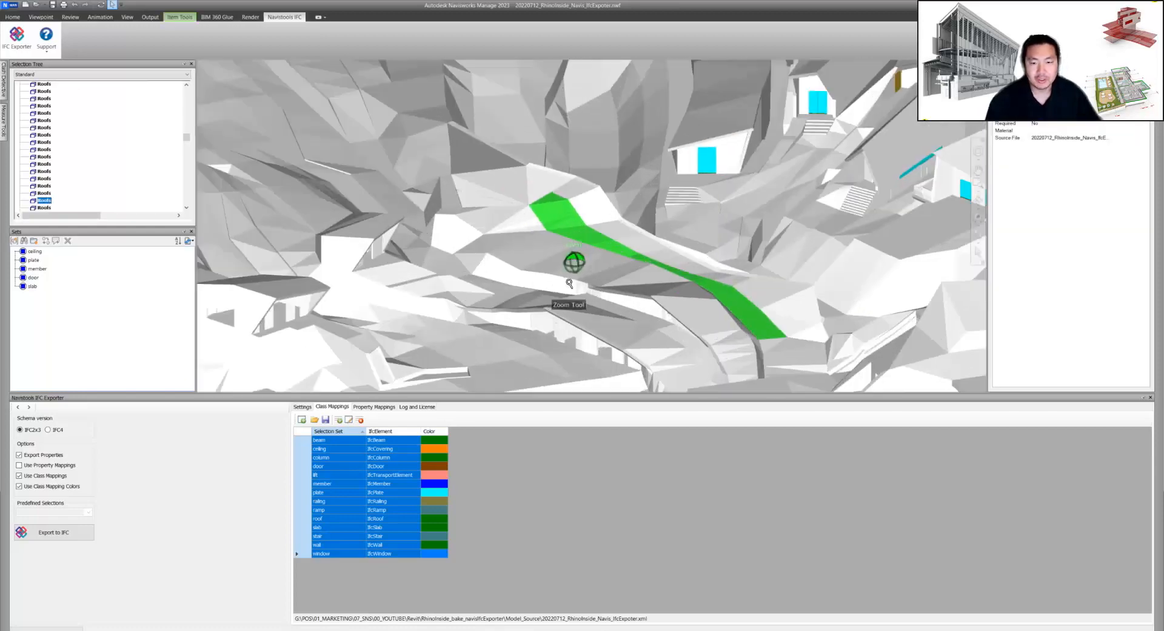
scroll(down, 3)
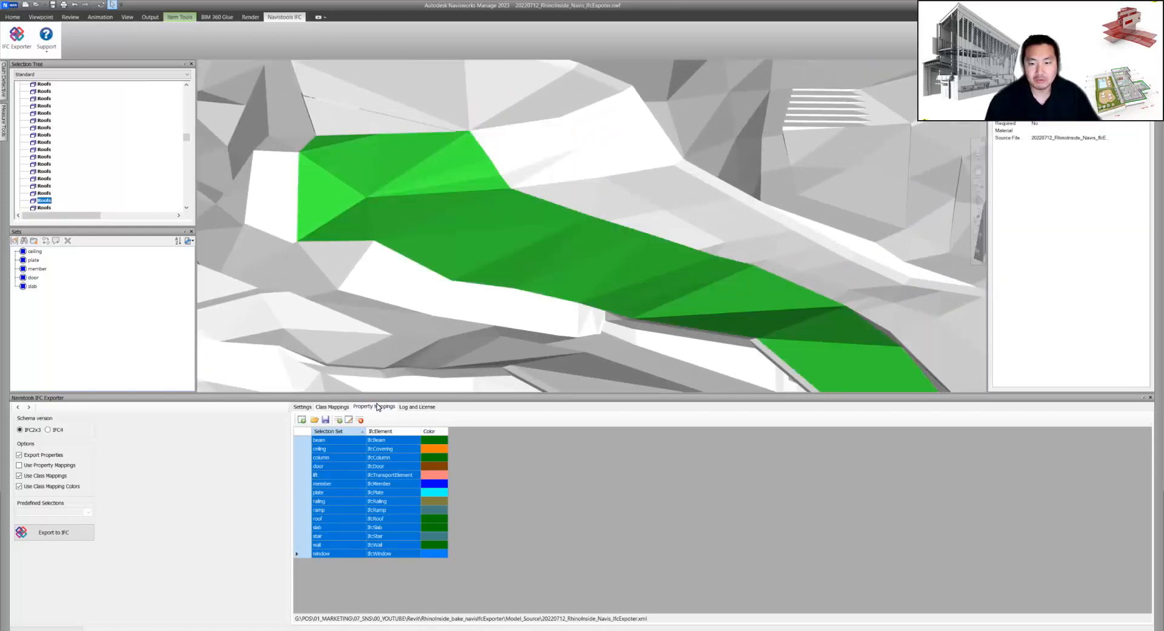
click(374, 406)
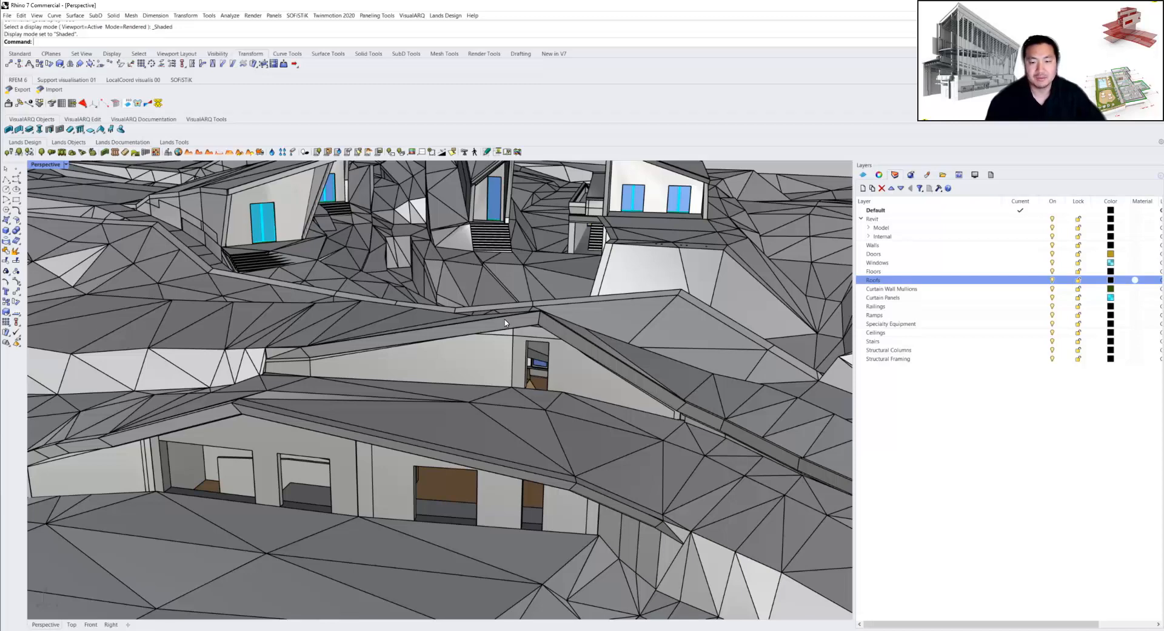
mouse_move(364, 312)
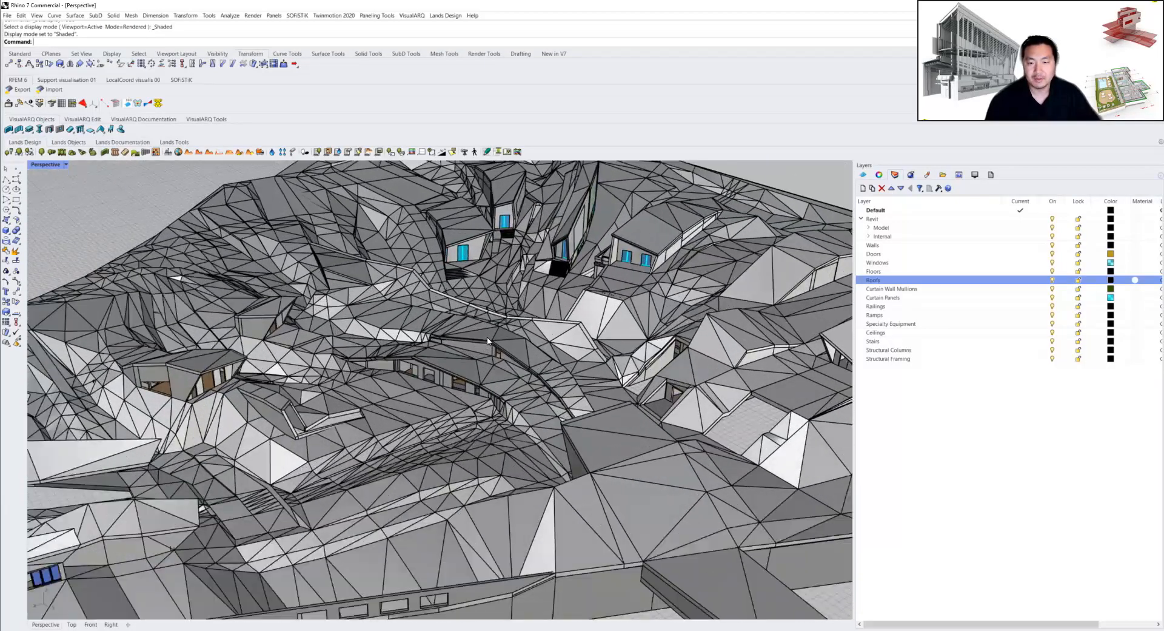
drag(445, 334, 482, 311)
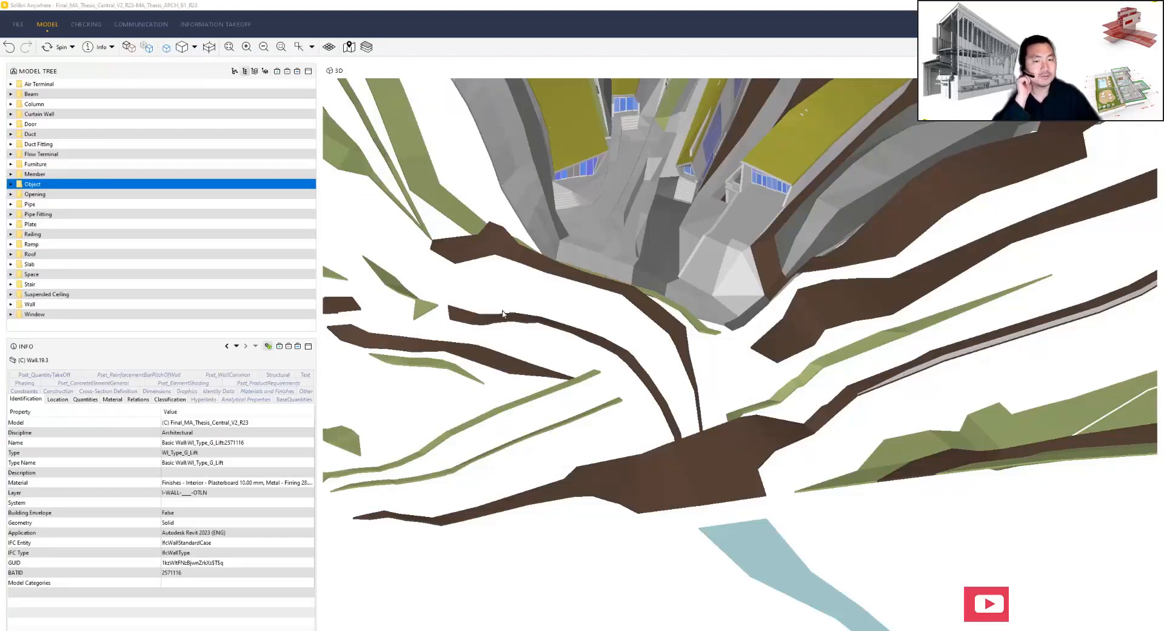
mouse_move(494, 314)
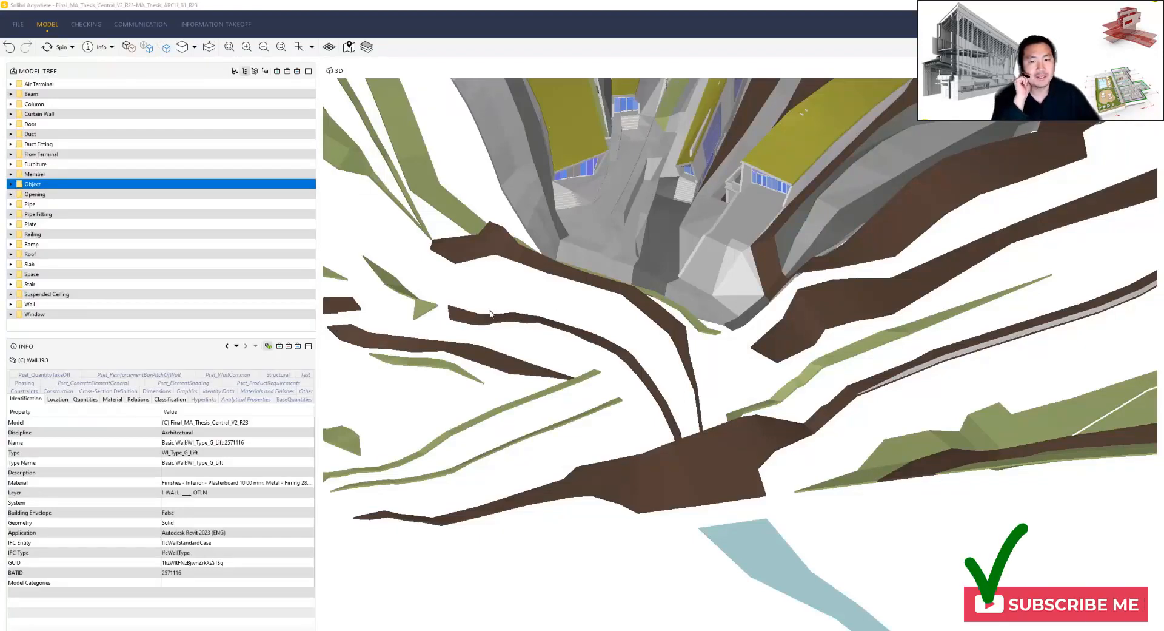